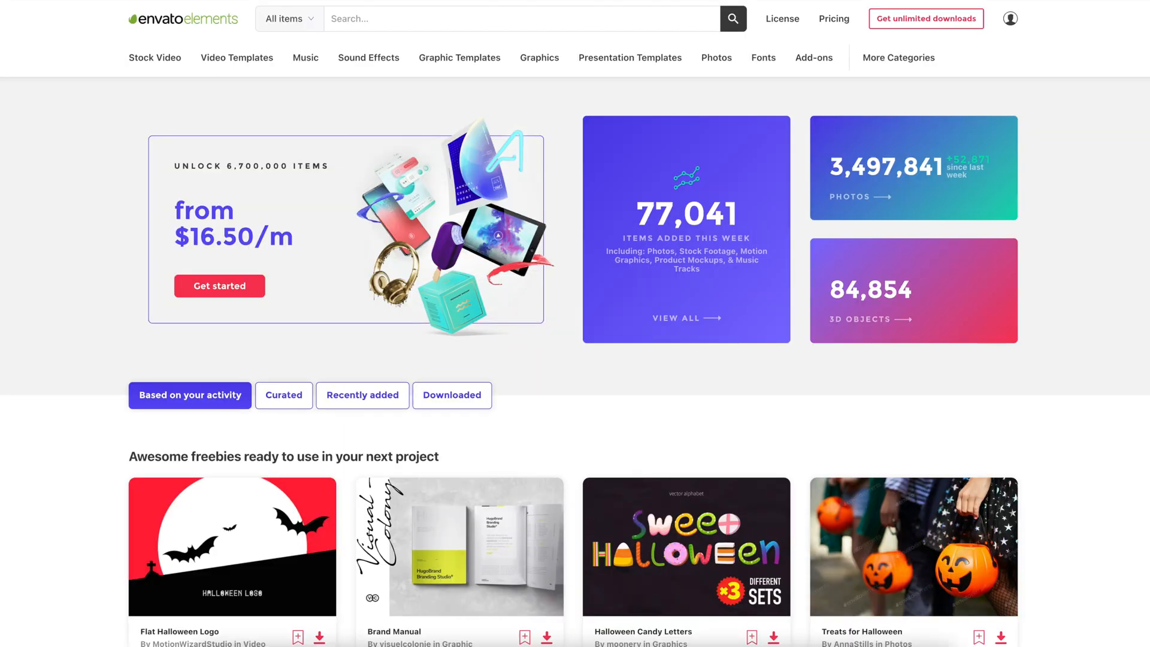
Step: Browse down through the free asset listings on the Envato Elements homepage
scroll("down", 3)
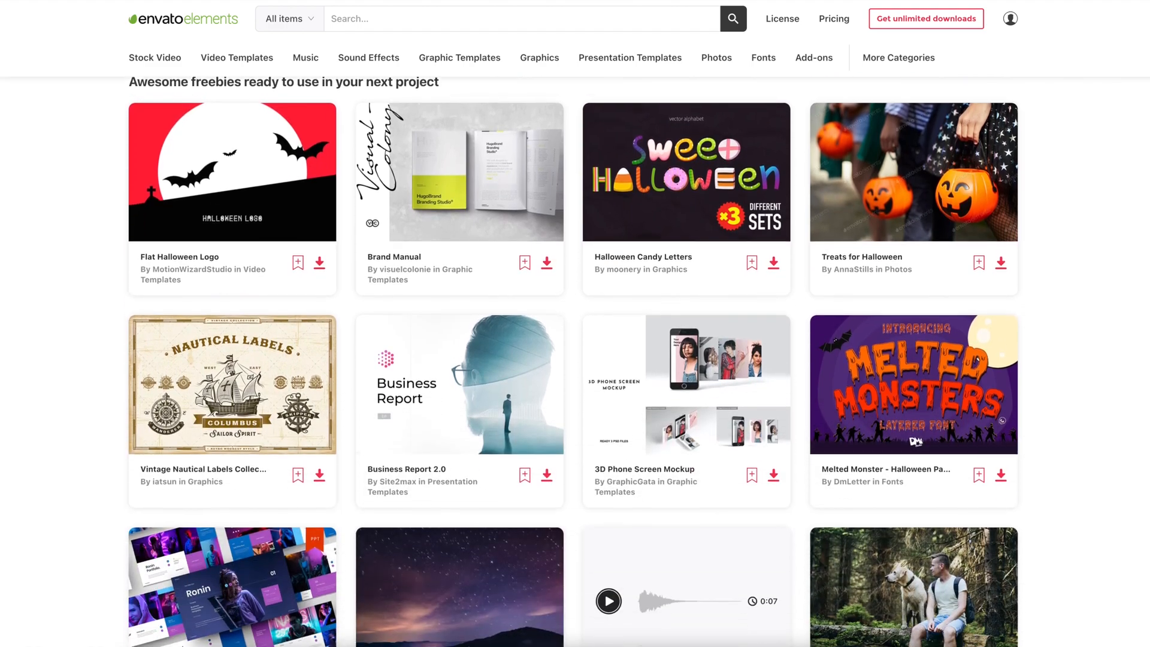
scroll("down", 3)
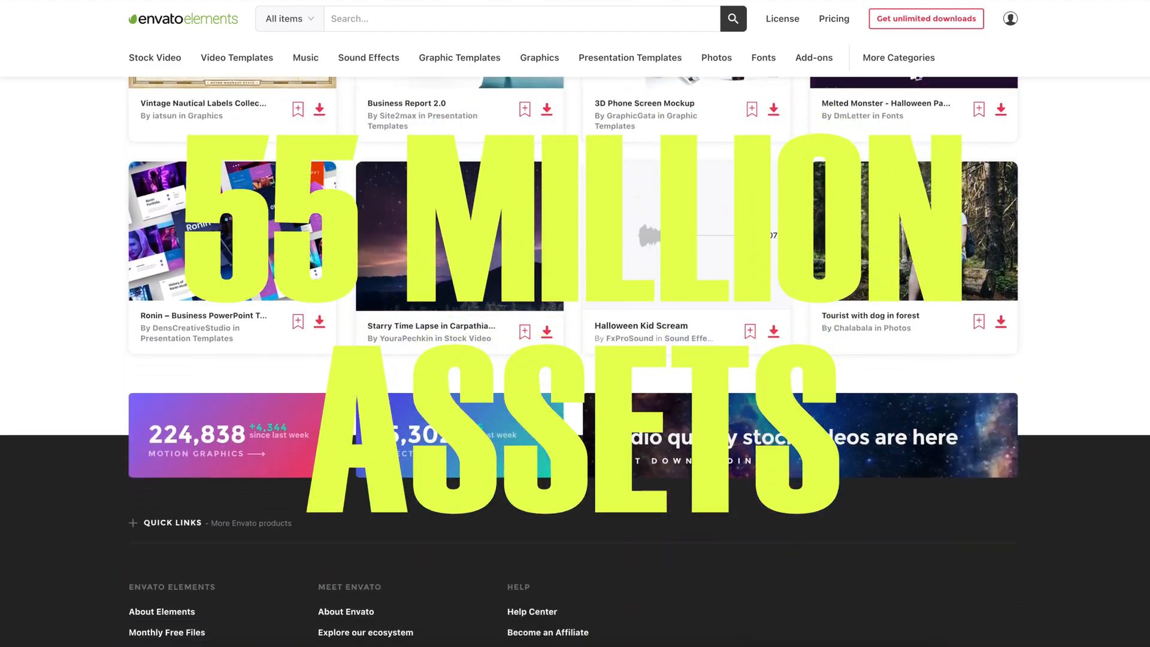
scroll("down", 3)
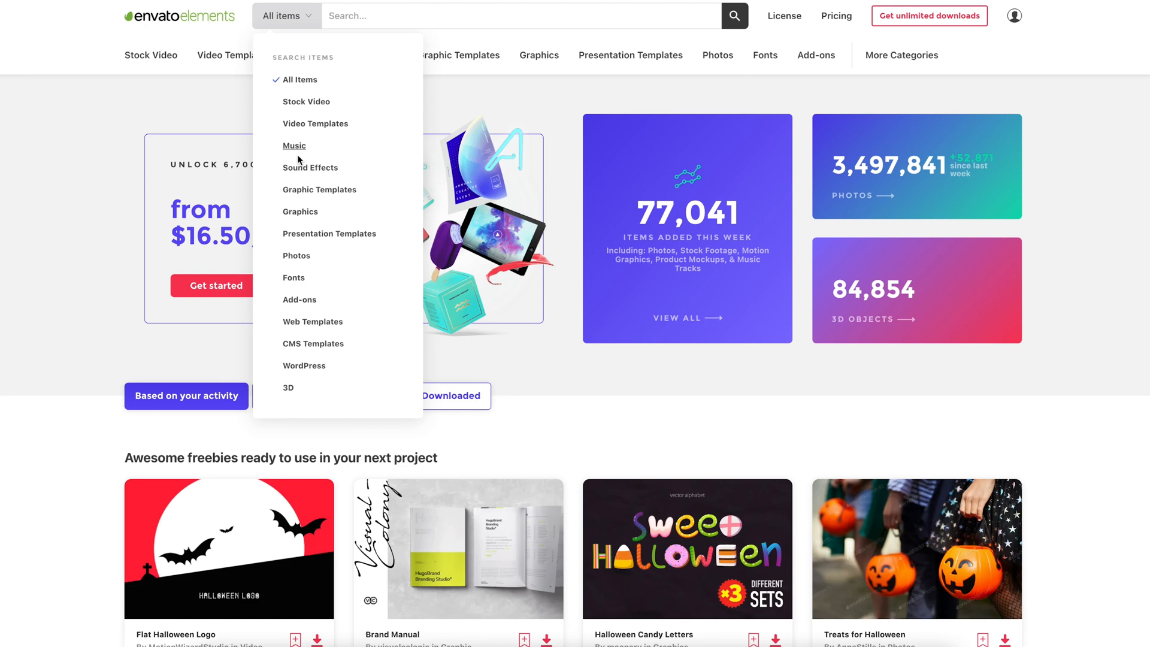
Step: Search the Photos category for 'textures' and reach the licensing explanation page
left_click(296, 255)
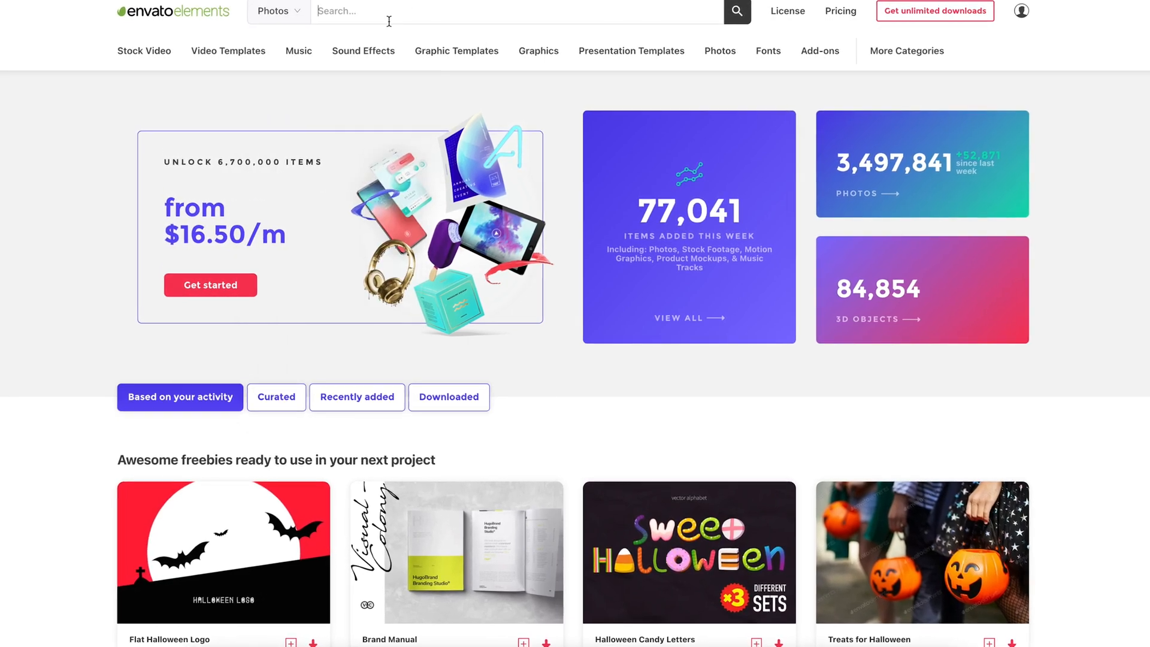
type("textures")
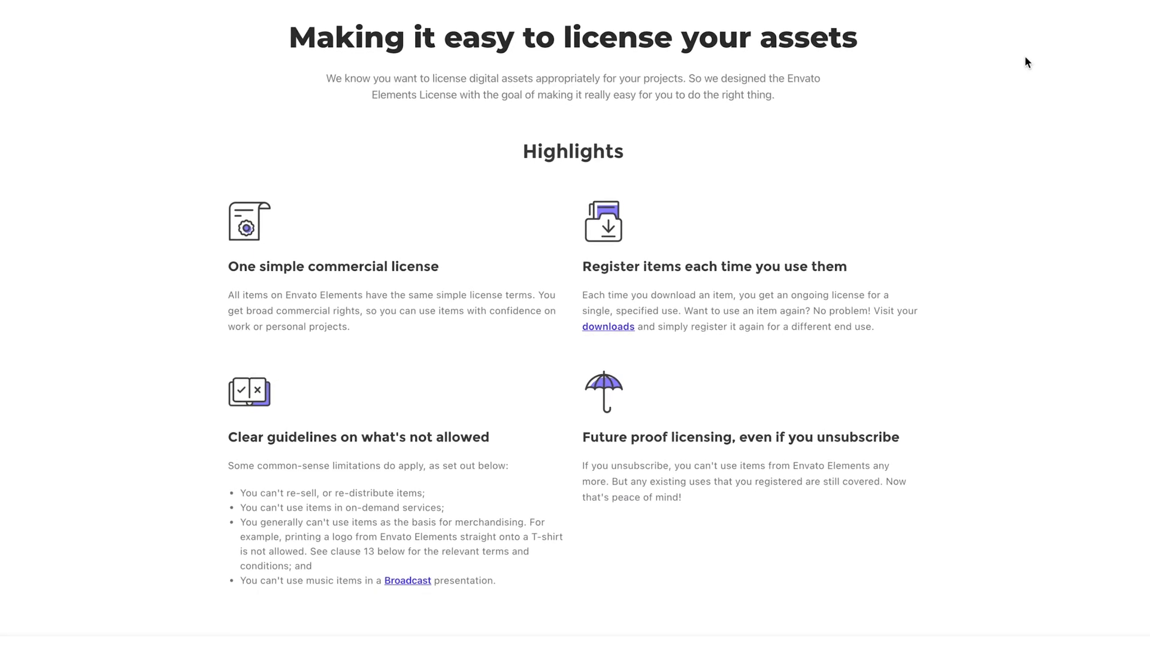
scroll("up", 3)
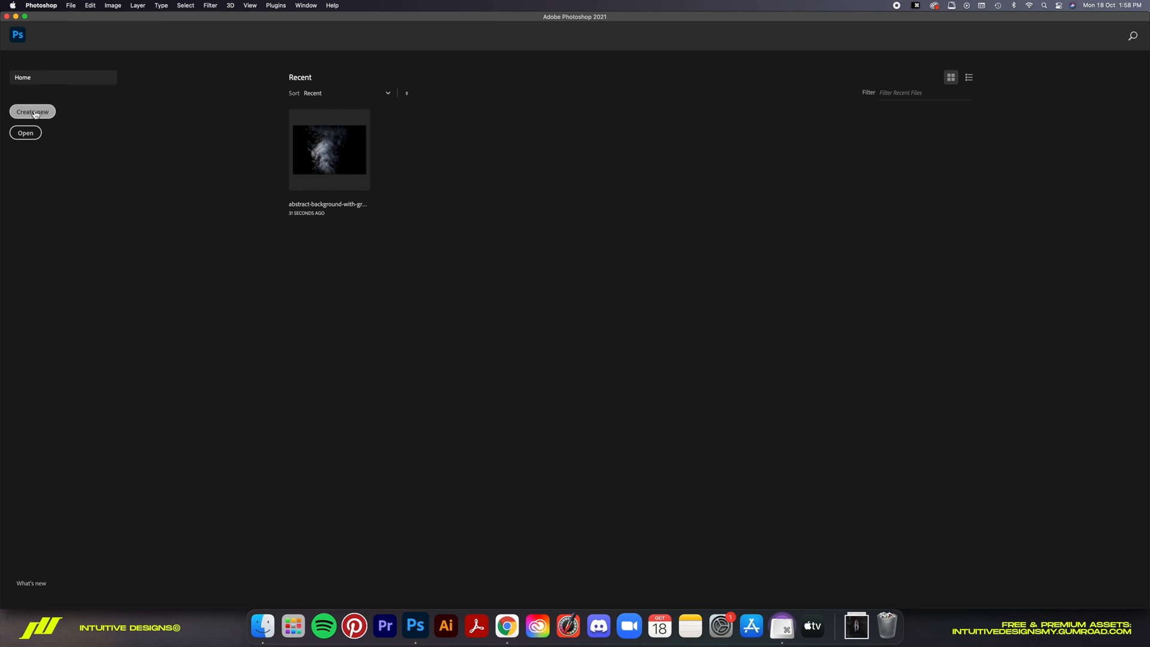
Step: Create a new 3500 × 2500 px document with black background contents
left_click(32, 111)
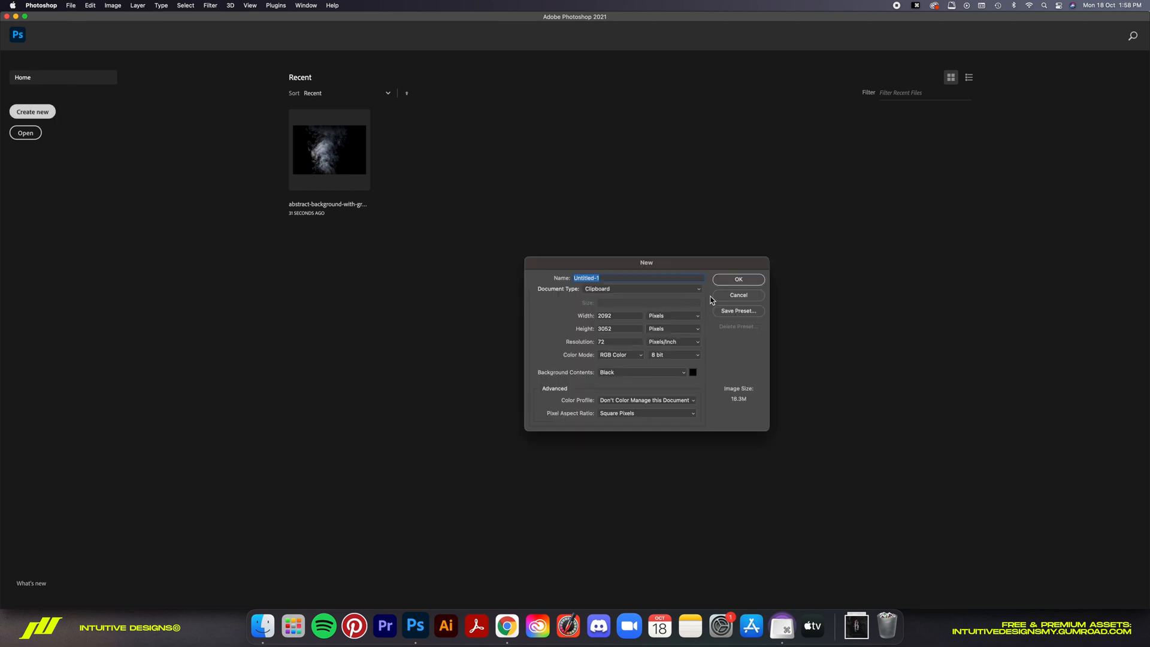
left_click(71, 5)
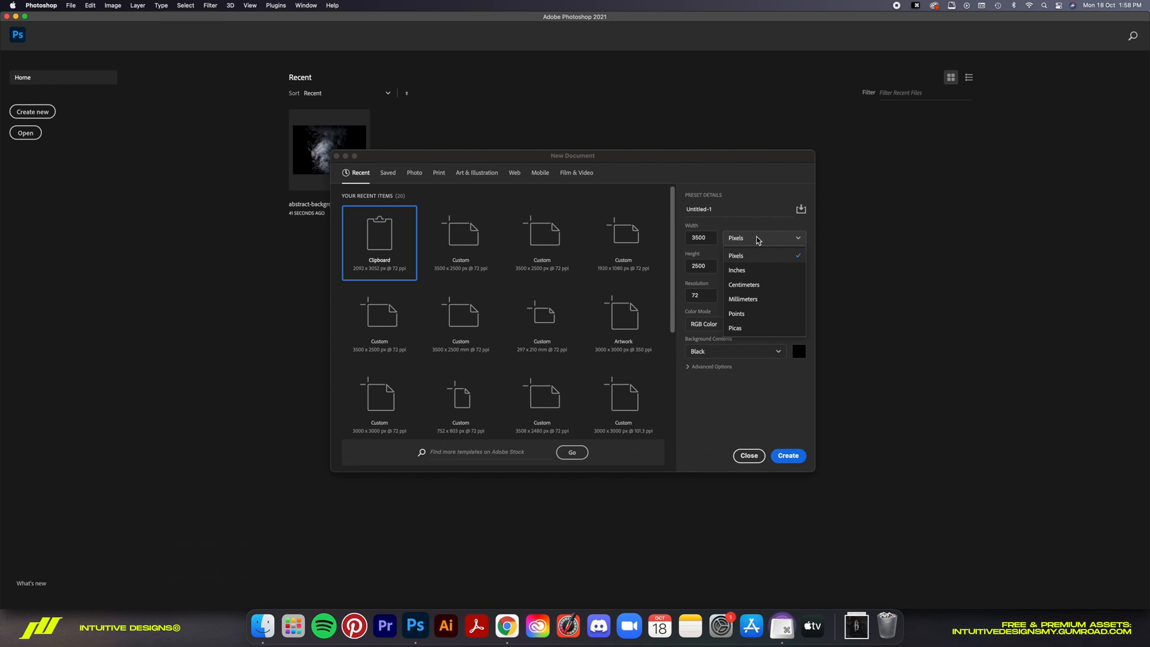
left_click(735, 256)
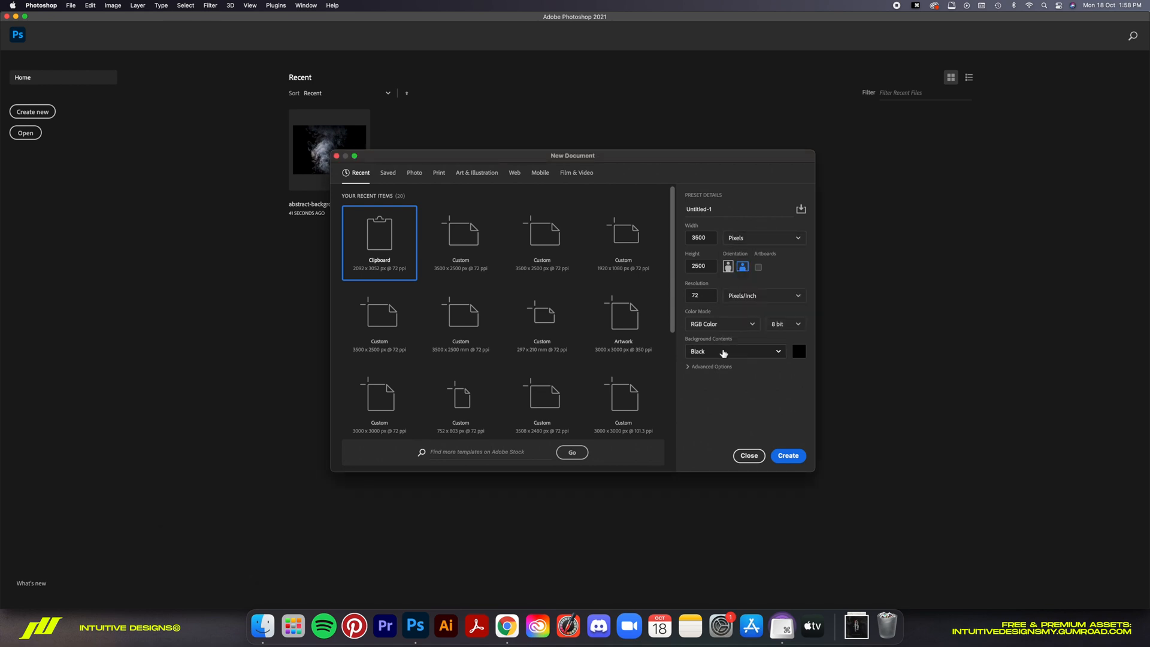
mouse_move(785, 419)
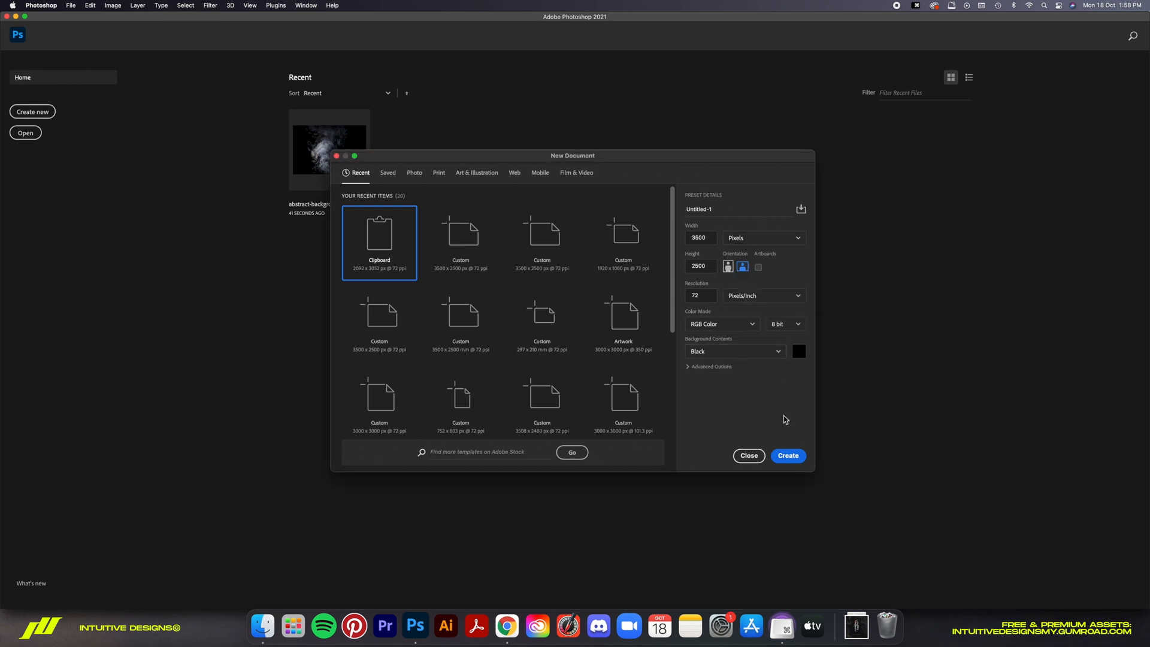
left_click(789, 455)
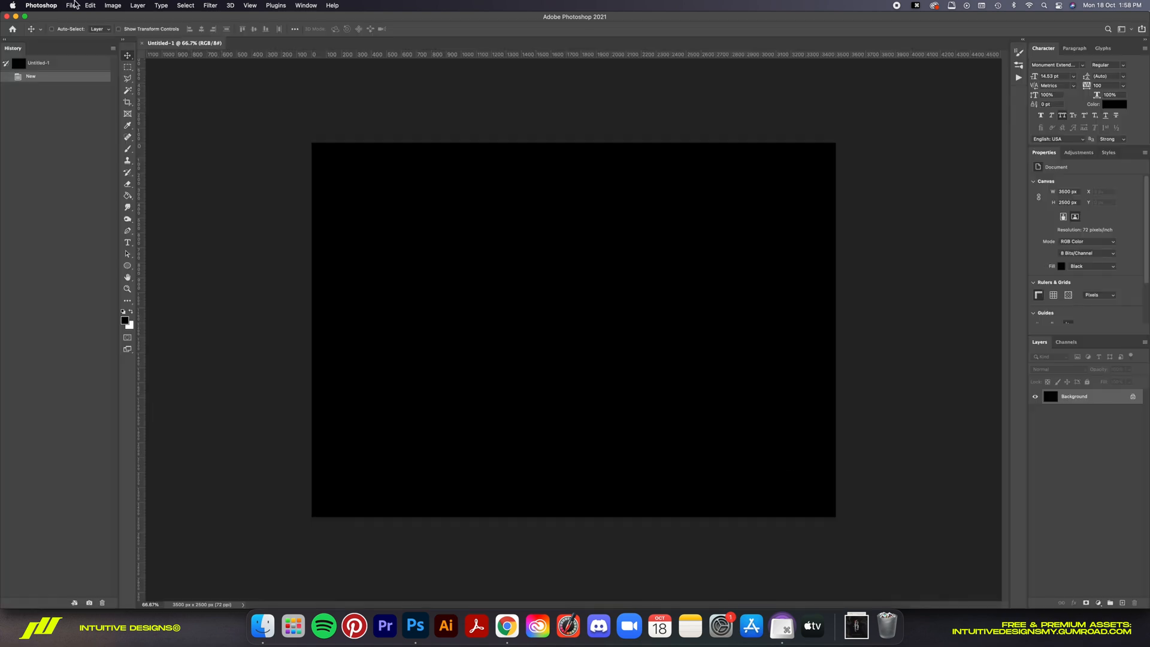
mouse_move(380, 144)
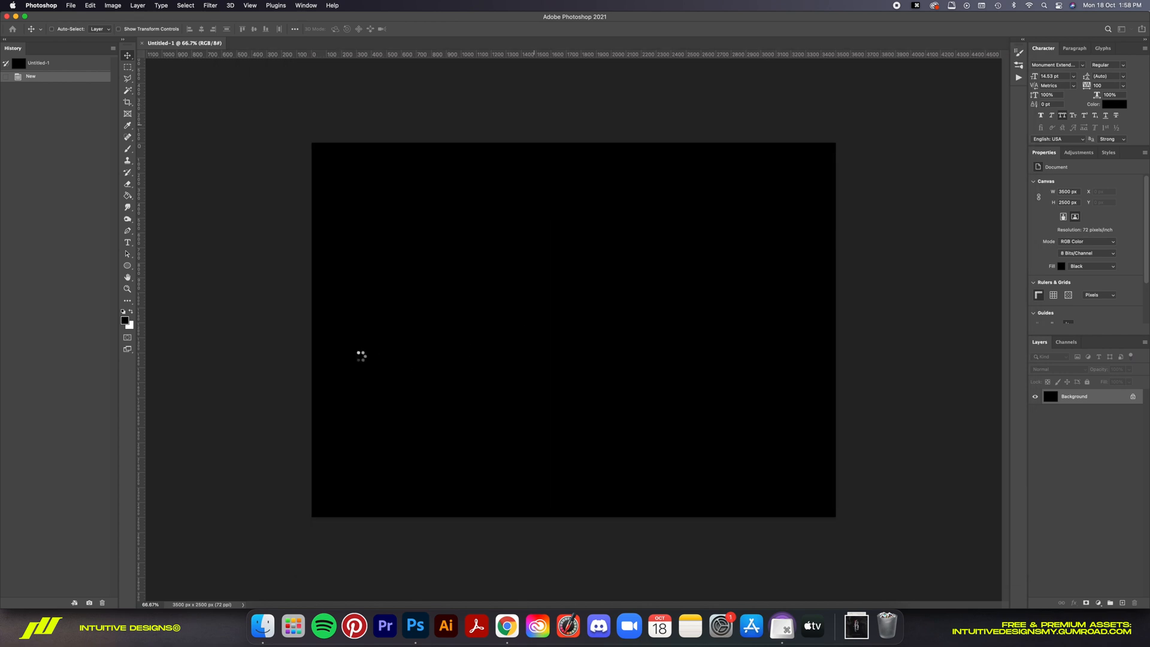
Step: Copy the whole grey smoke photo, paste it into Untitled-1 and scale it up
key("cmd+a")
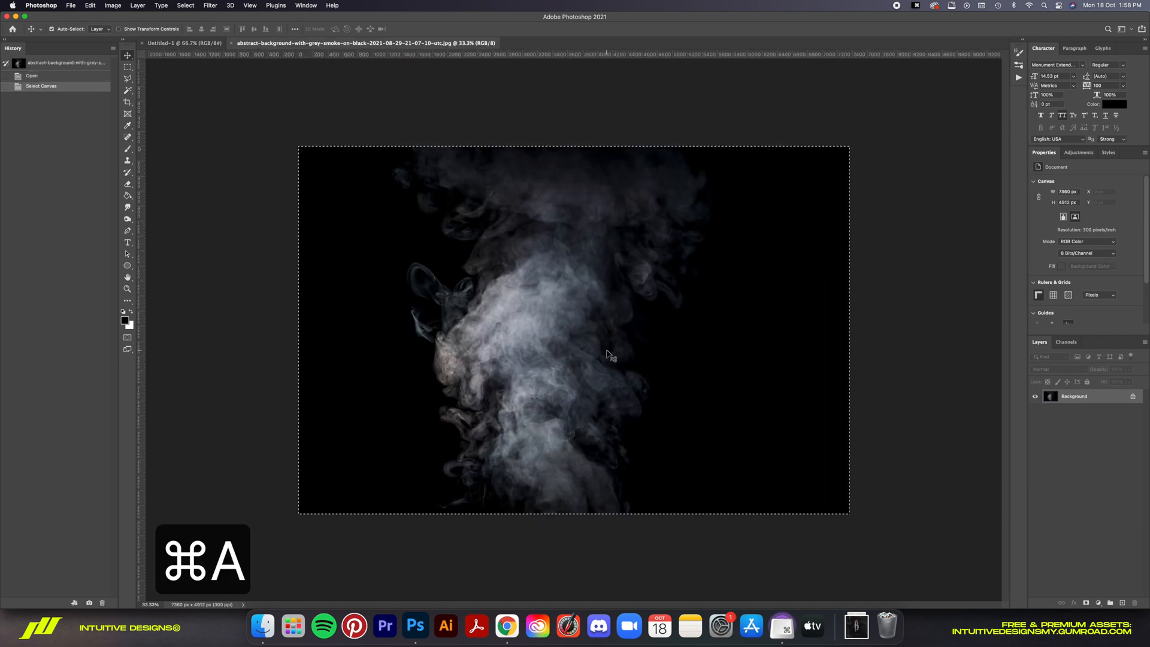
key("cmd+c")
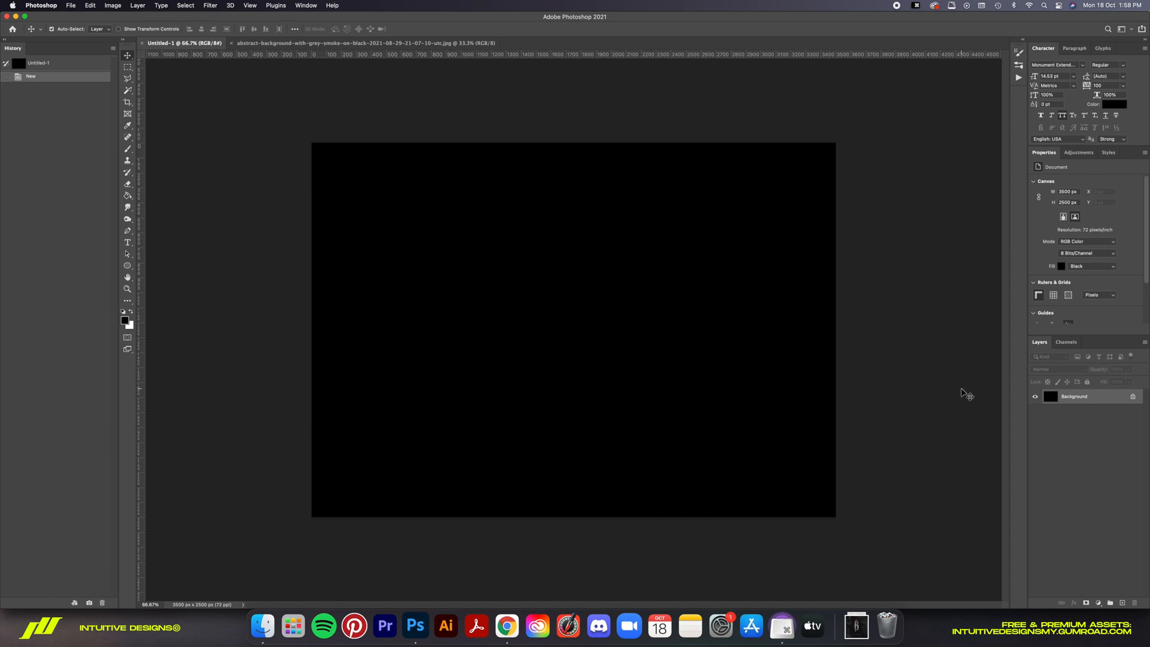
key("cmd+t")
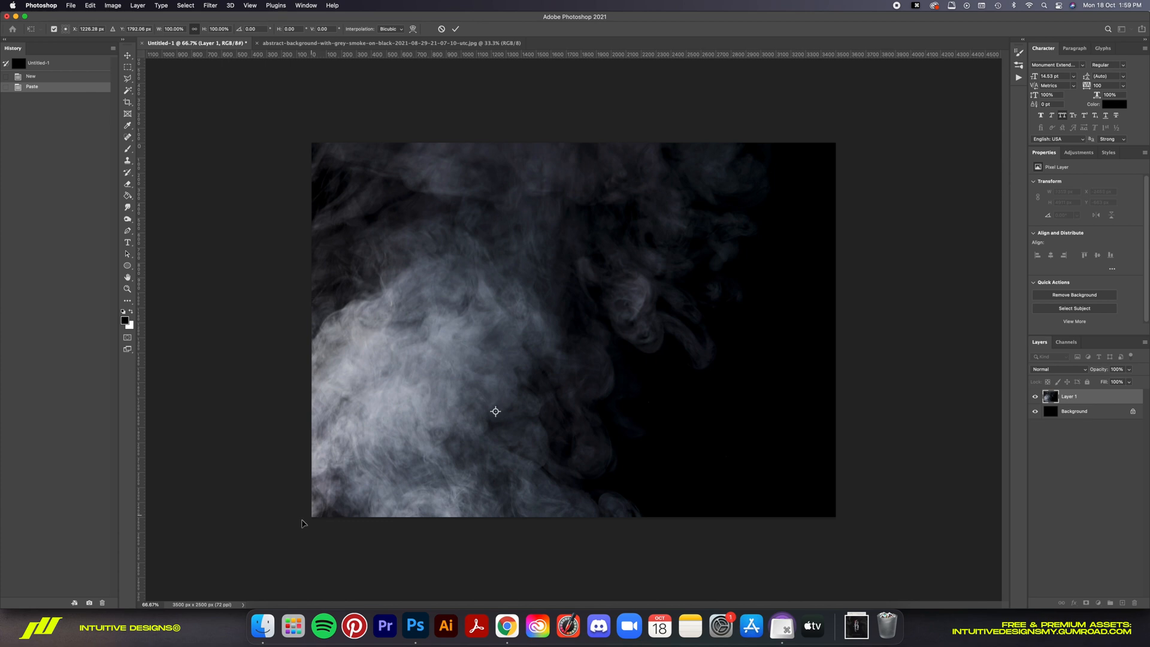
mouse_move(592, 345)
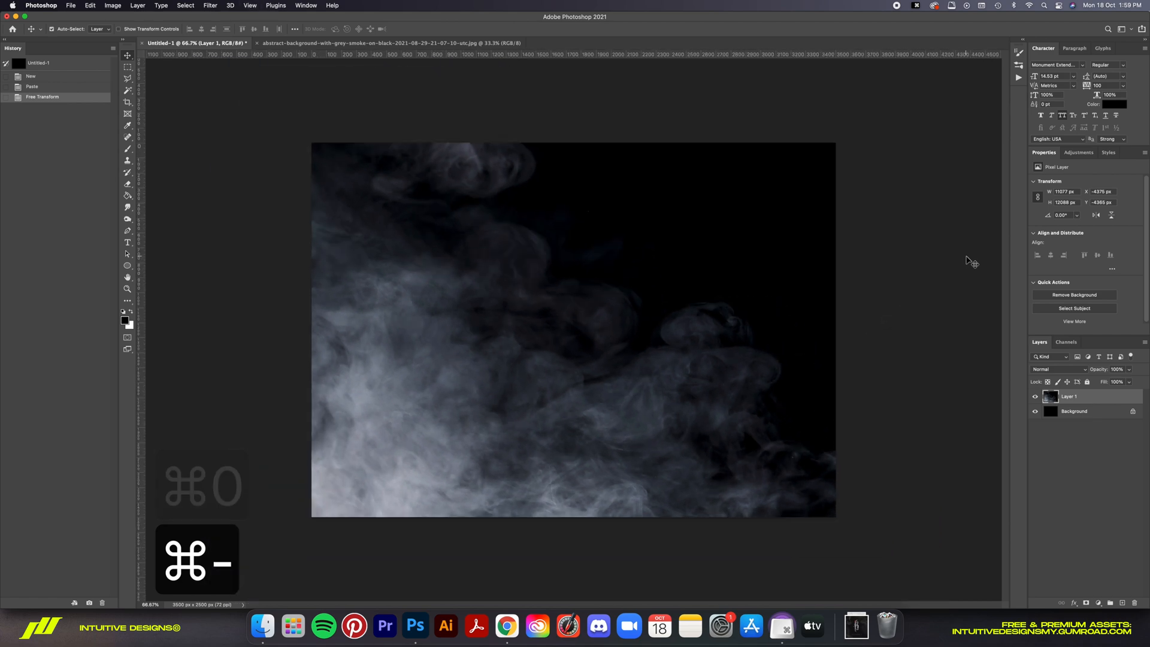
Step: Trim the smoke to the canvas with an applied mask, set it to 50% opacity, rename layers Smoke and BG
key("cmd+a")
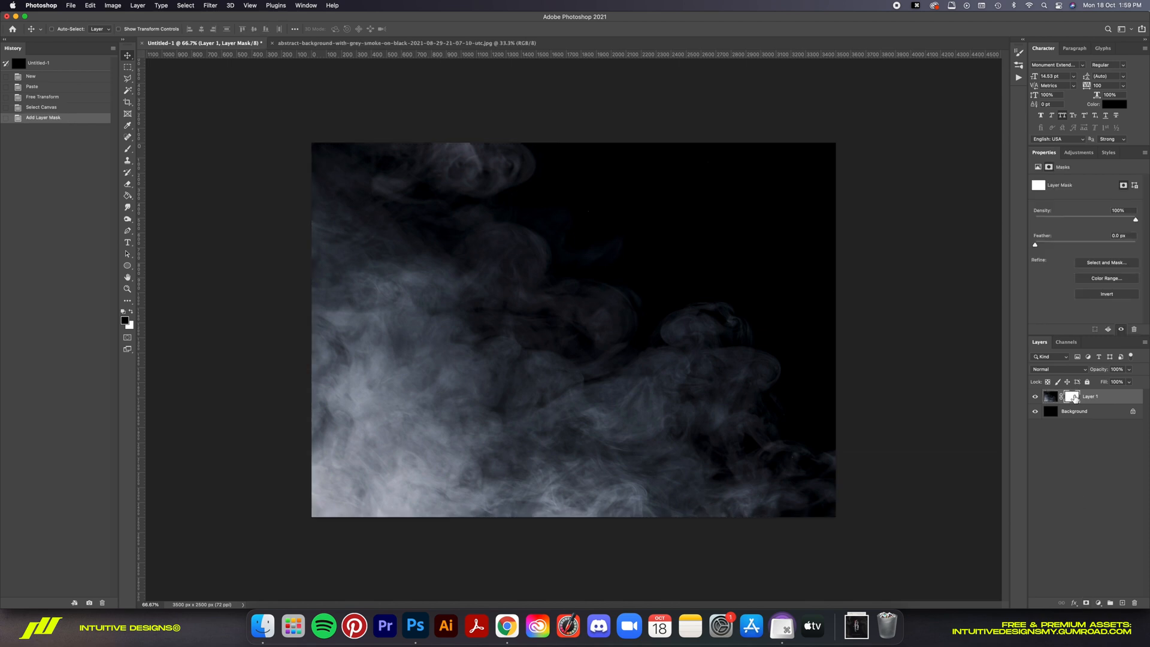
right_click(1073, 397)
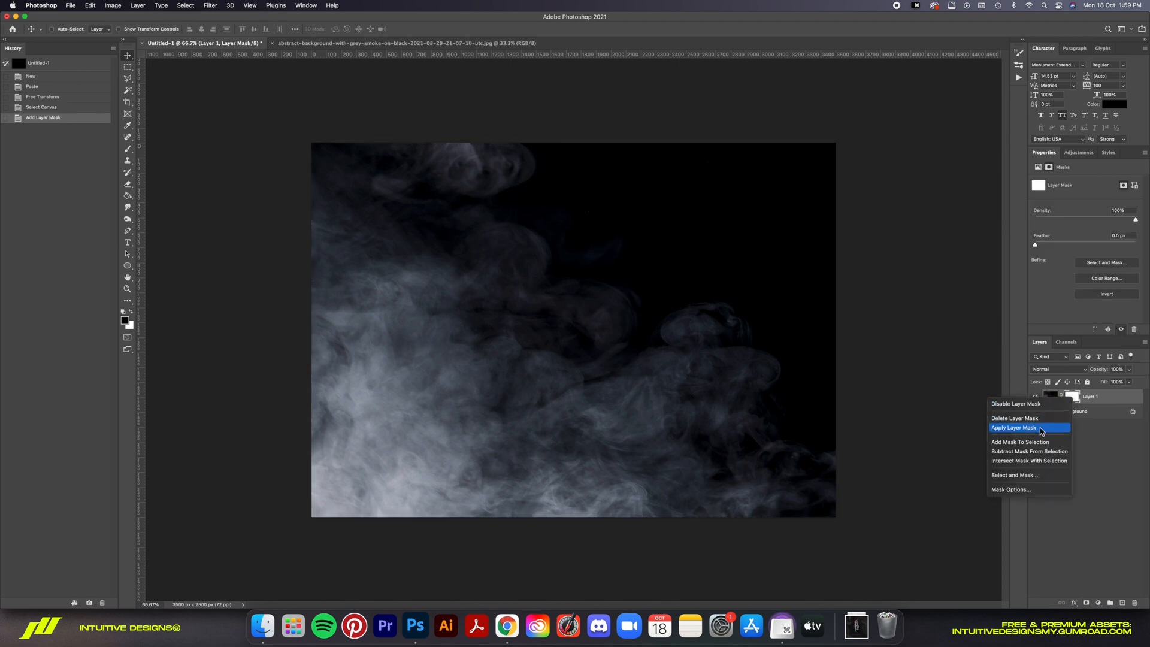
left_click(1015, 427)
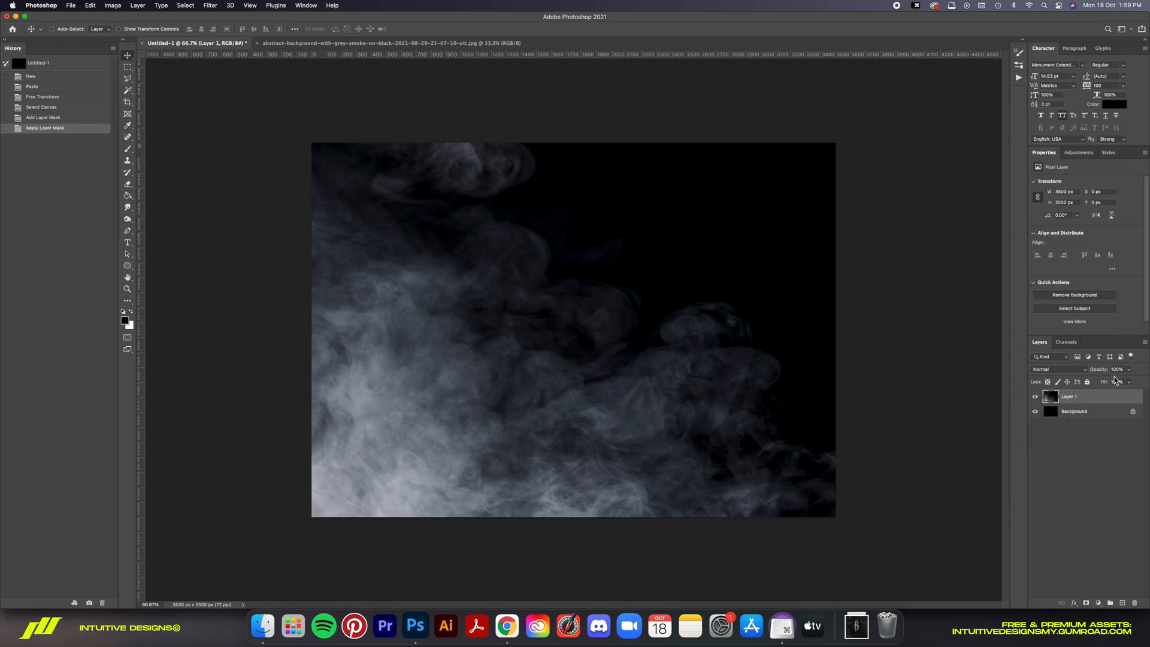
key("5")
type("Smoke")
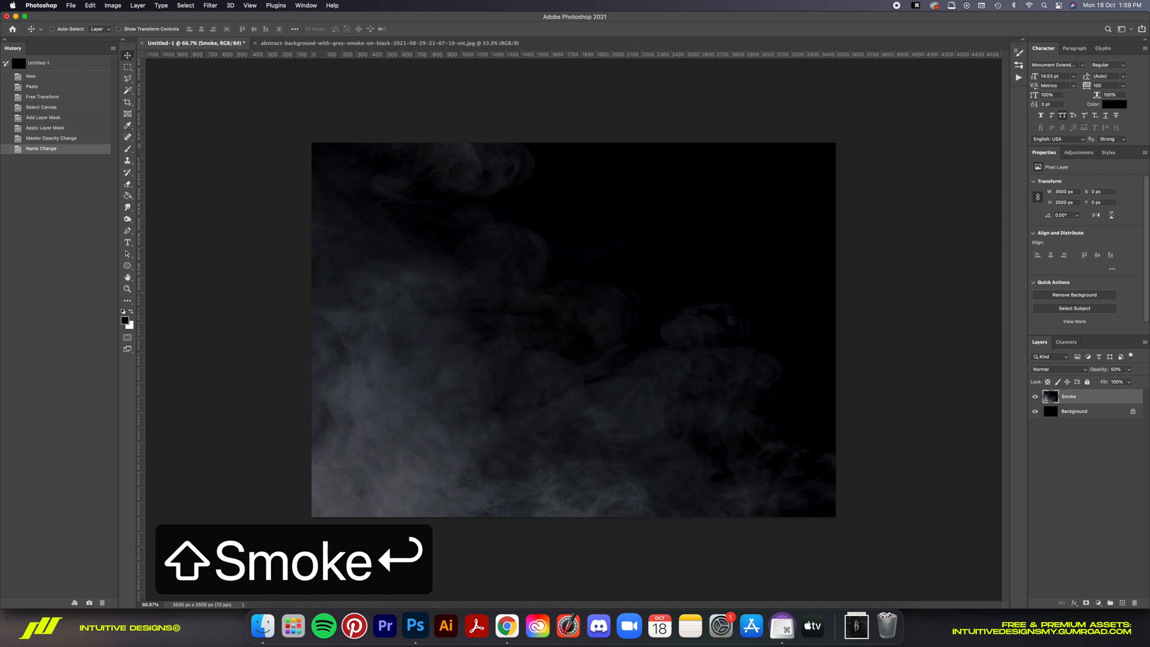
double_click(1074, 411)
type("BG")
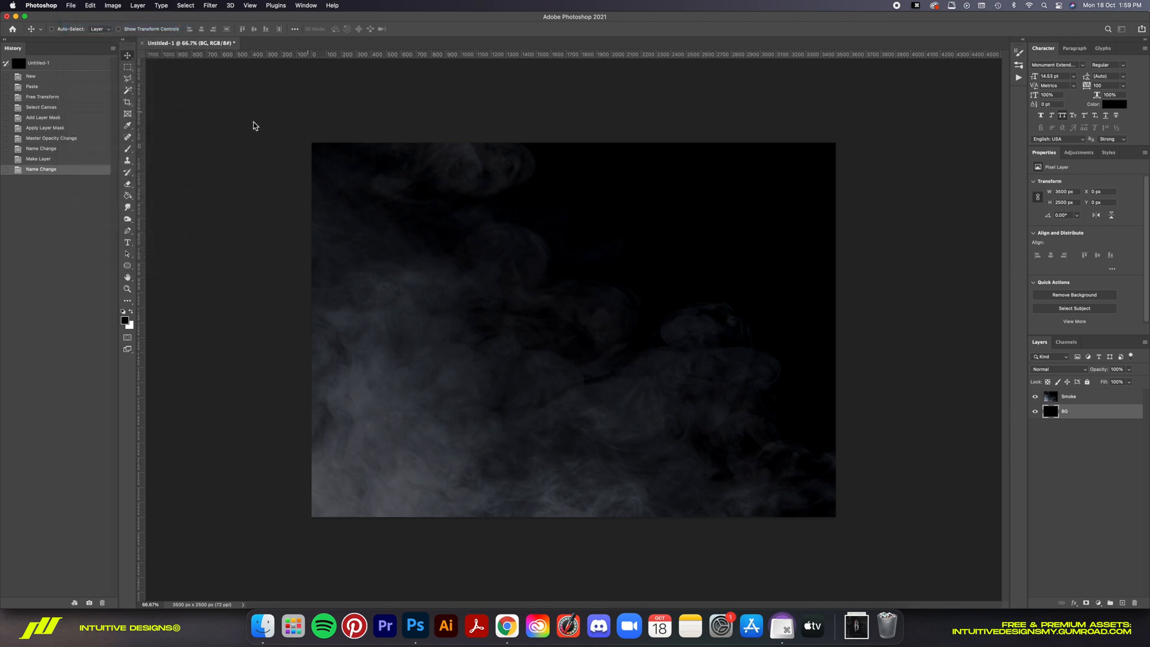
mouse_move(606, 317)
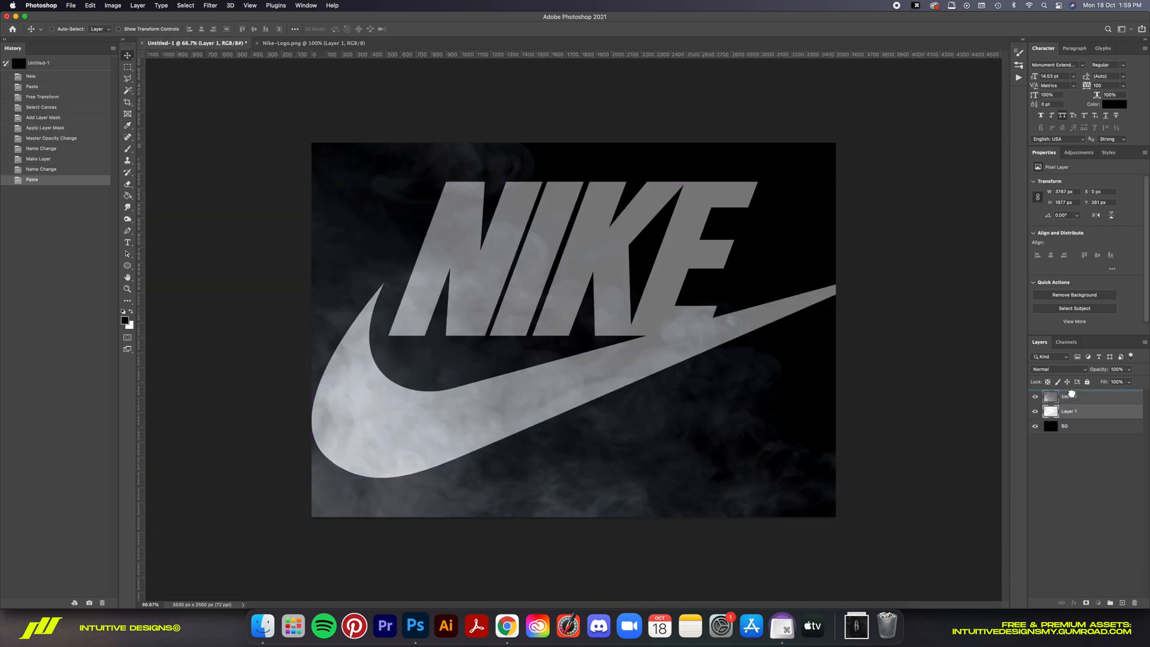
Step: Convert the centred Nike logo to a smart object and add an empty layer above it
right_click(1078, 411)
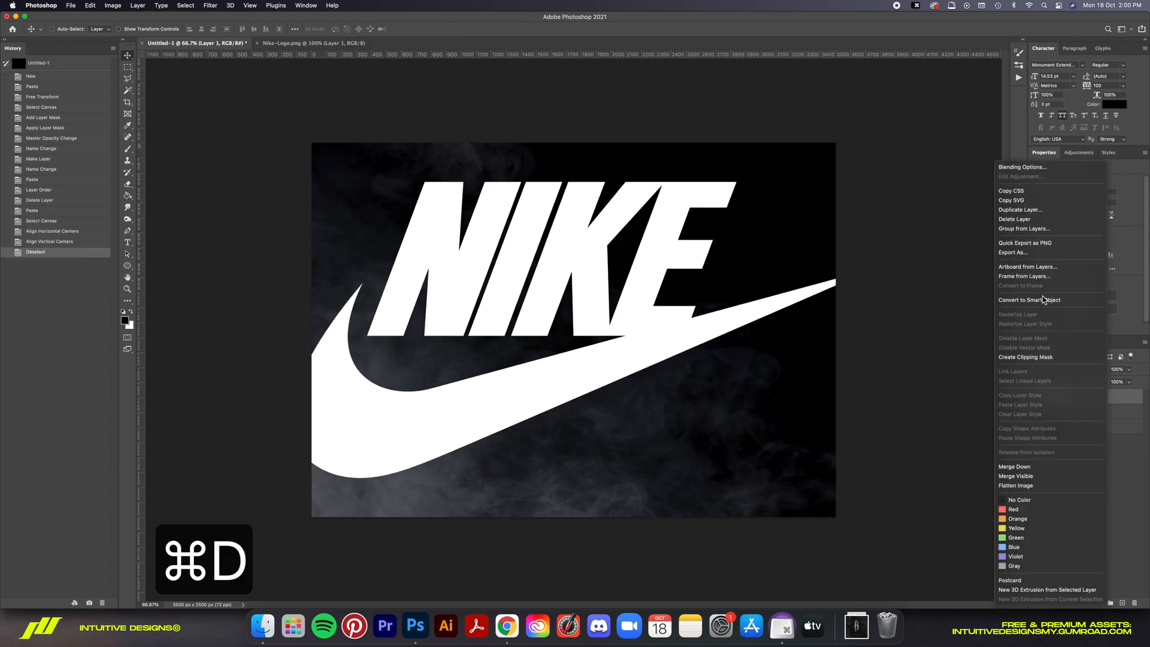
left_click(1031, 299)
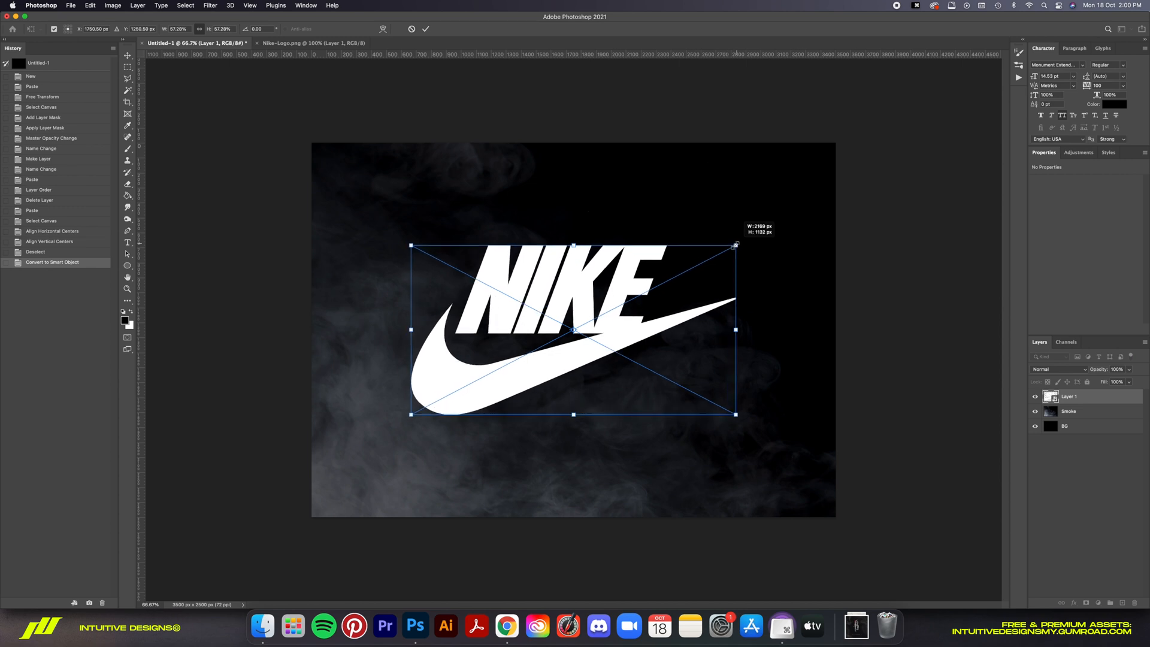
left_click(1122, 603)
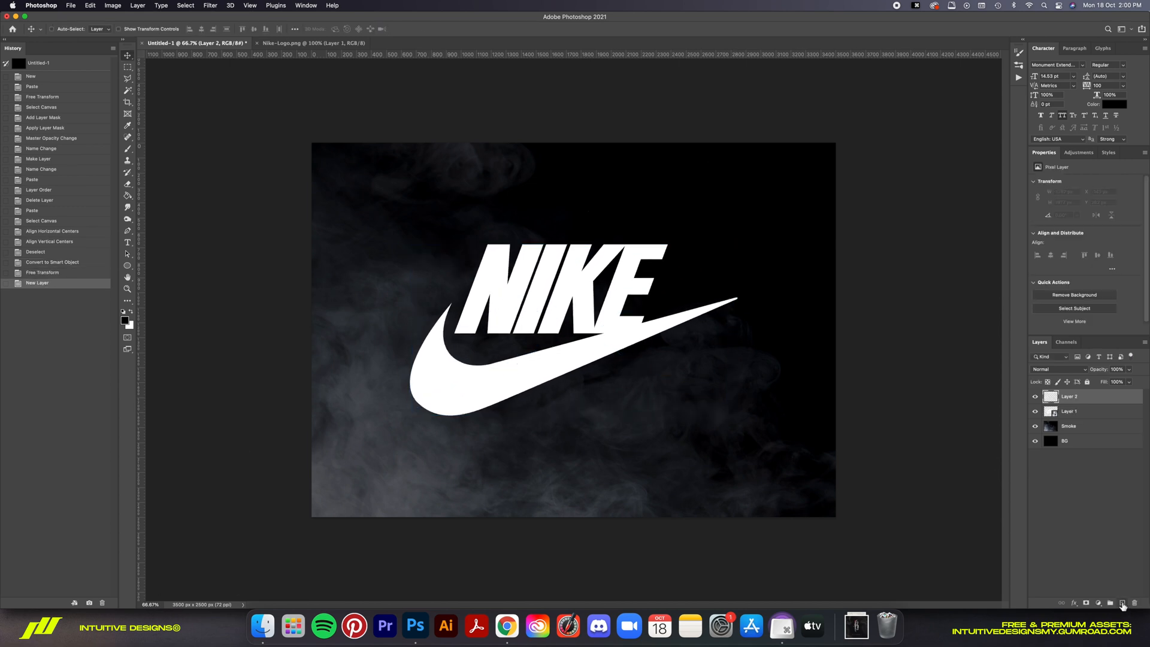
mouse_move(1121, 604)
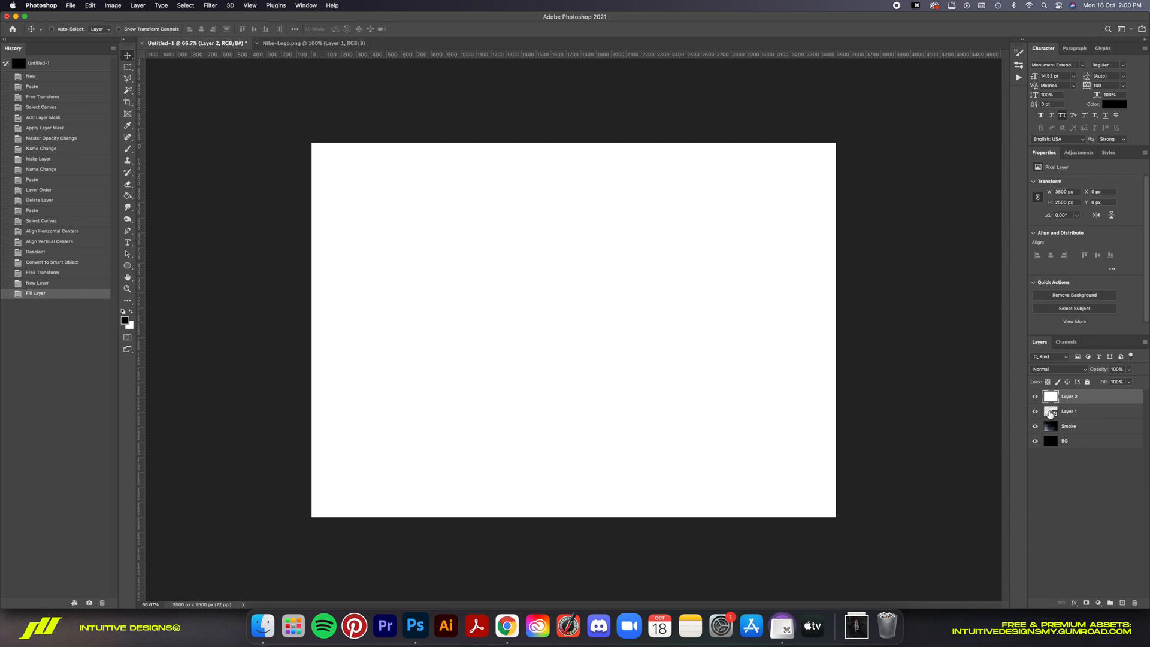
Step: Mask the white-filled layer to the logo's selection and hide the original logo layer
left_click(1051, 413)
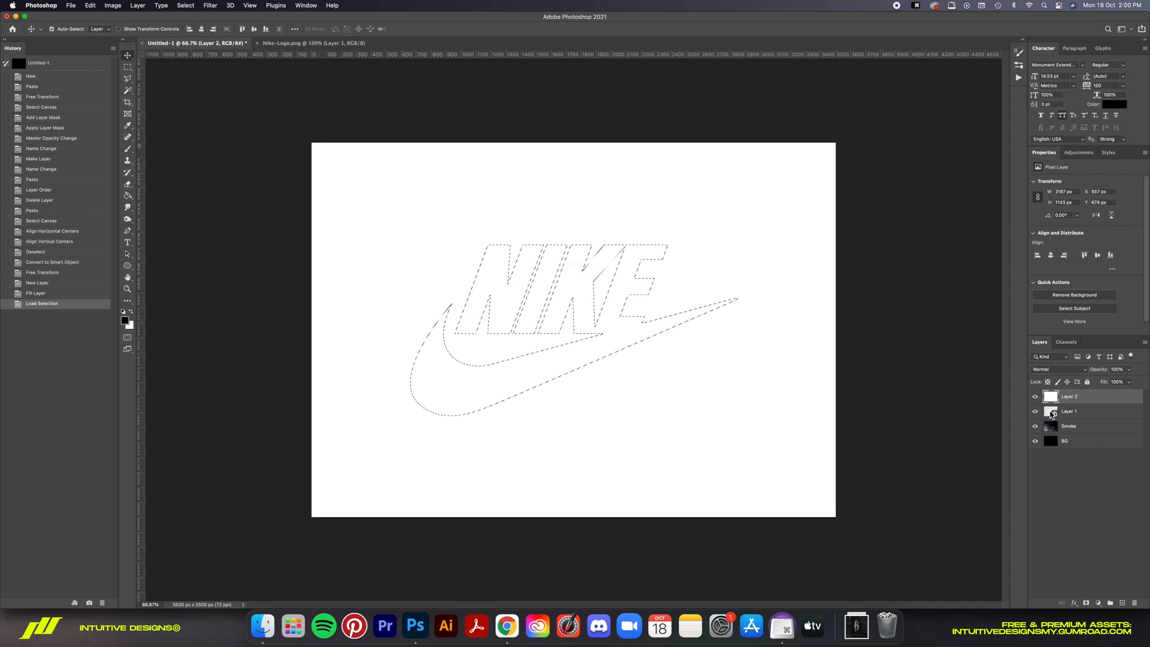
left_click(1035, 416)
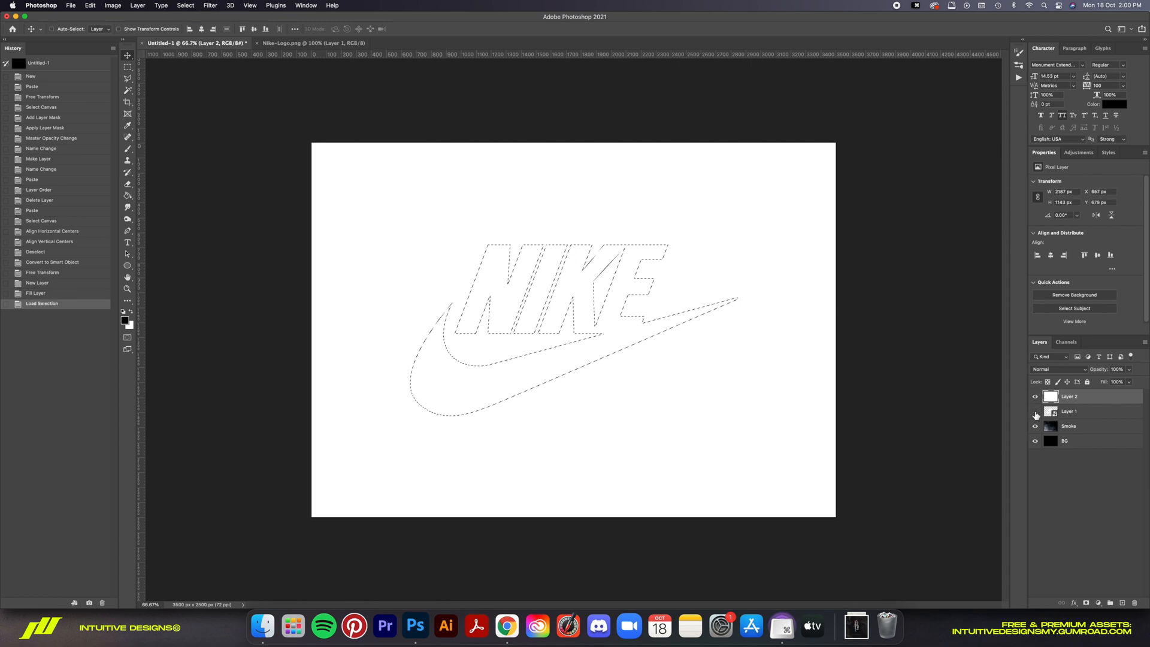
left_click(1035, 411)
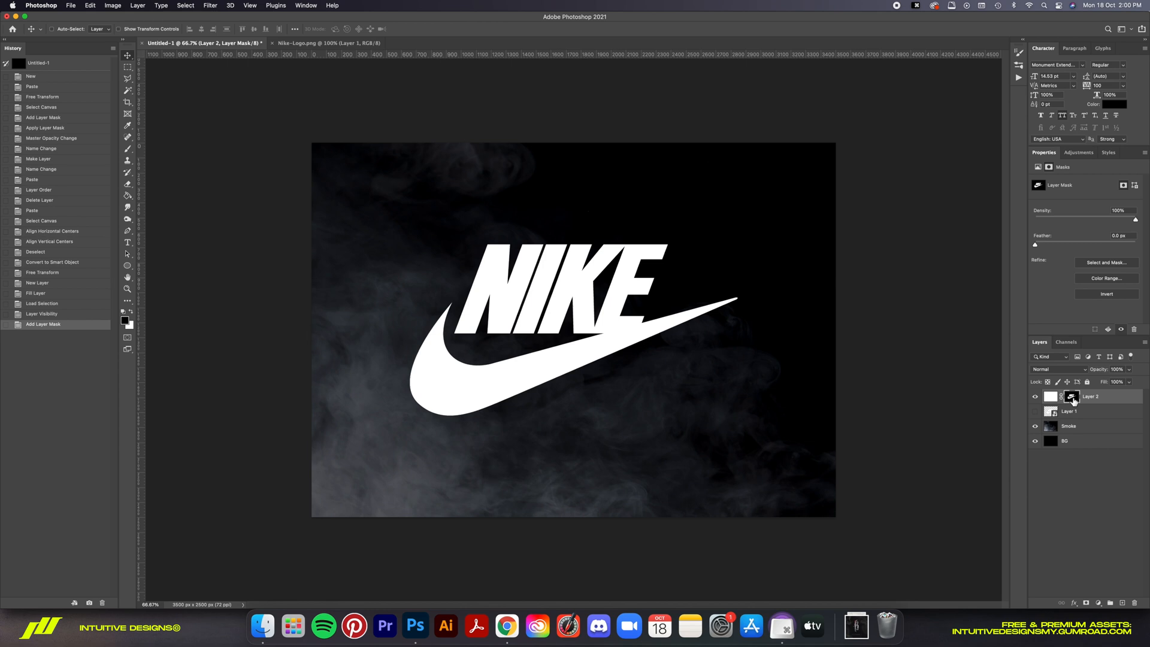
mouse_move(1072, 400)
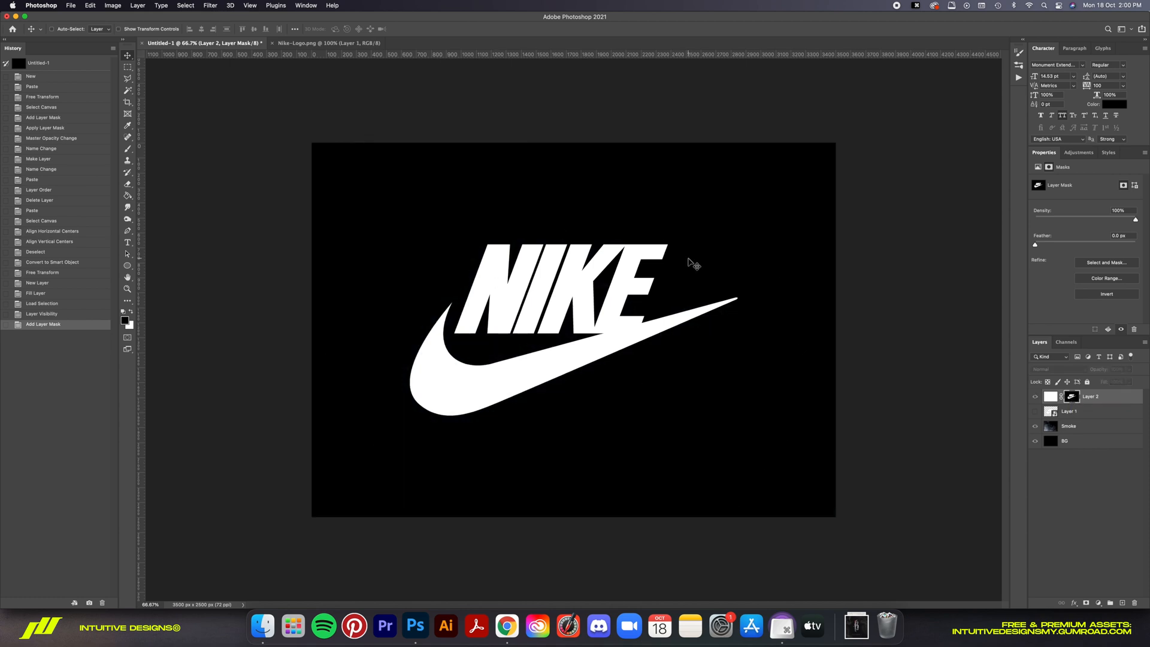
key("cmd+0")
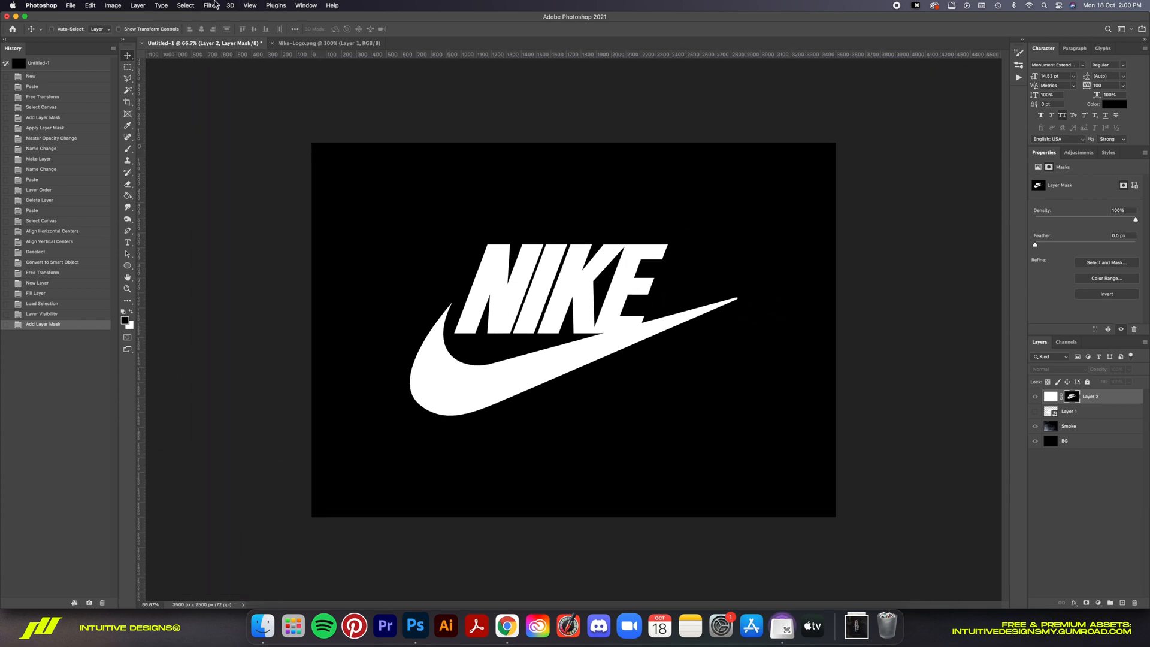
mouse_move(227, 64)
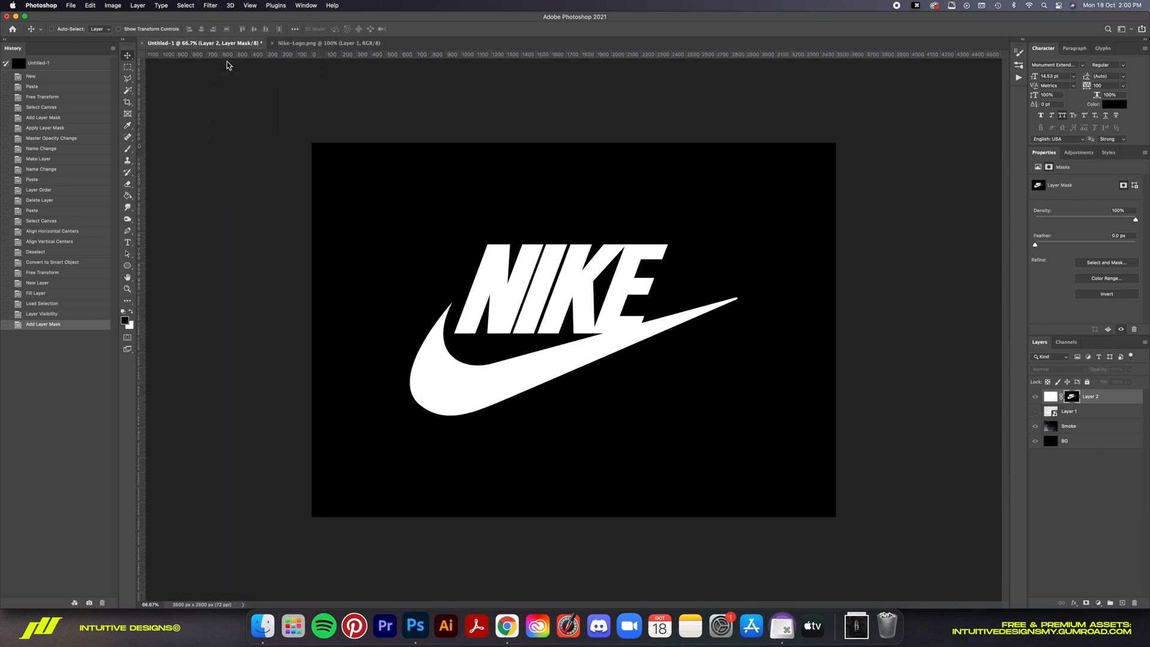
Step: Apply Filter Gallery Spatter plus a stacked Sketch > Stamp effect to the logo mask
left_click(210, 5)
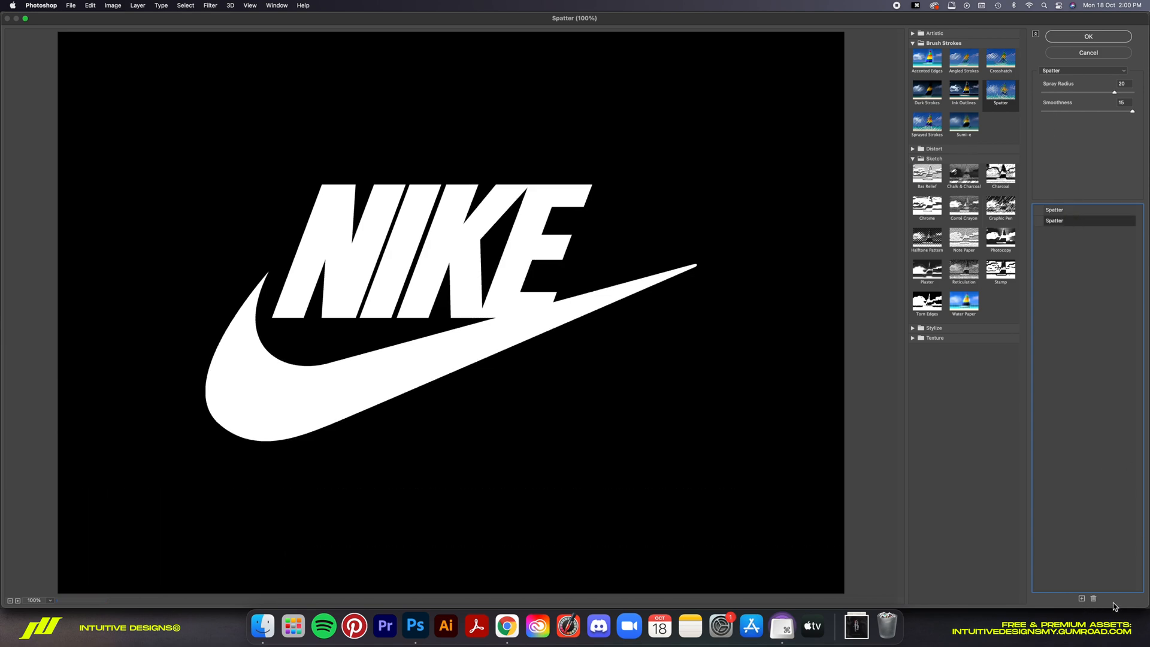
left_click(913, 158)
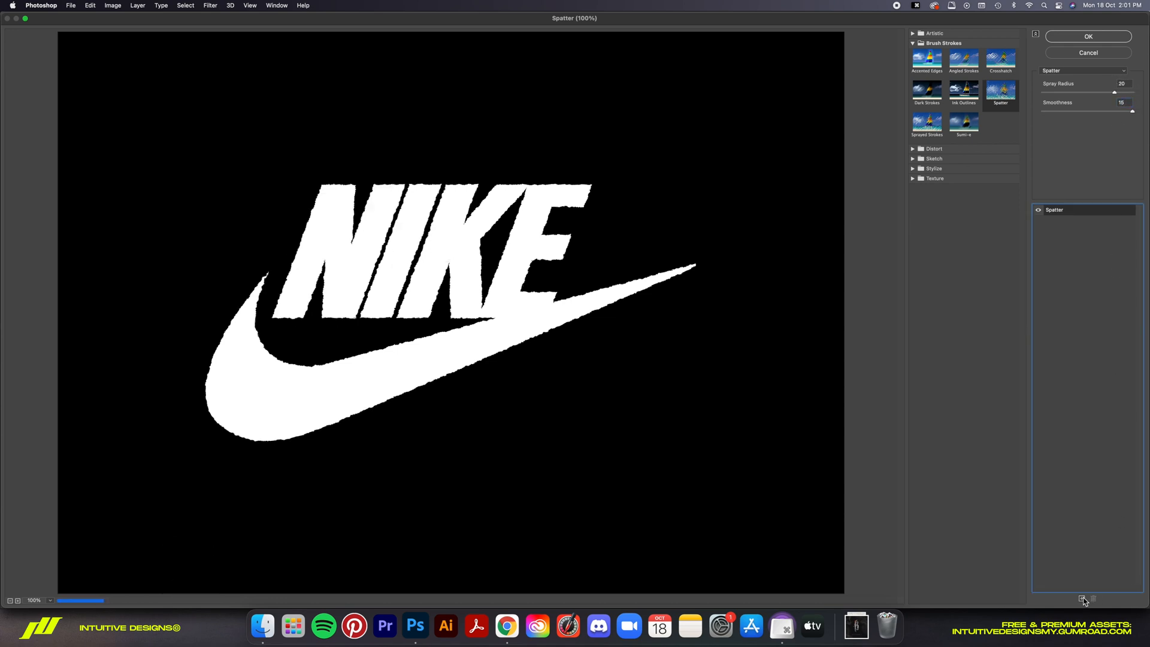
left_click(1081, 599)
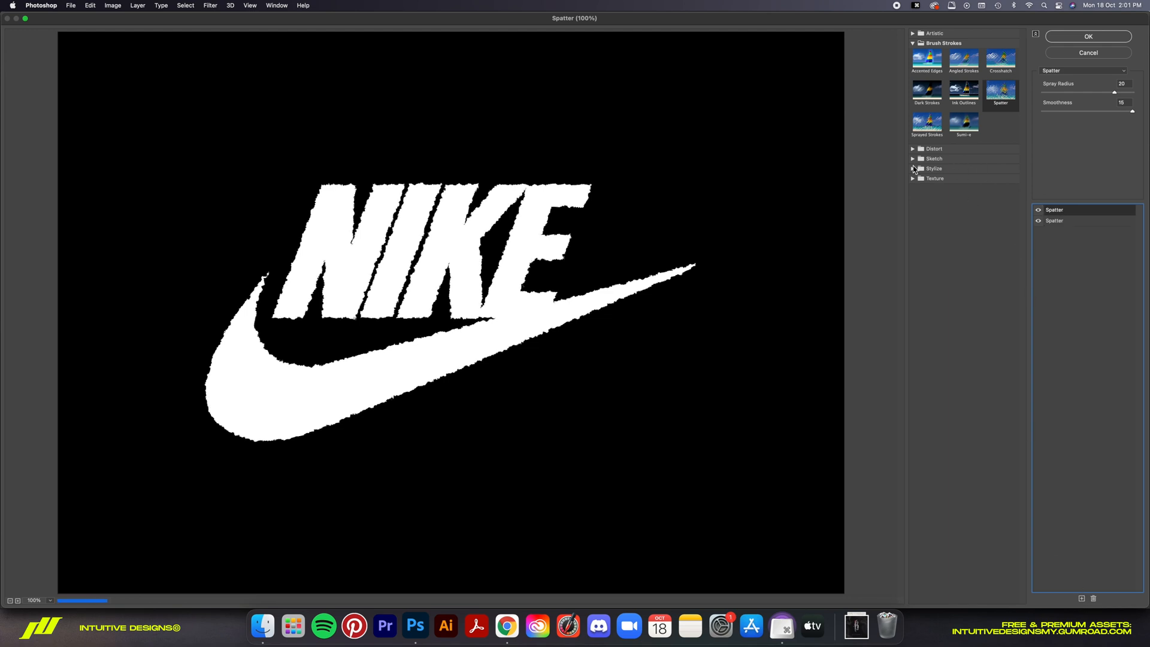
left_click(933, 158)
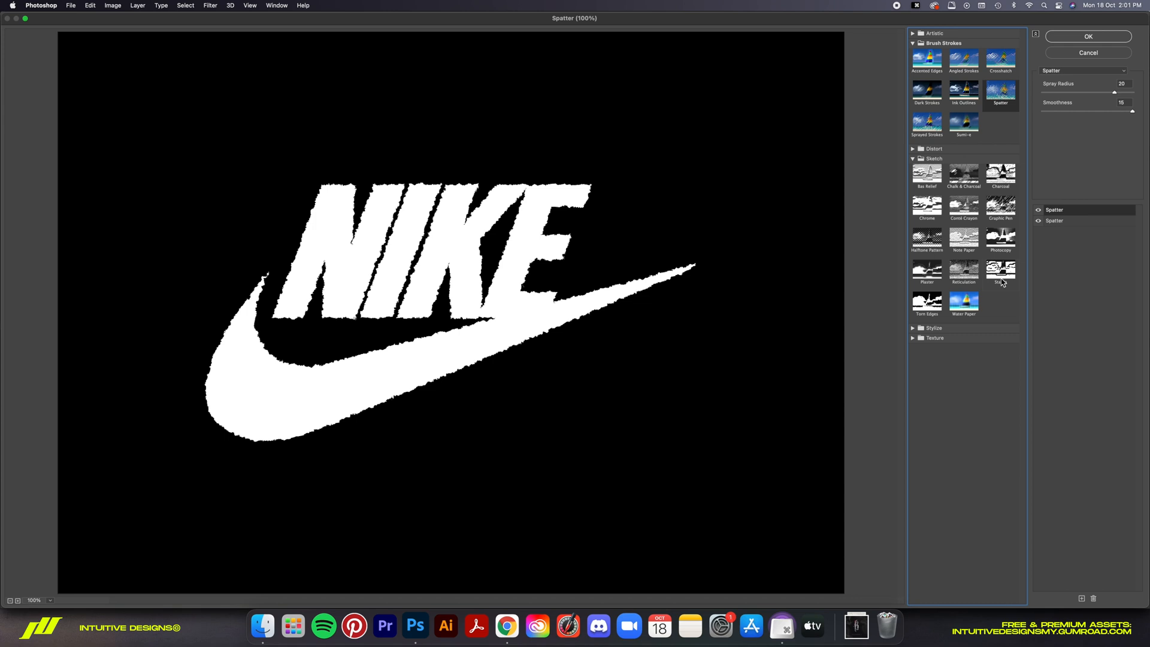
left_click(1000, 272)
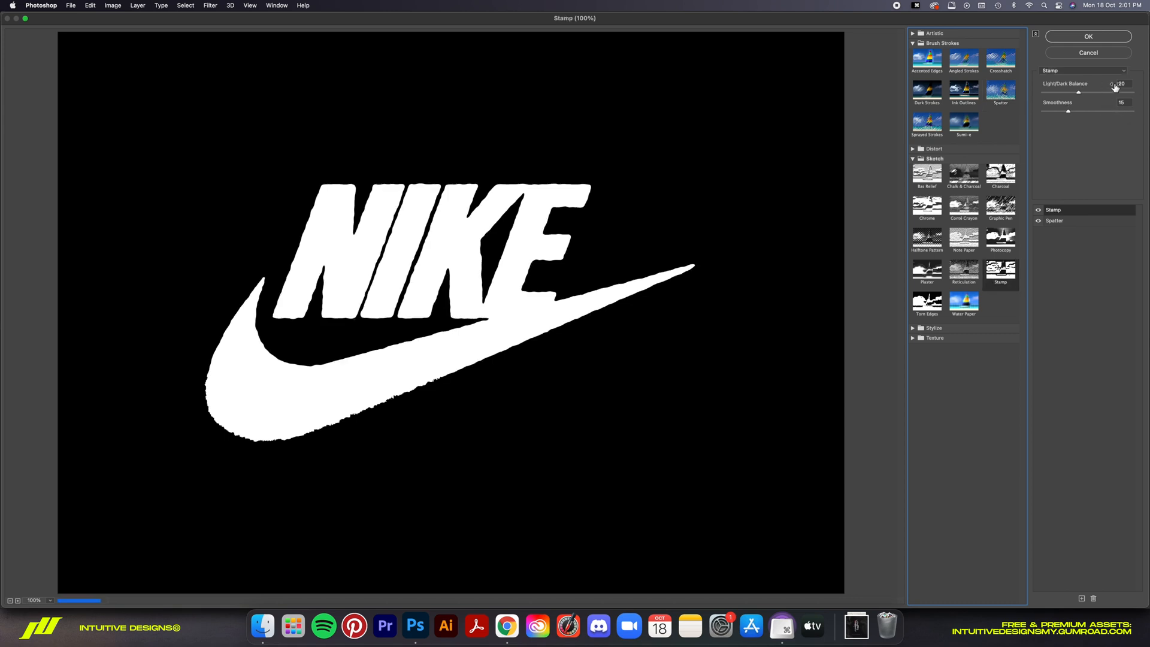
mouse_move(1061, 29)
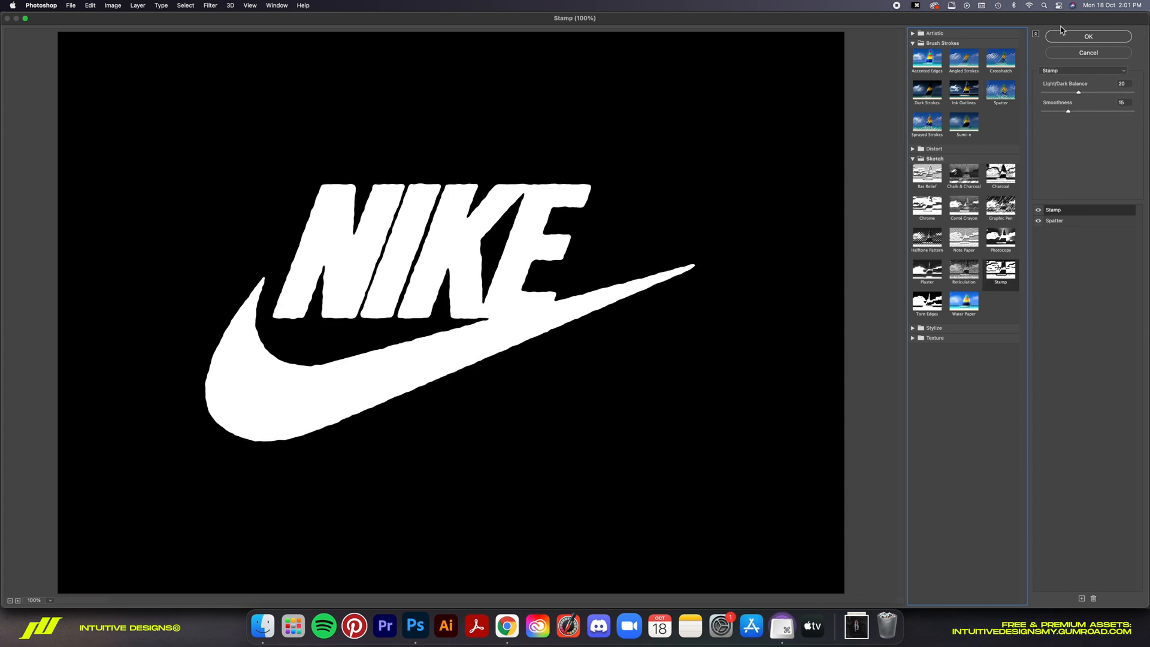
left_click(1088, 36)
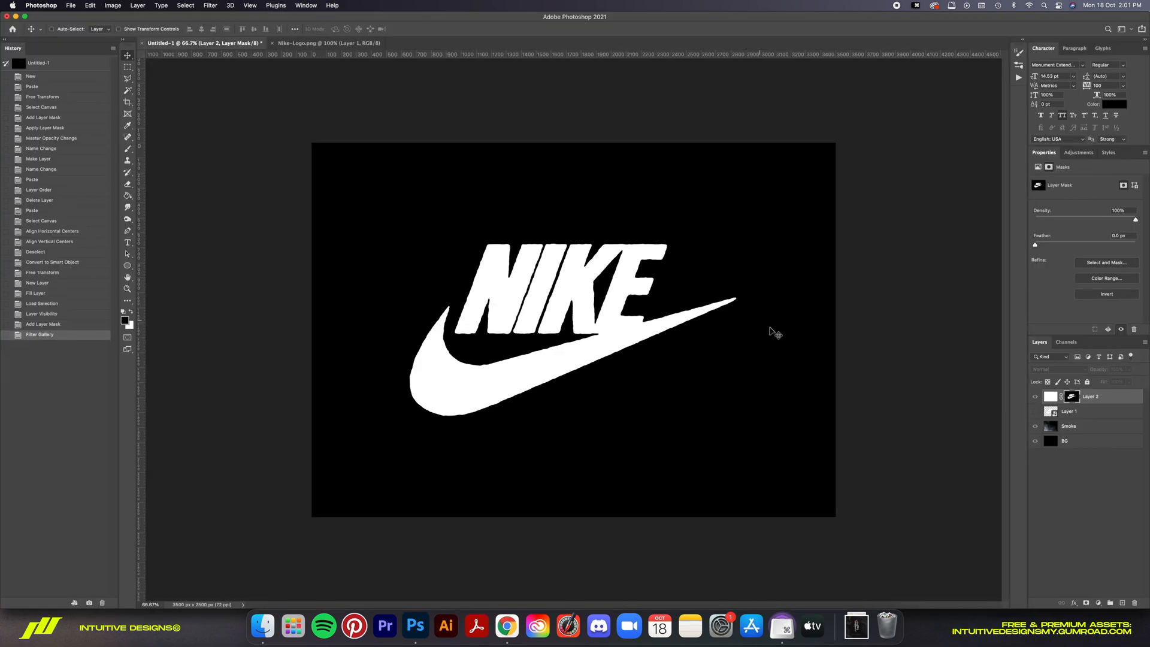
Step: Inspect the roughened edges, then apply the layer mask permanently to the white logo layer
key("cmd+=")
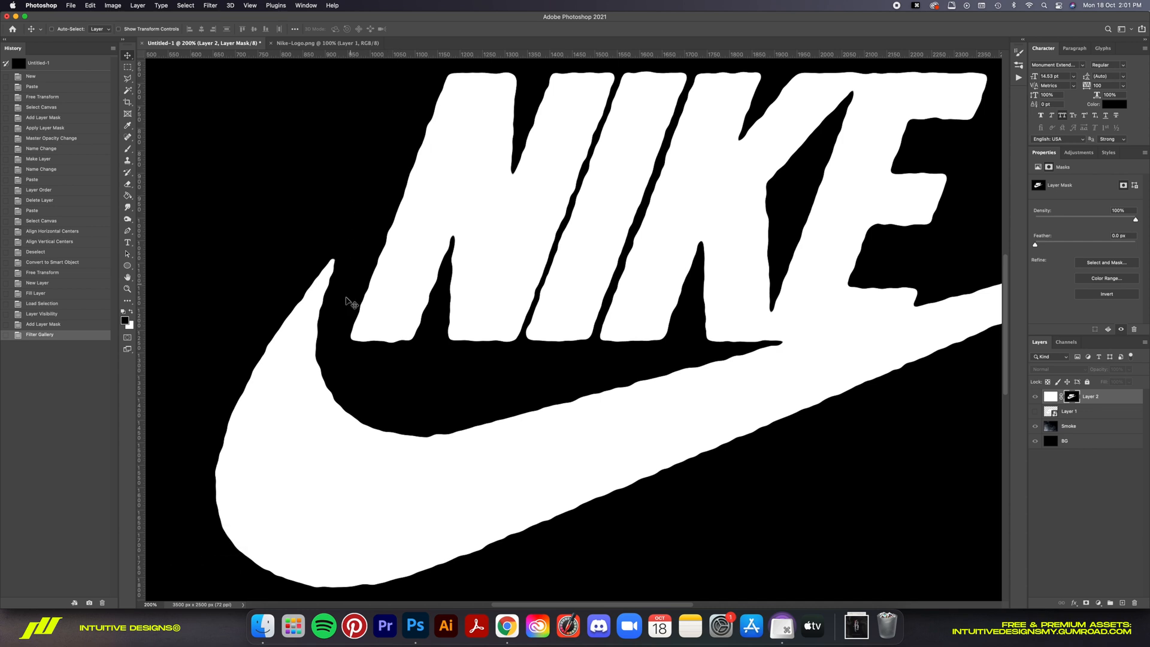
key("cmd+0")
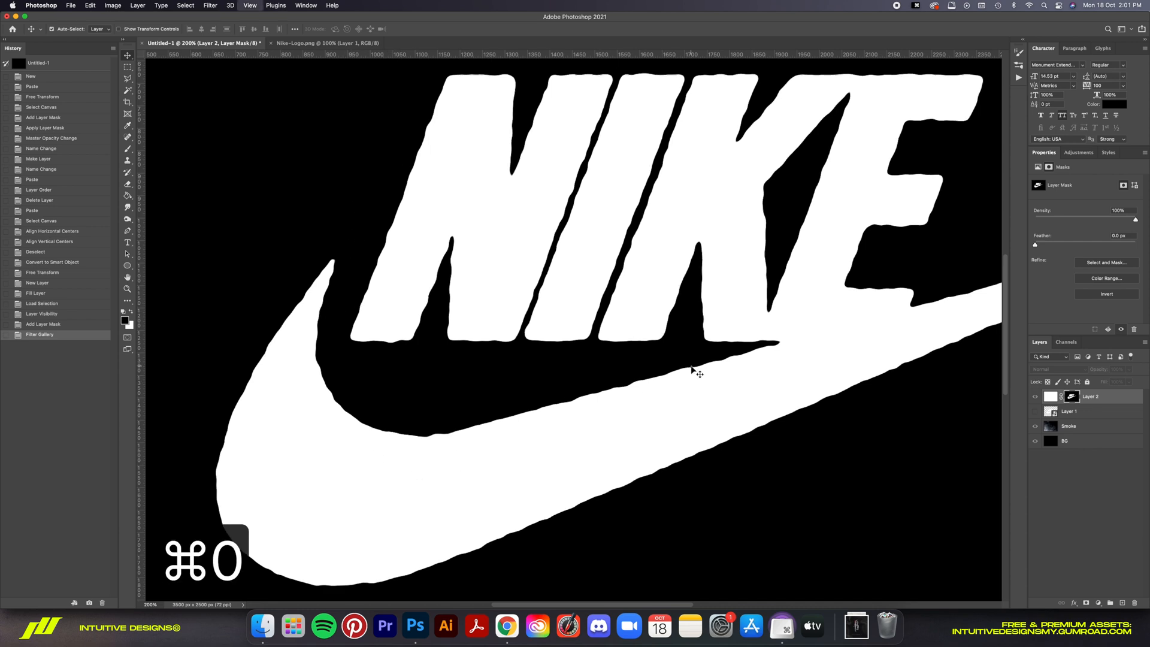
key("cmd+0")
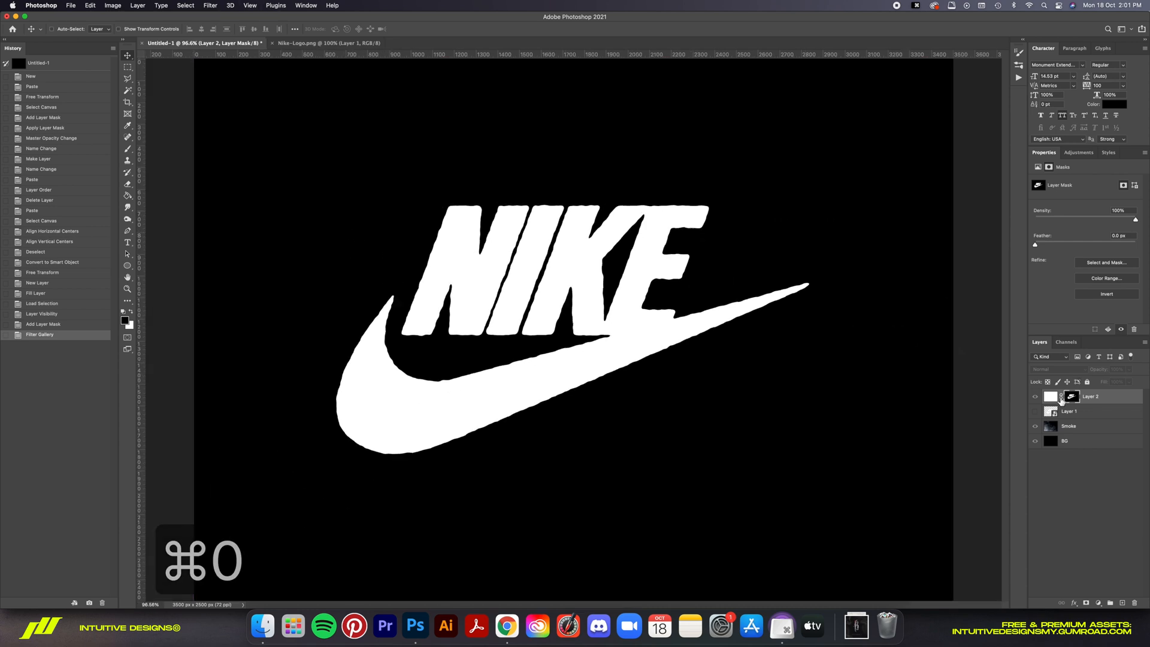
mouse_move(1071, 396)
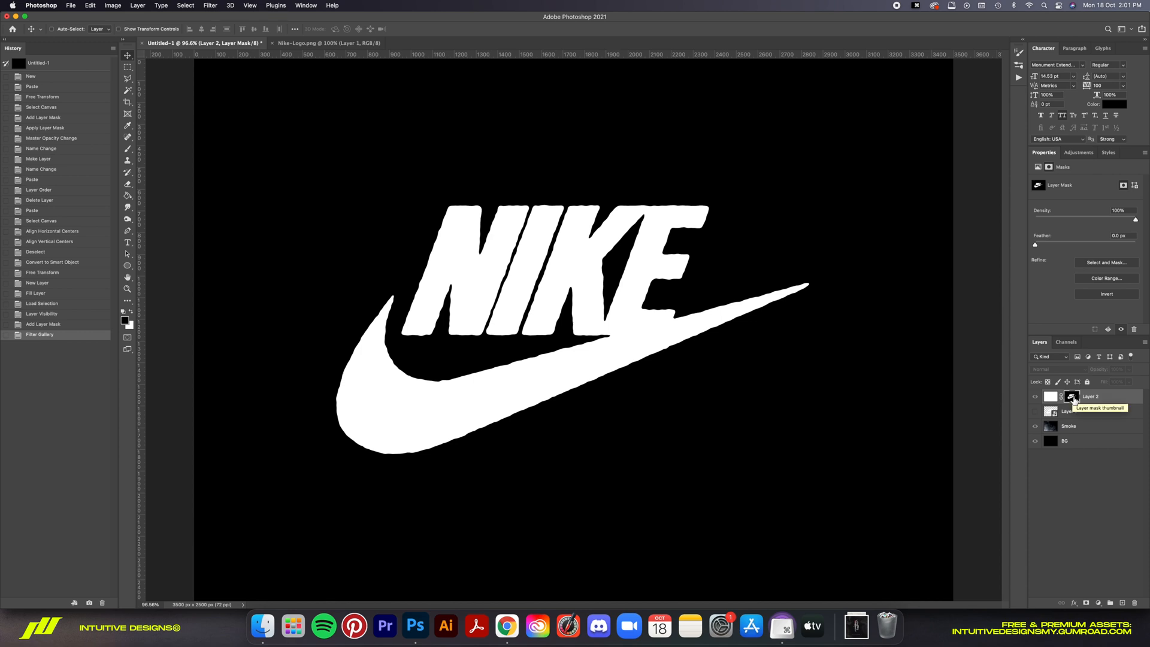
right_click(1072, 397)
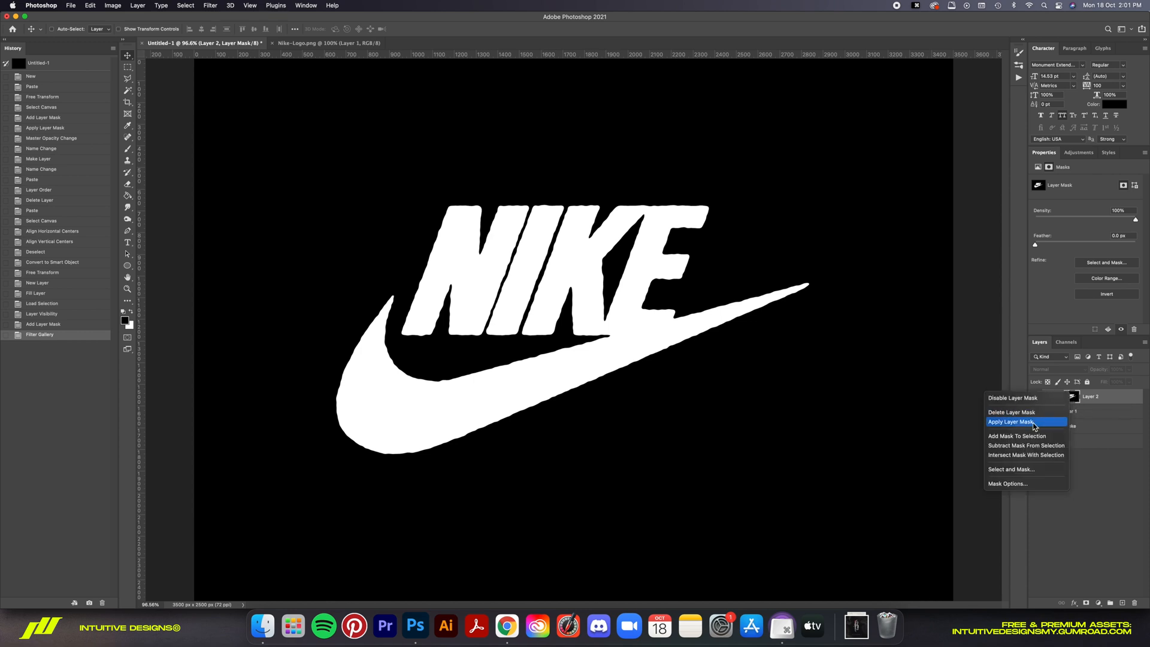
left_click(1015, 421)
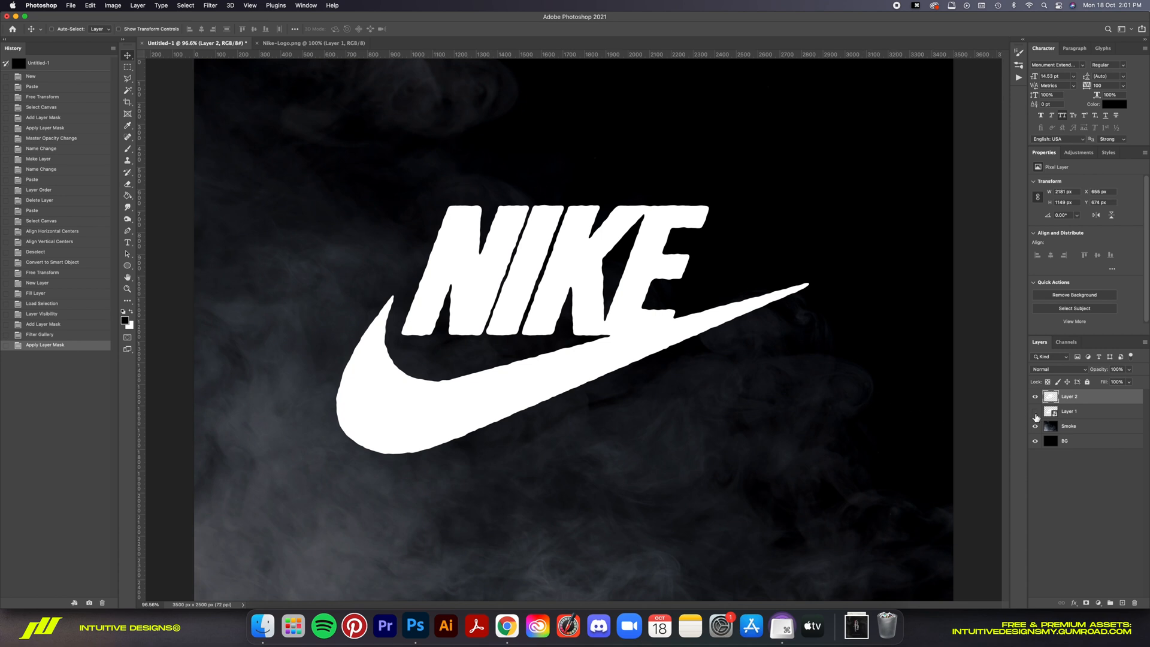
Step: Add a fresh logo-shaped mask, hide Smoke, and Crystallize the mask with cell size 10
left_click(1051, 397)
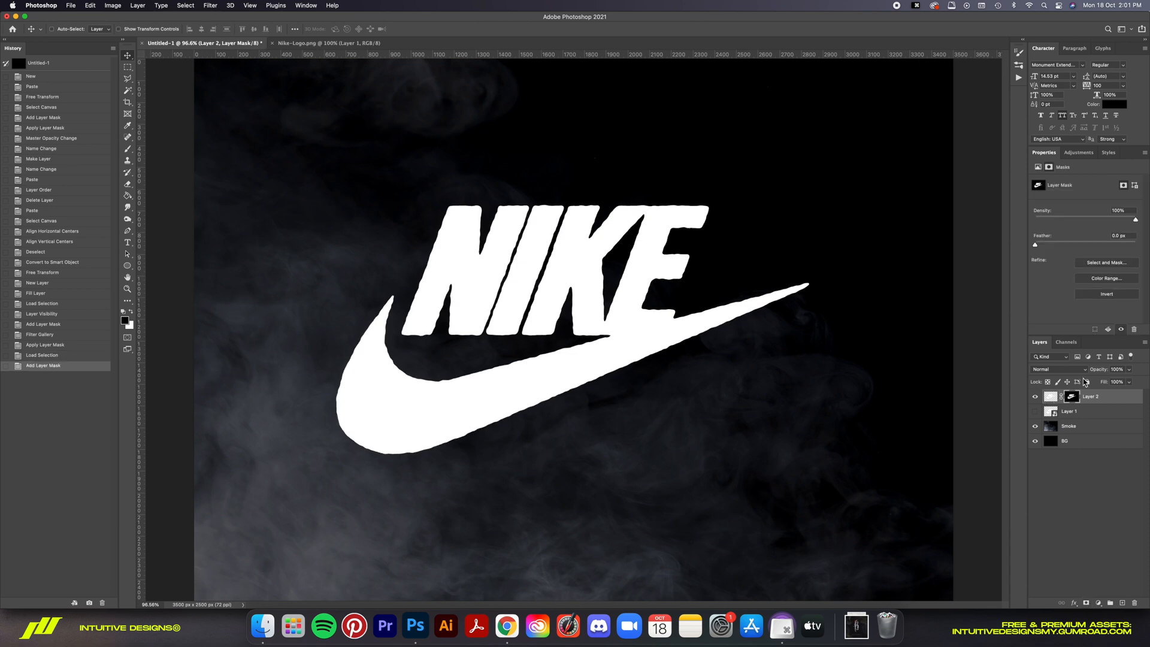
left_click(1035, 426)
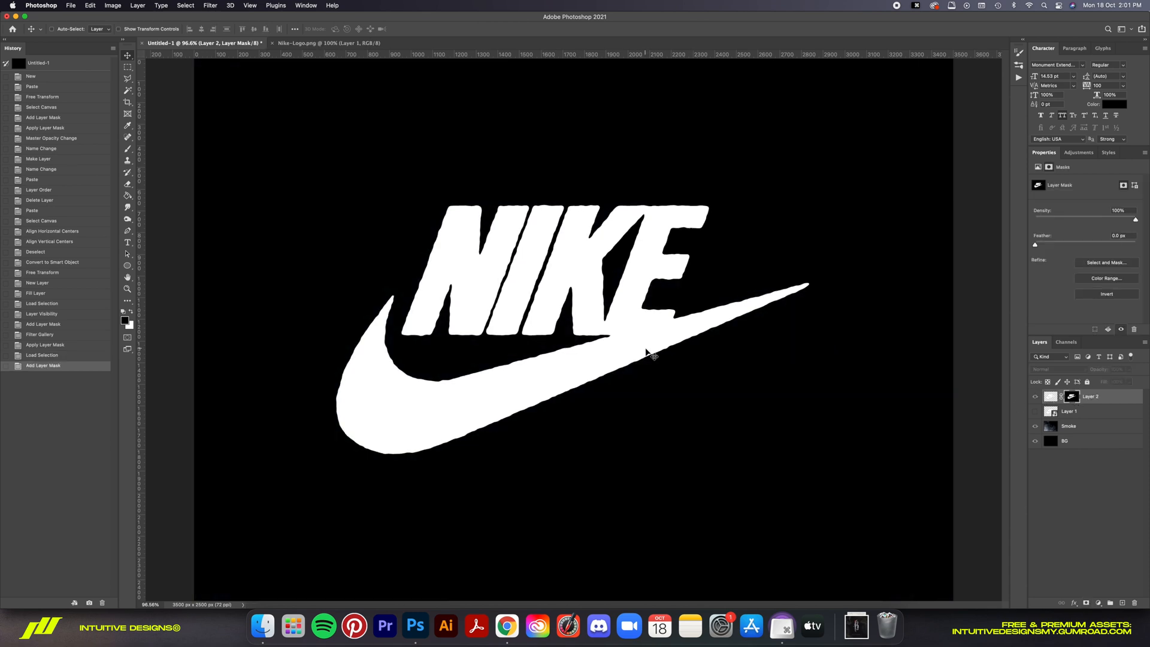
left_click(211, 5)
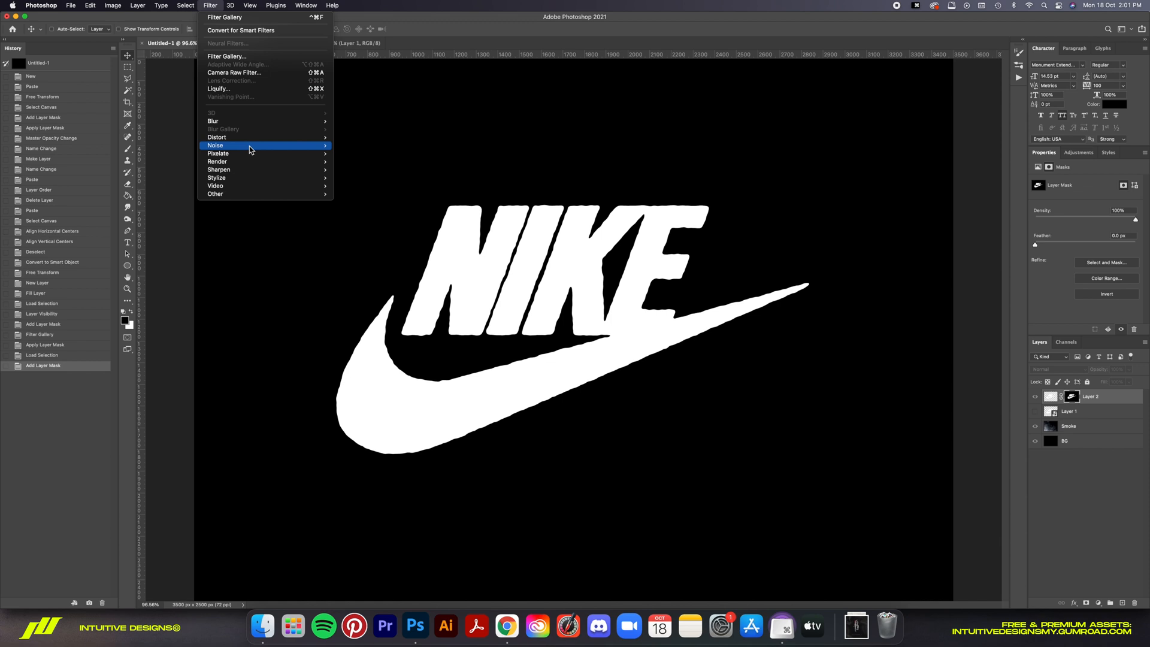
mouse_move(217, 154)
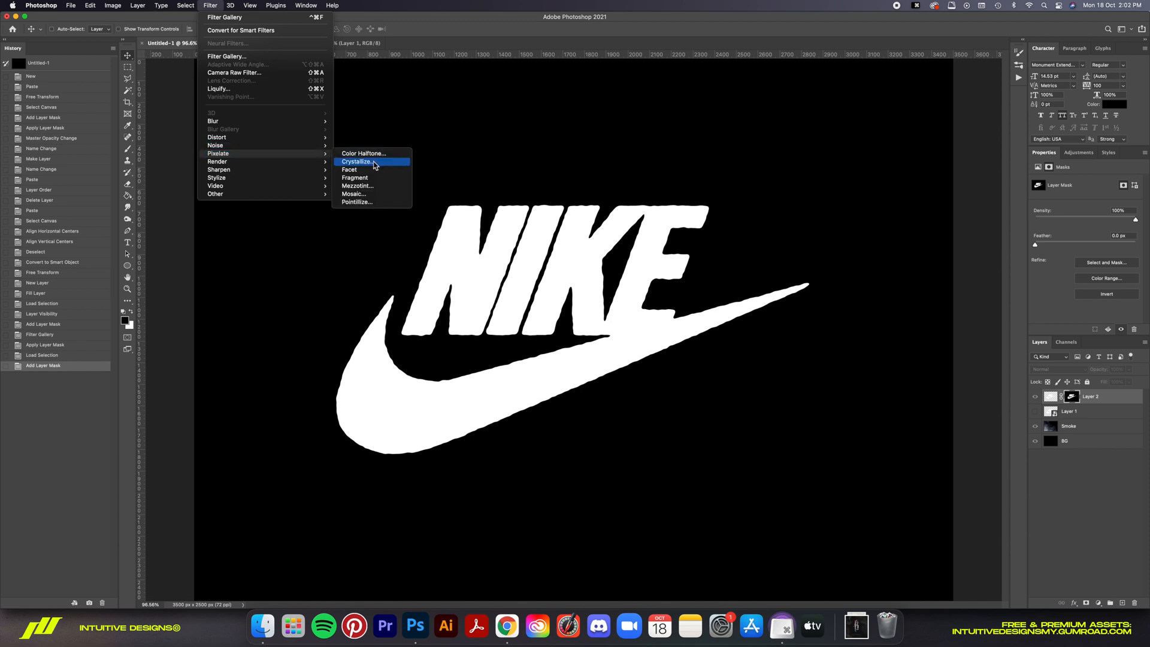
left_click(357, 161)
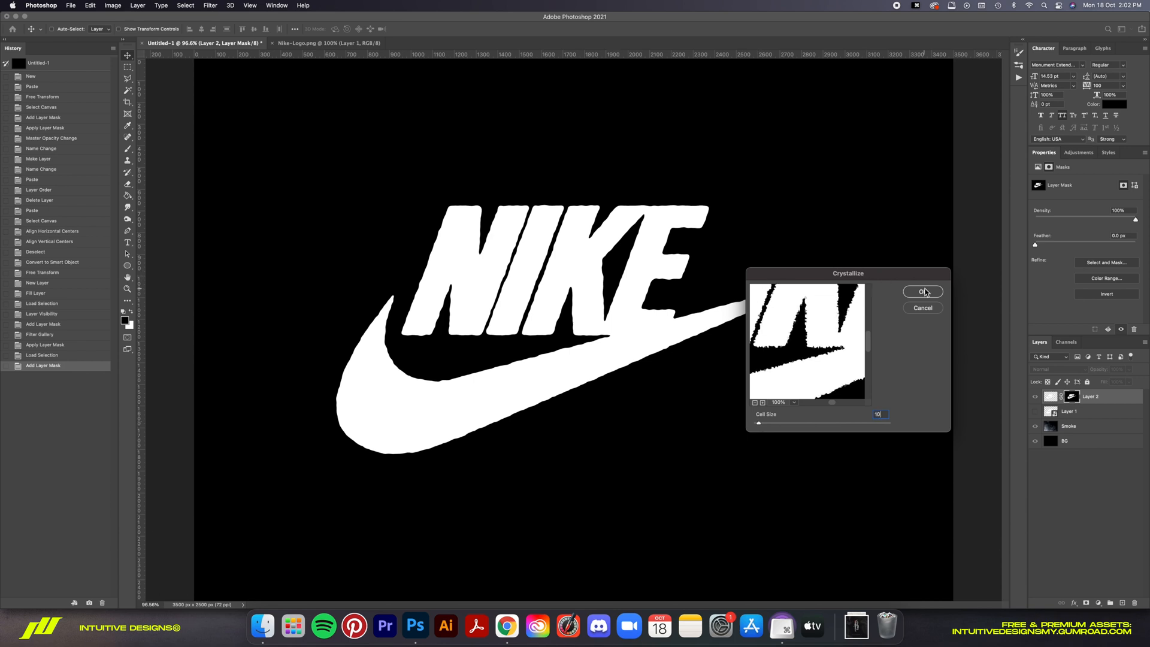
left_click(922, 291)
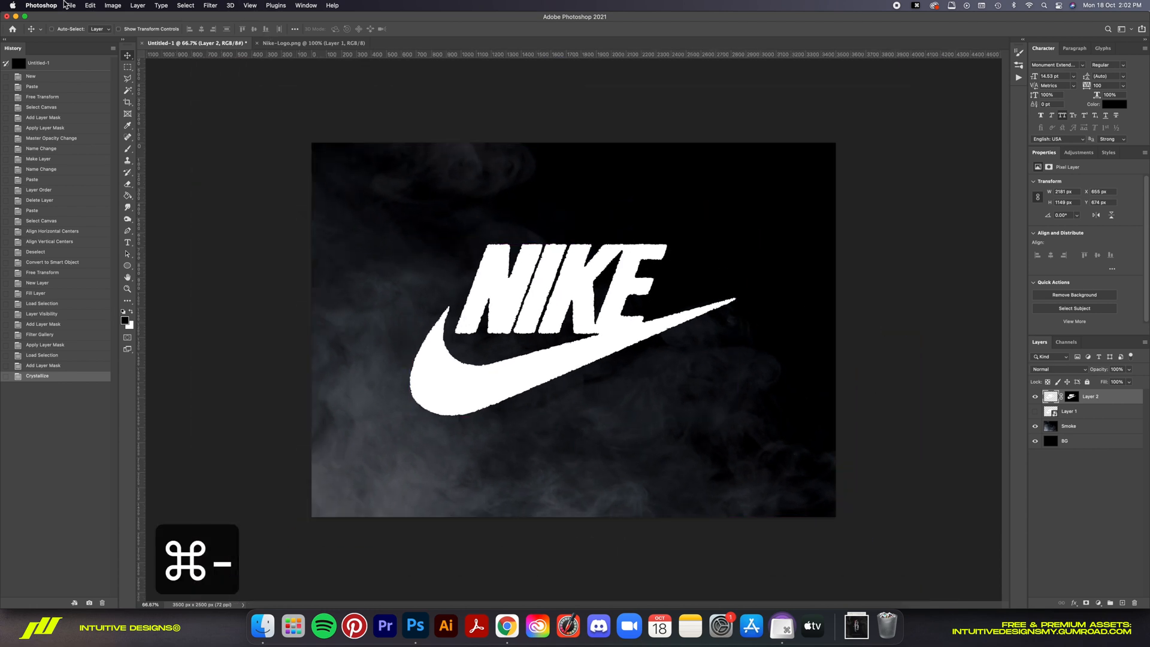
Step: Copy the concrete wall texture and paste it into the Nike logo document for clipping
key("cmd+minus")
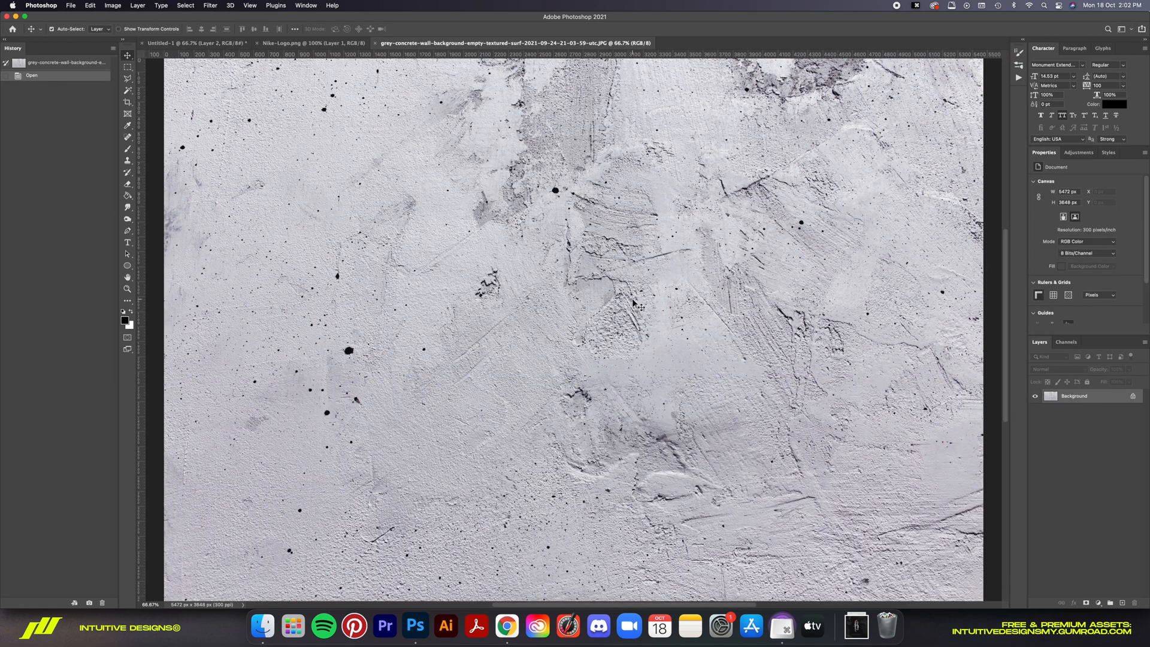
key("cmd+a")
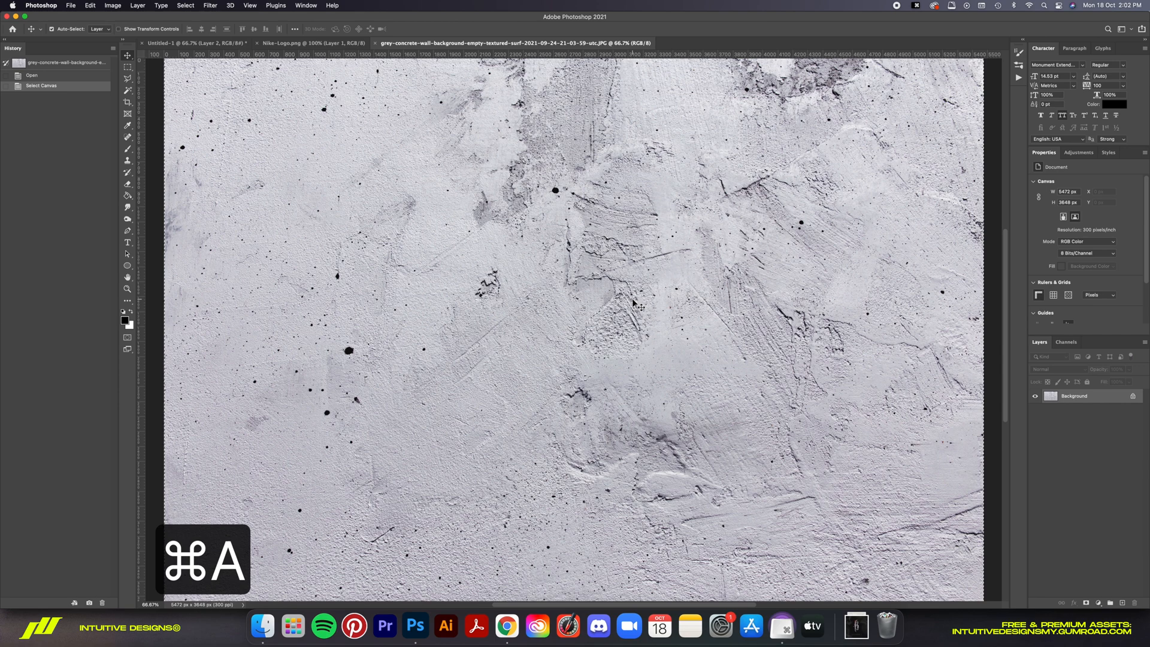
left_click(177, 43)
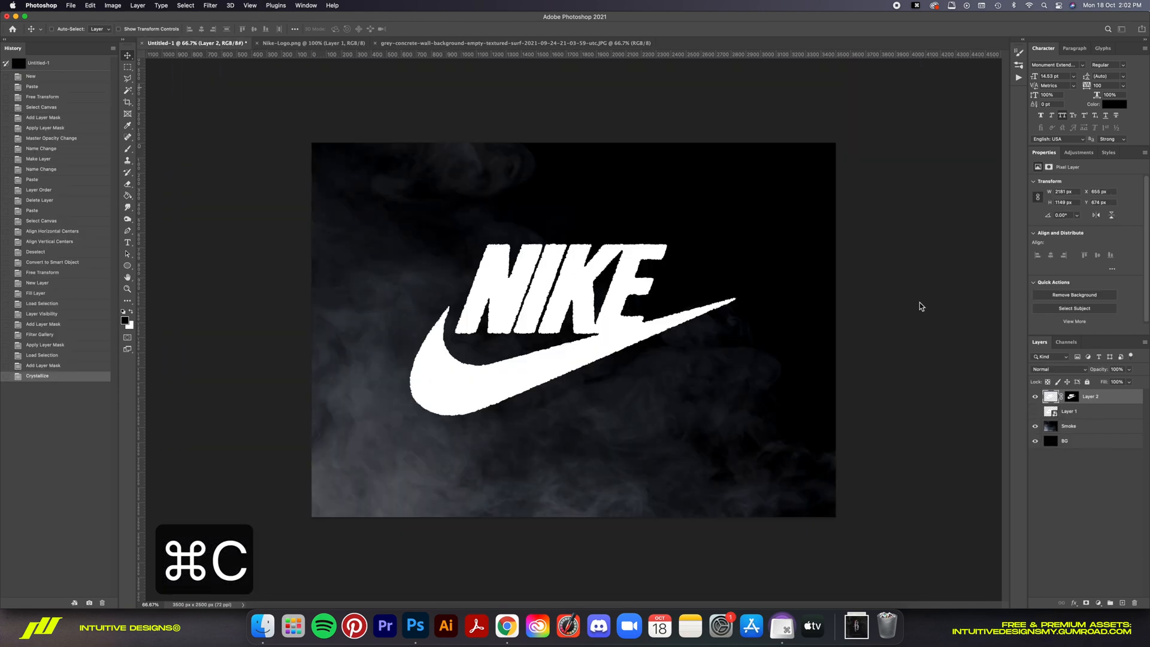
key("cmd+v")
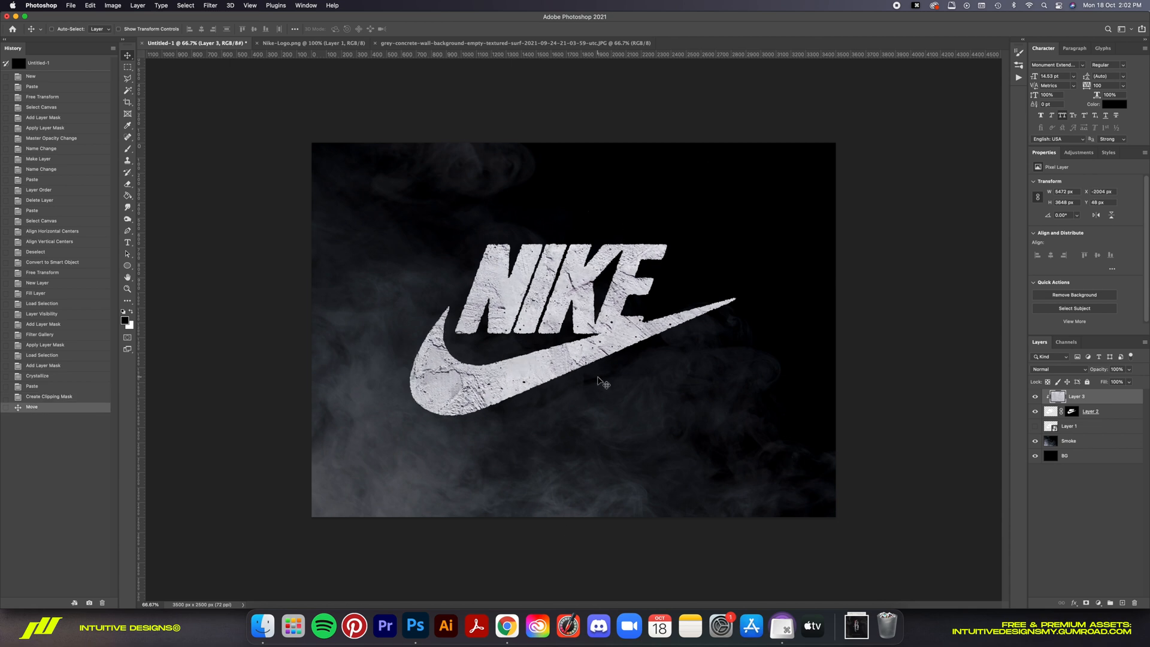
Step: Rename the logo layers Base and Texture, add a duplicate named Crack and target its mask
double_click(1076, 396)
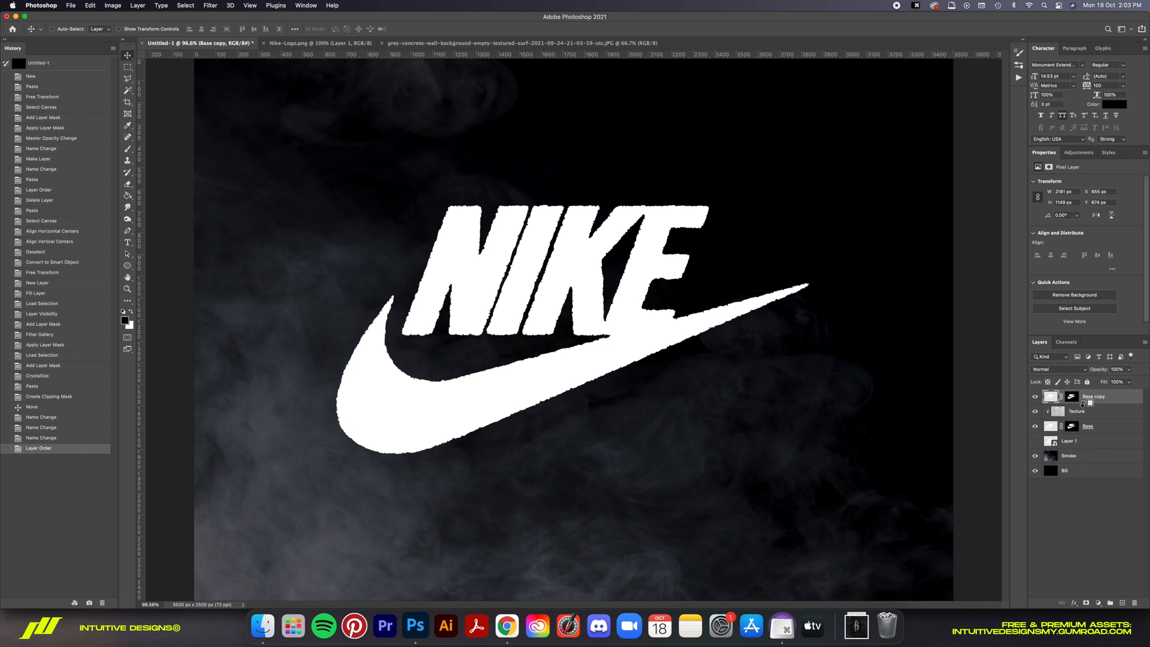
double_click(1093, 397)
type("Crack")
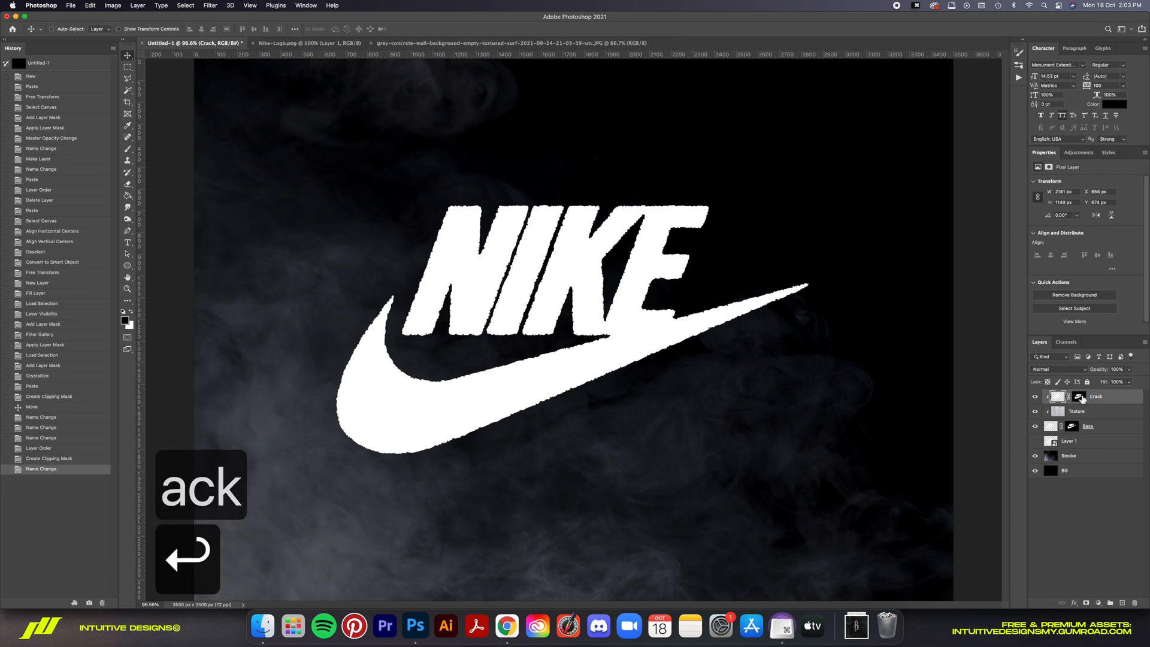
left_click(1069, 397)
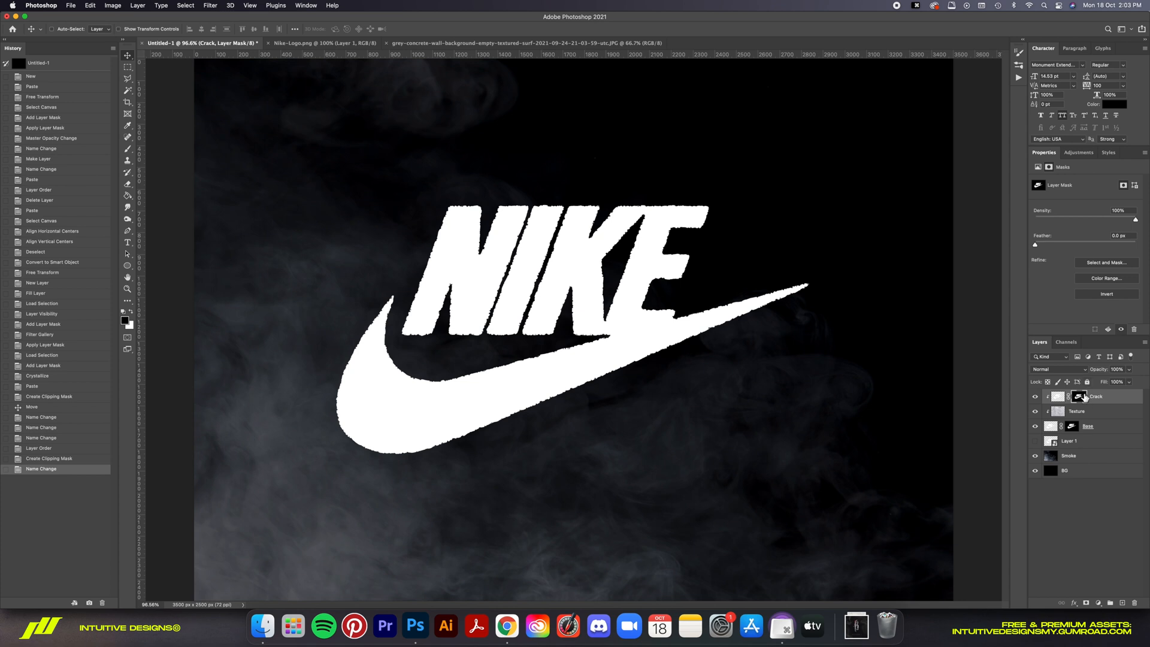
Step: Crystallize the Crack layer mask at cell size 80, inspect the shattered edges, then crystallize it again
left_click(209, 5)
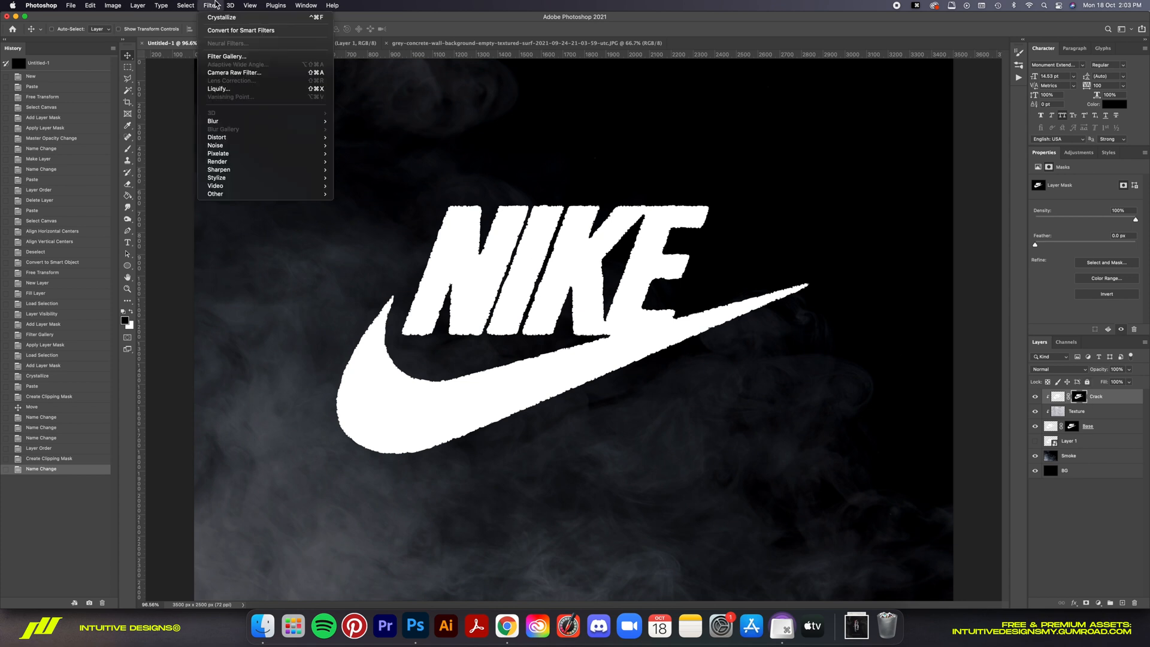
mouse_move(214, 145)
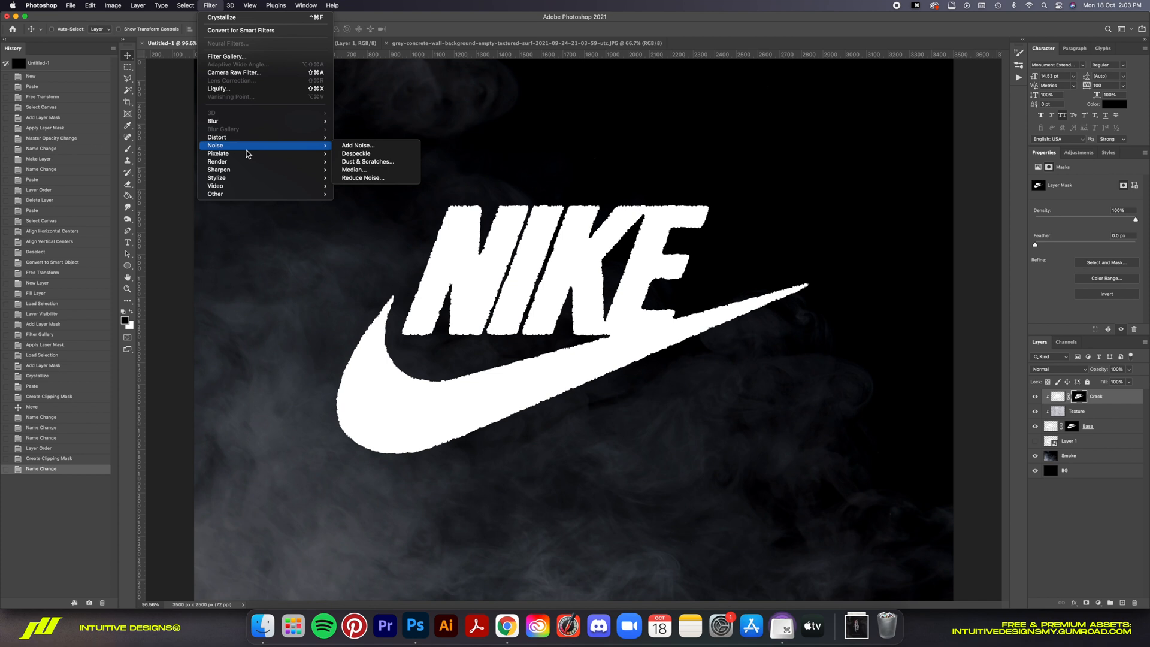
left_click(221, 17)
type("80")
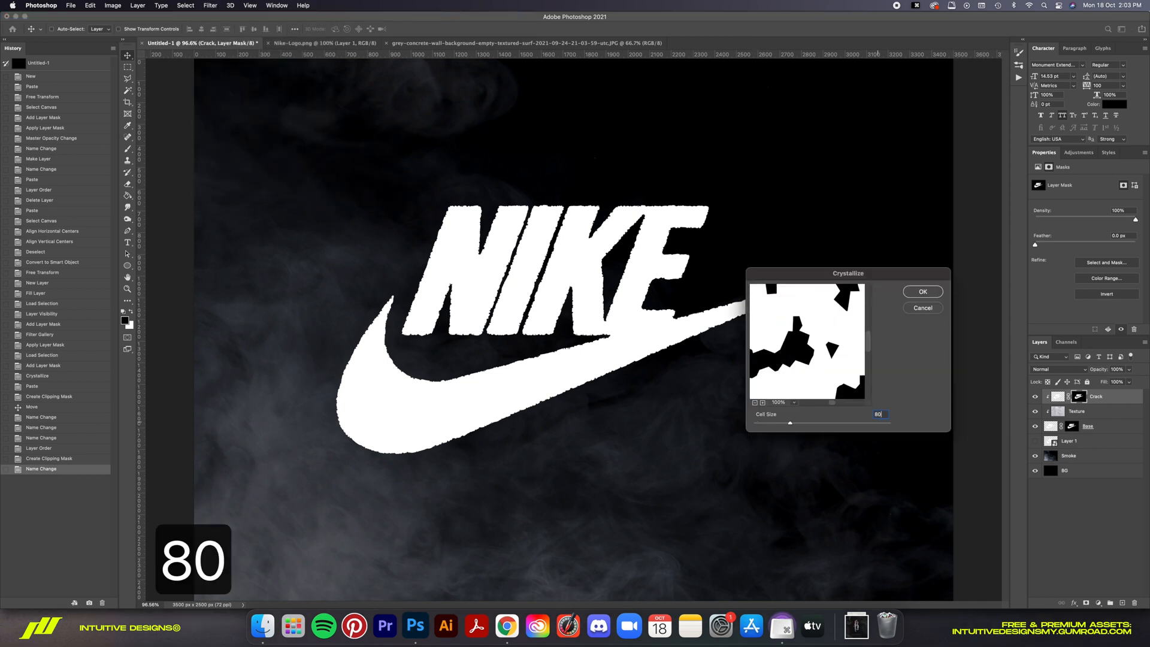
left_click(923, 293)
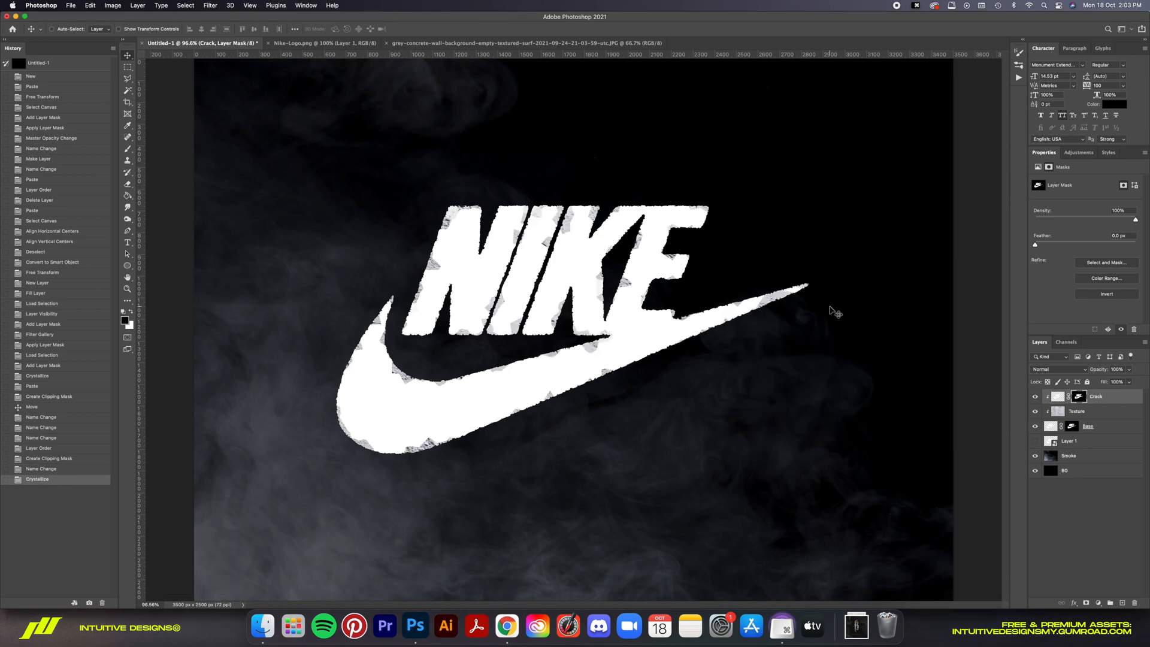
key("cmd+=")
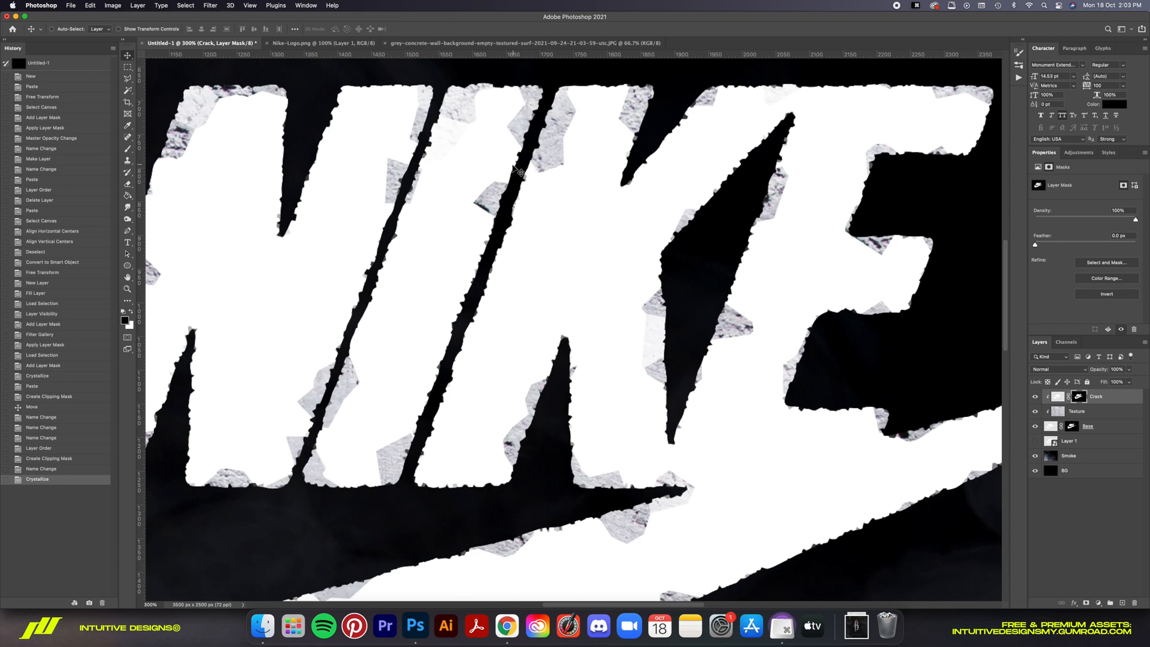
scroll("down", 3)
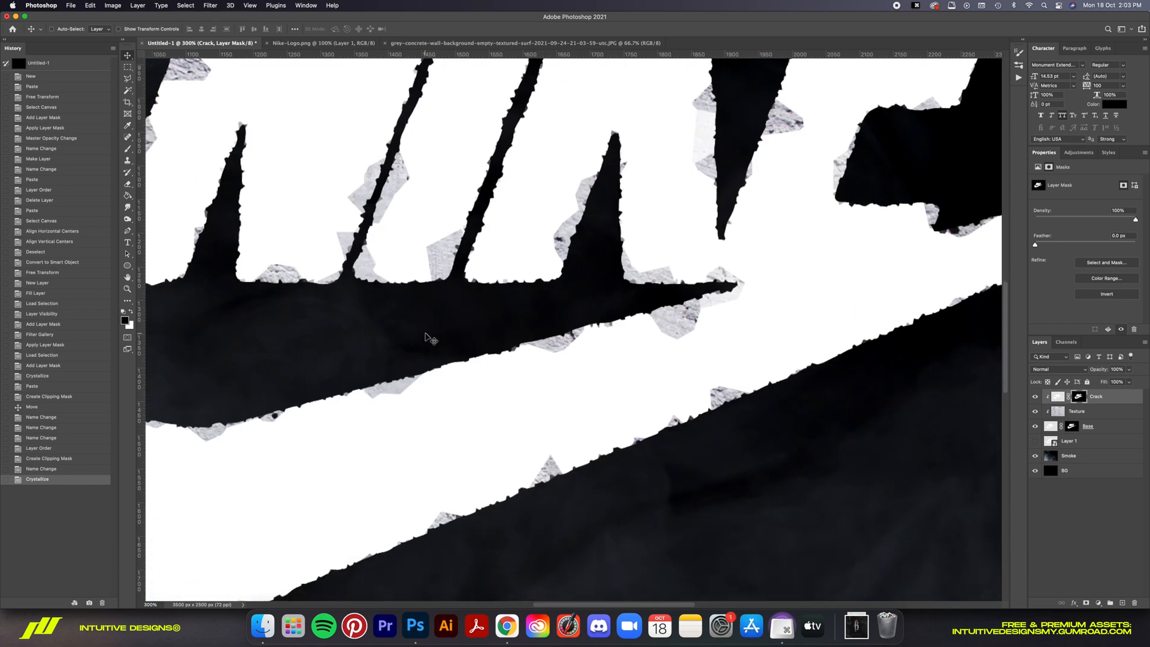
key("cmd+0")
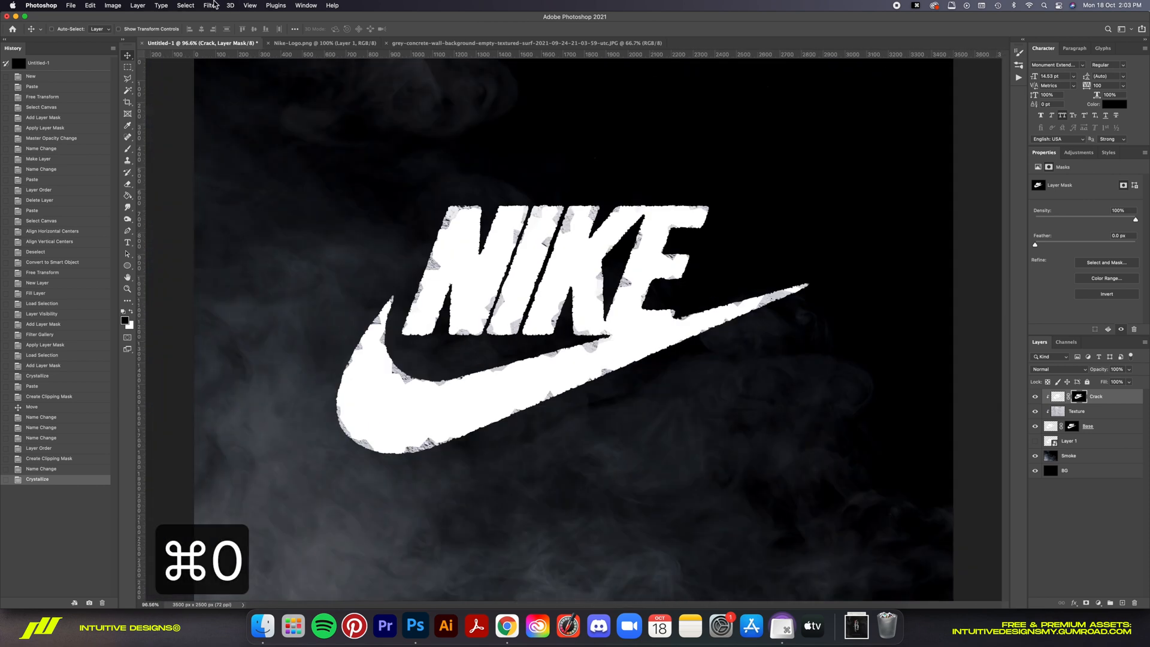
left_click(210, 5)
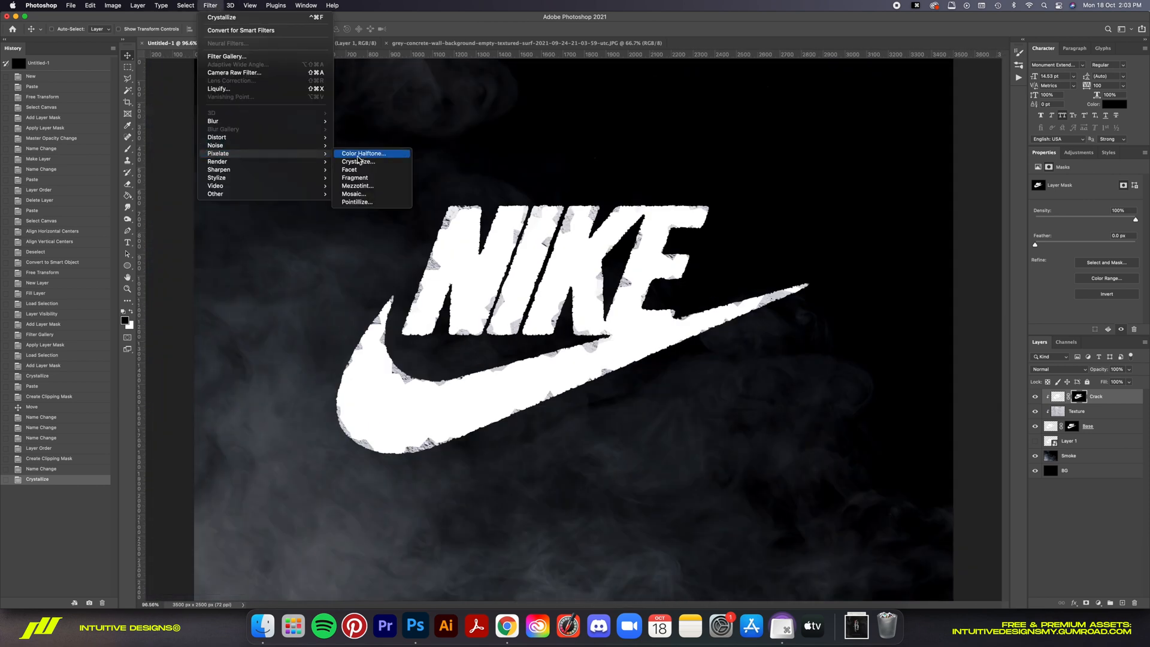
left_click(358, 162)
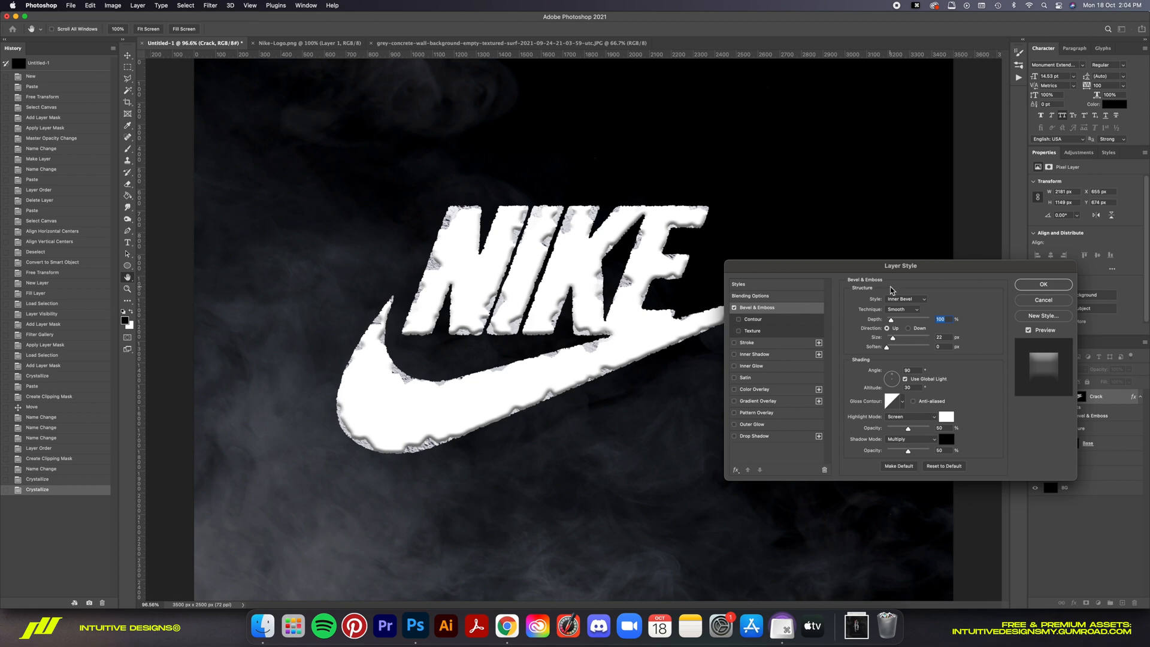
Step: Set Bevel & Emboss to Outer Bevel with Color Dodge highlights and Color Burn shadows, then go to Blending Options for zero fill
left_click(907, 299)
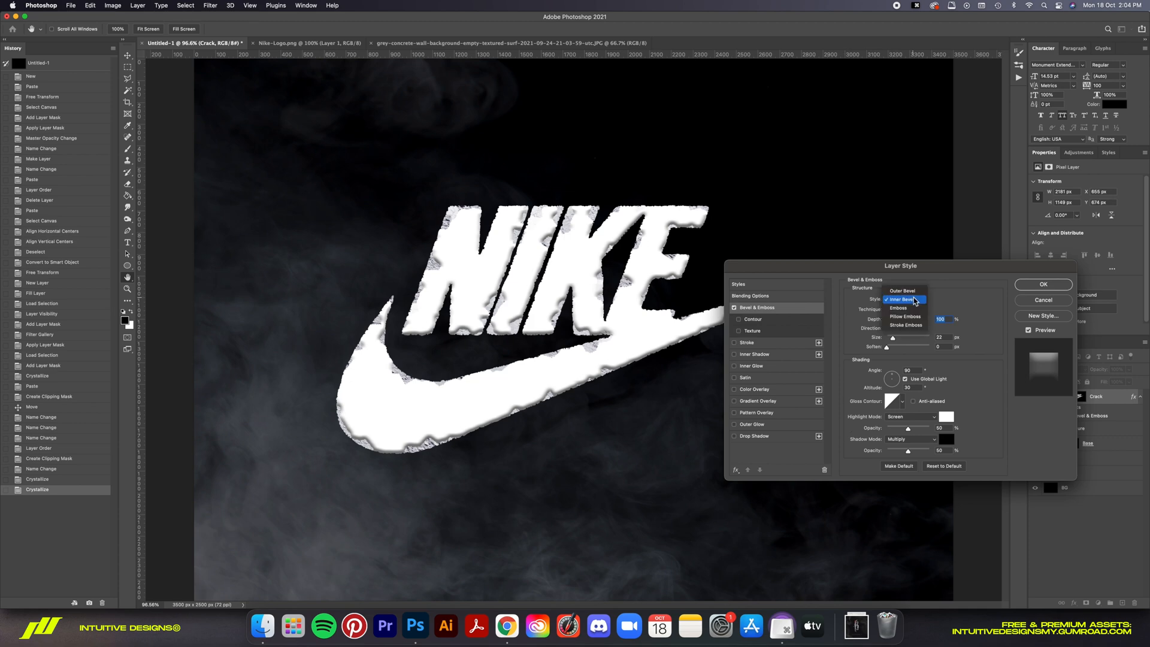
left_click(902, 291)
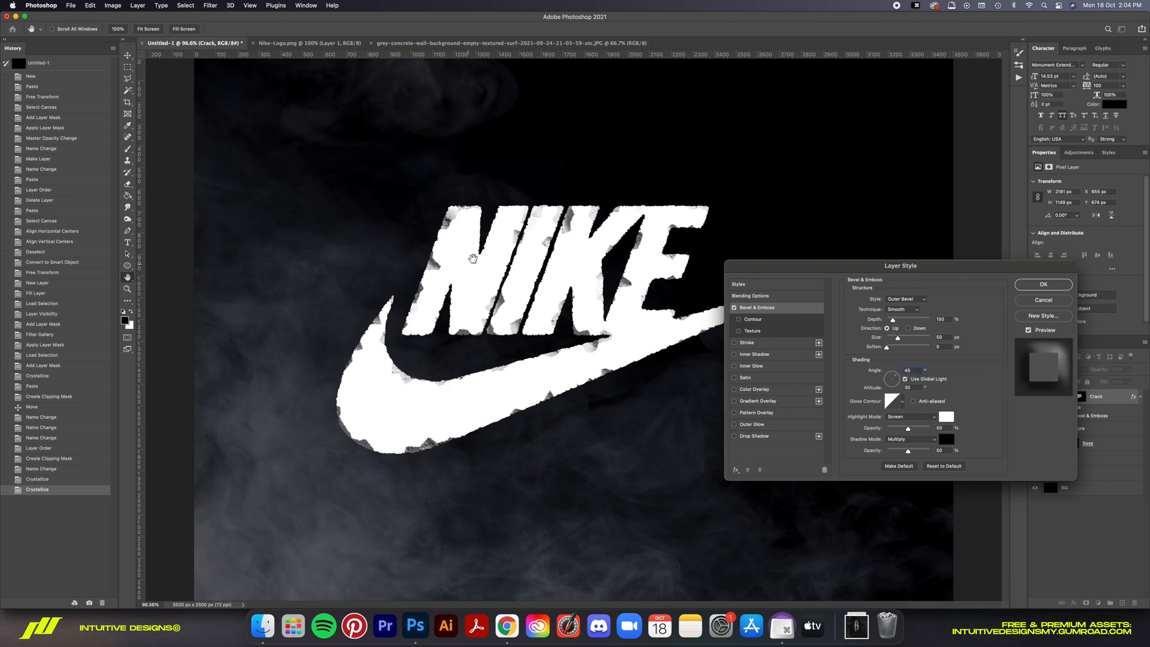
left_click(909, 417)
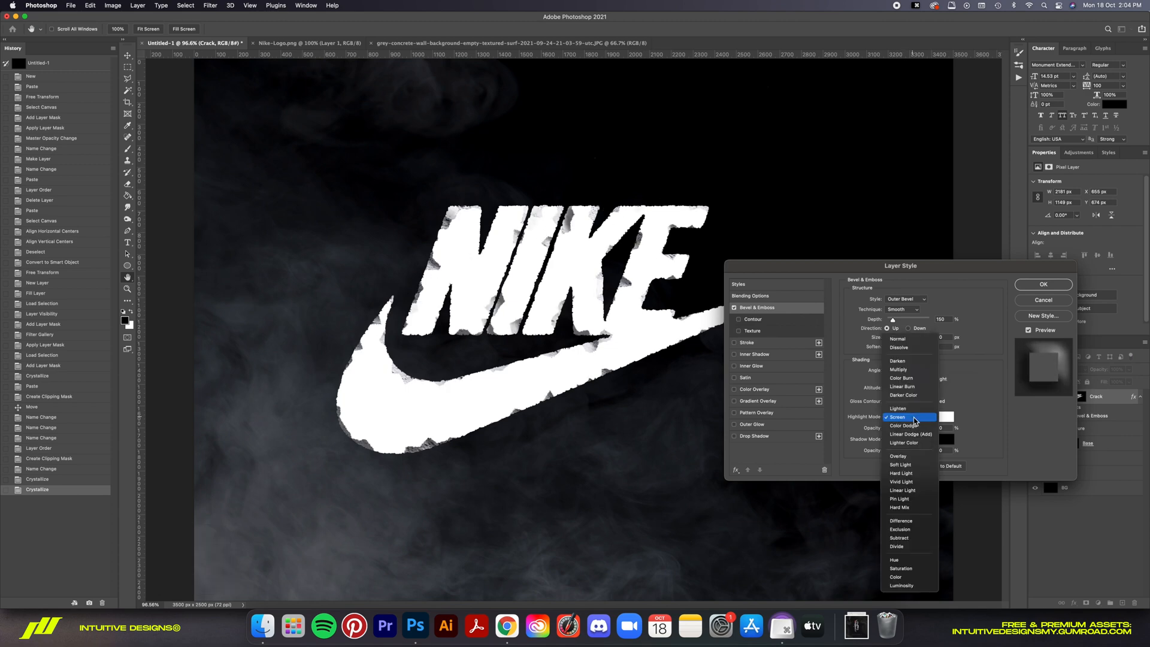
left_click(906, 425)
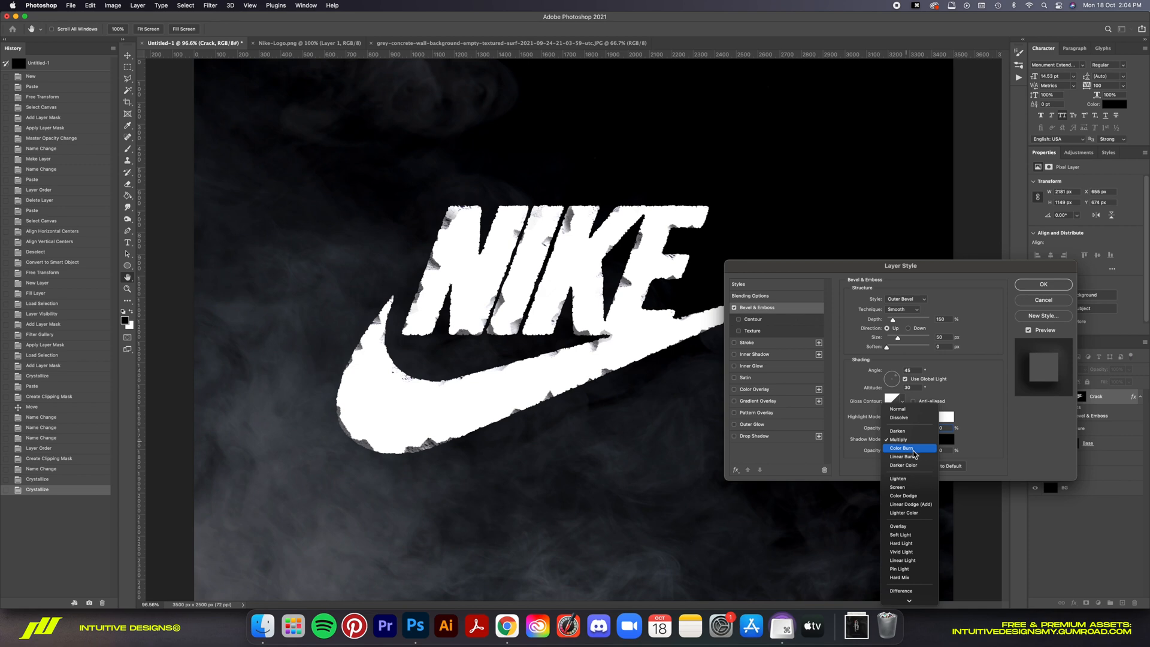
left_click(903, 496)
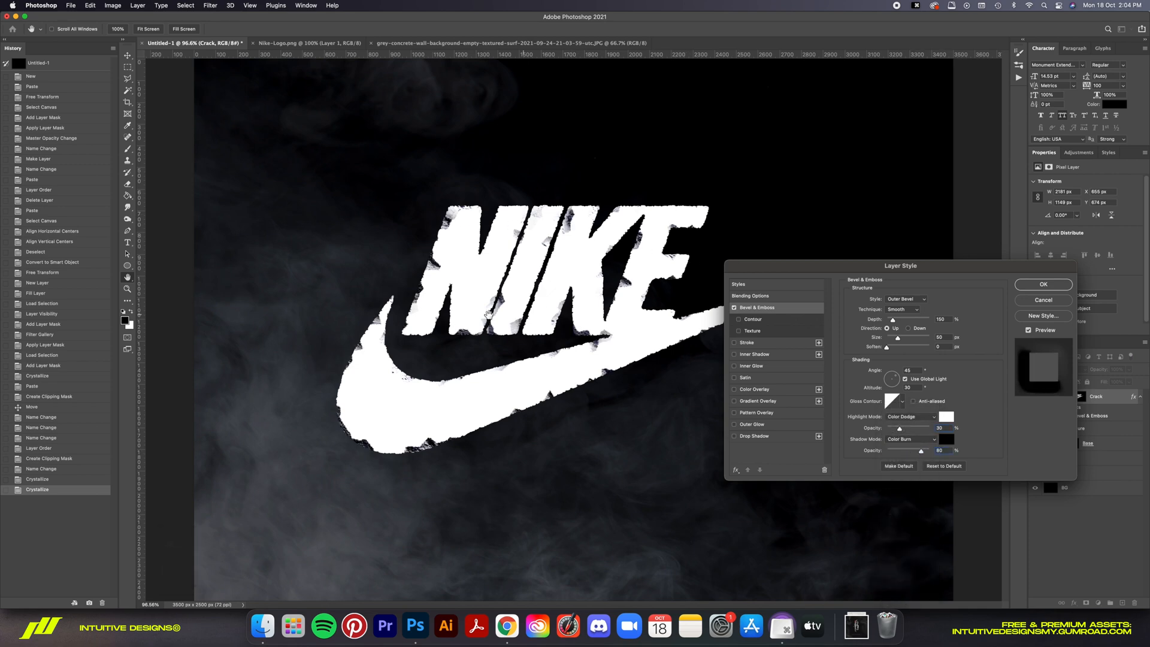
left_click(750, 296)
type("0")
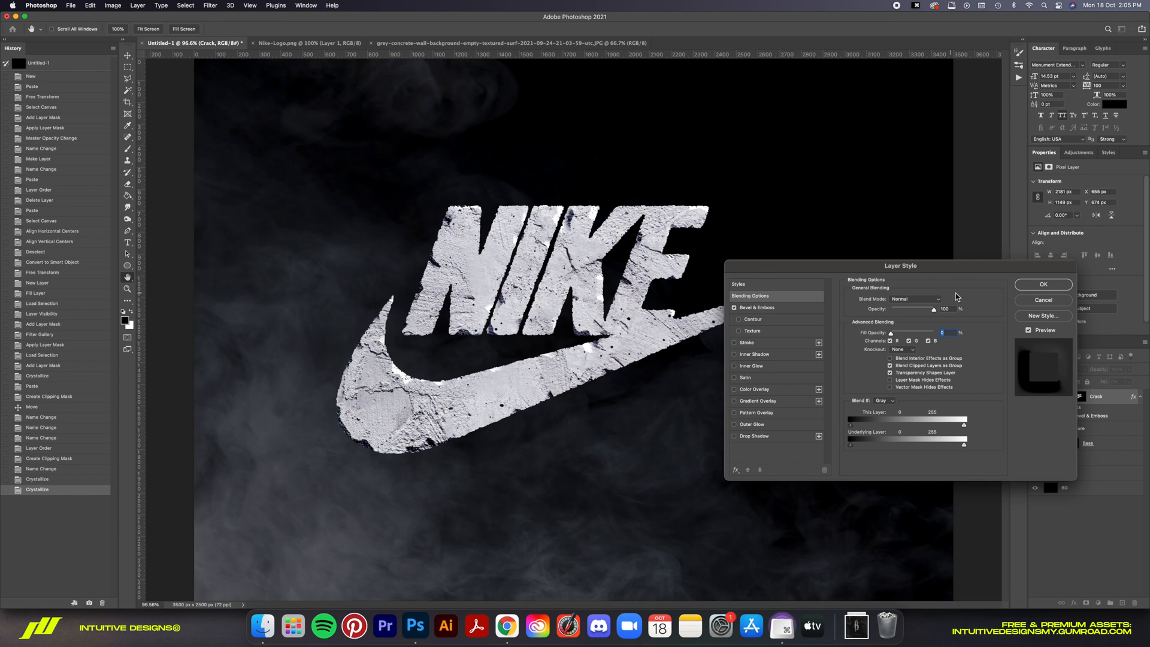
left_click(1042, 285)
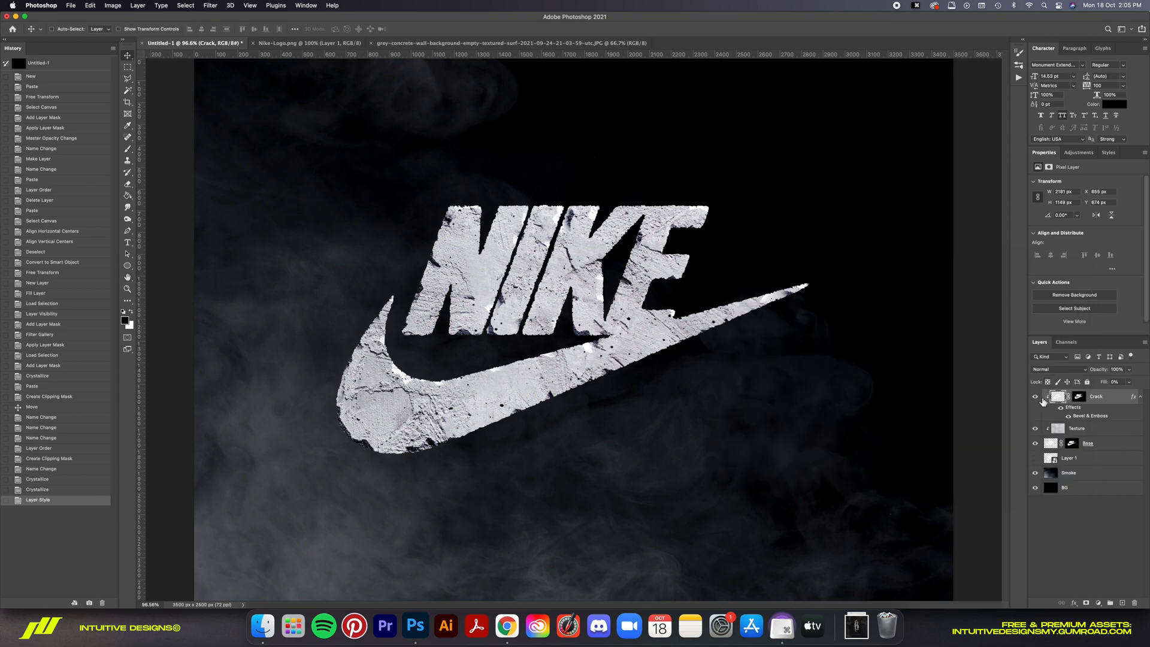
left_click(1035, 396)
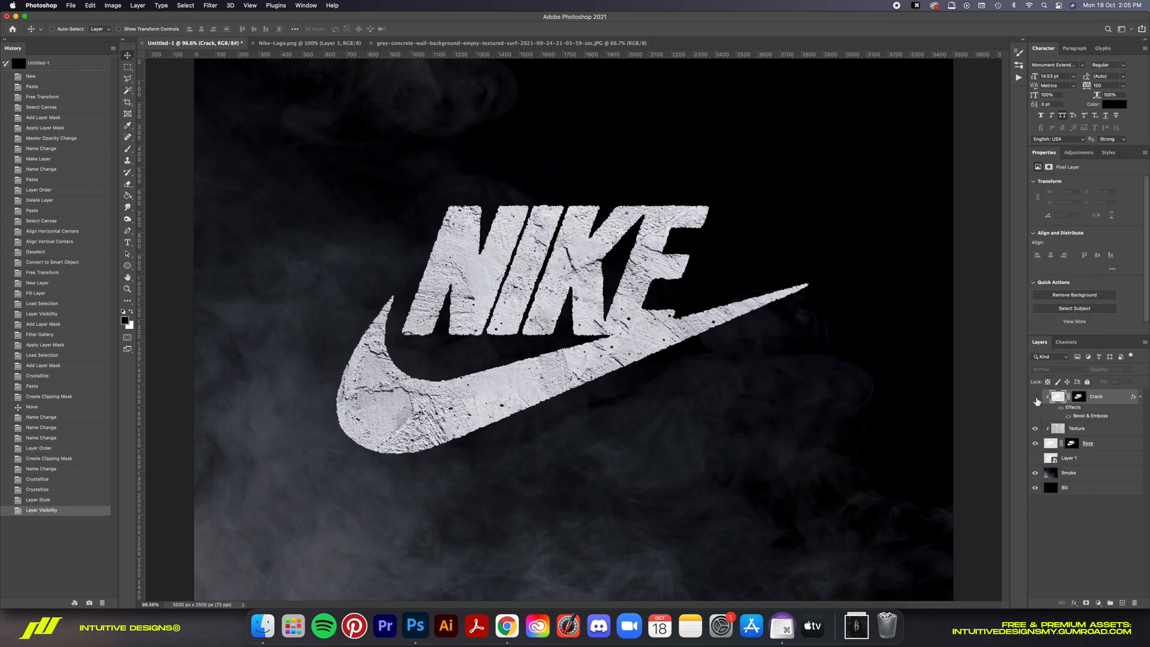
left_click(1036, 402)
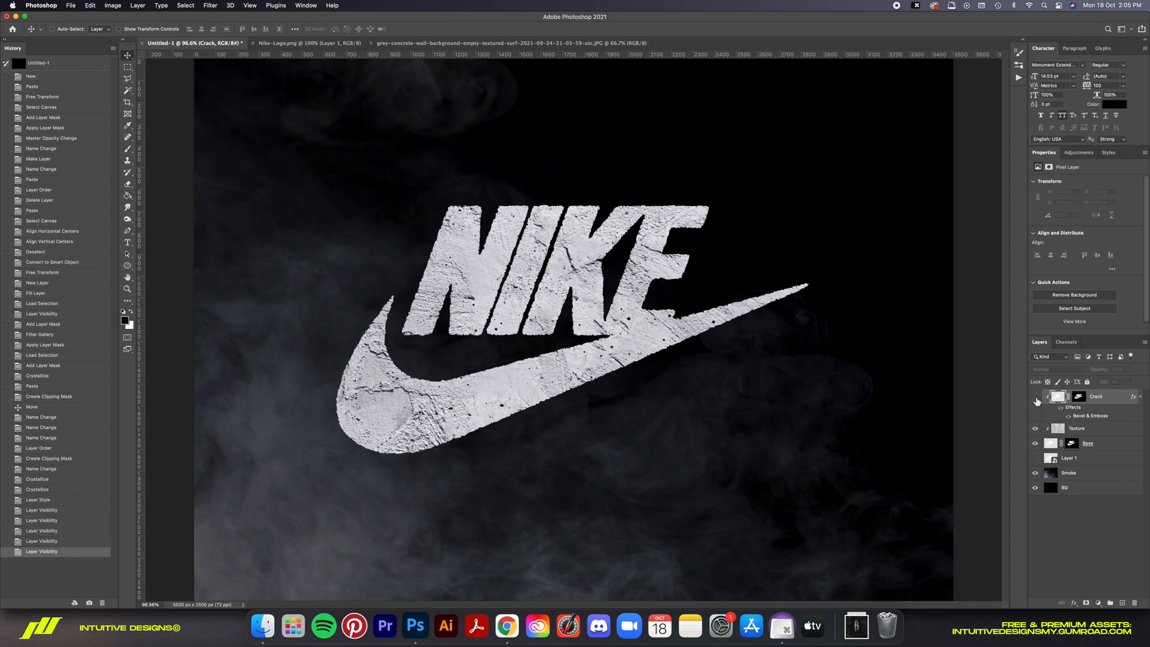
left_click(1035, 397)
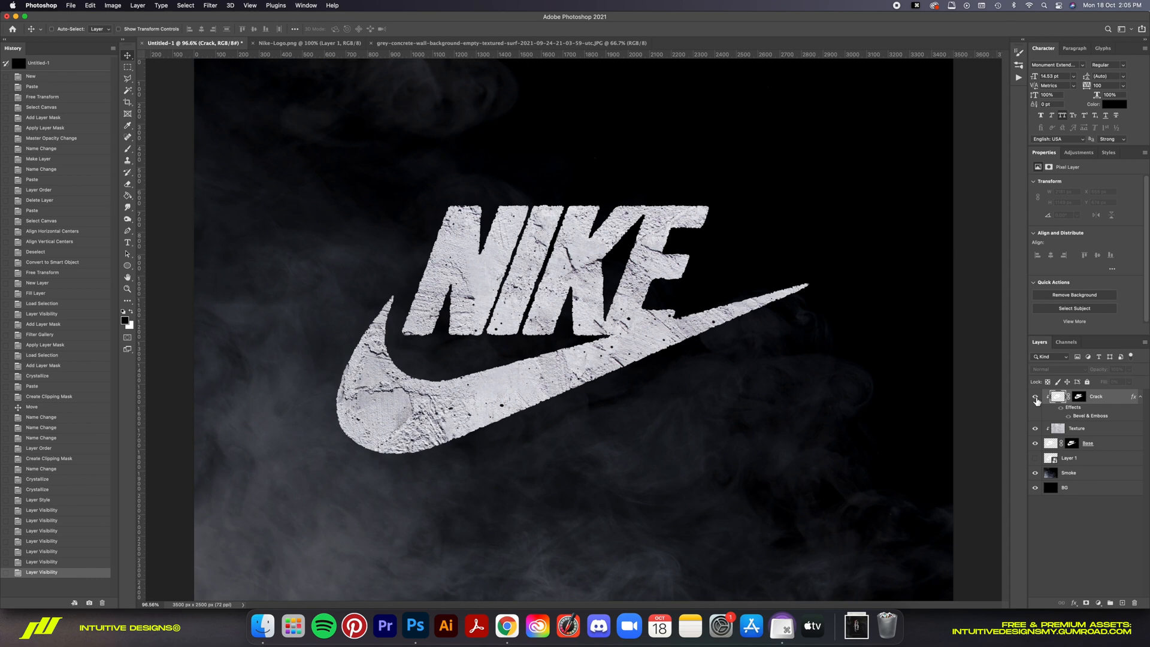
left_click(1035, 399)
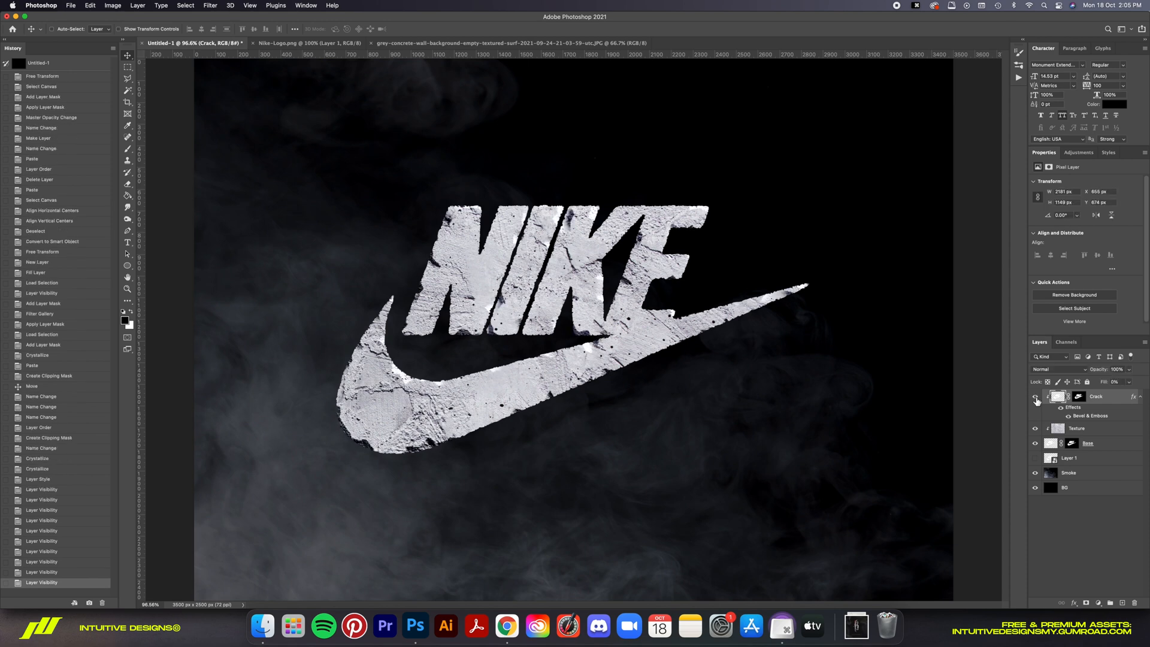
key("cmd+-")
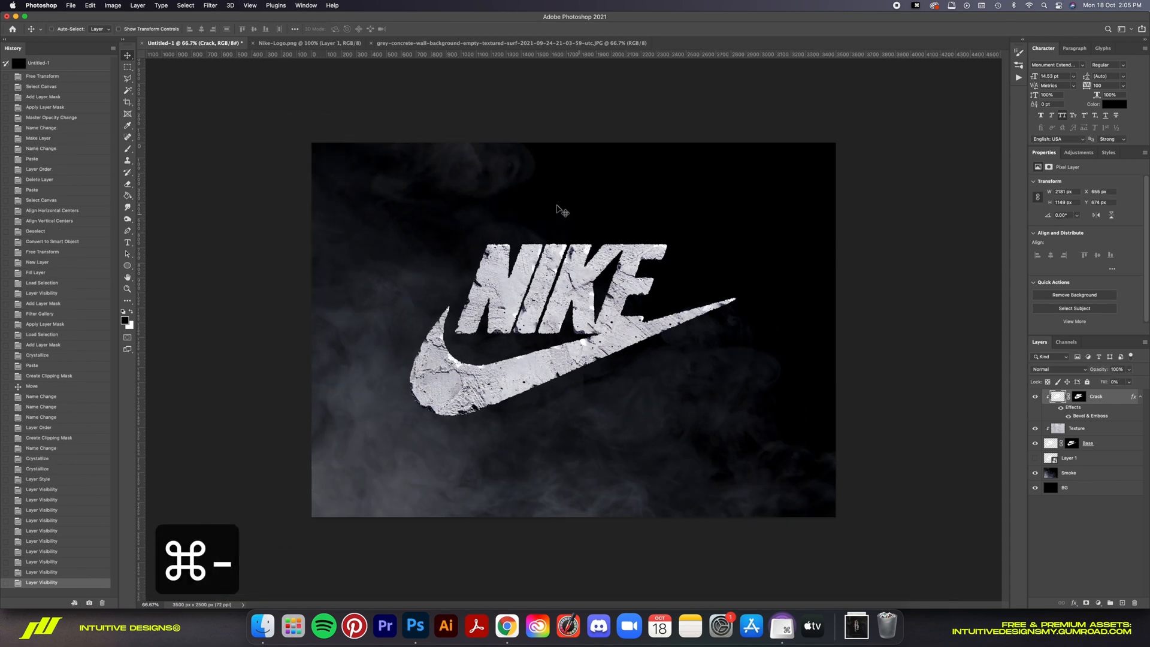
left_click(70, 4)
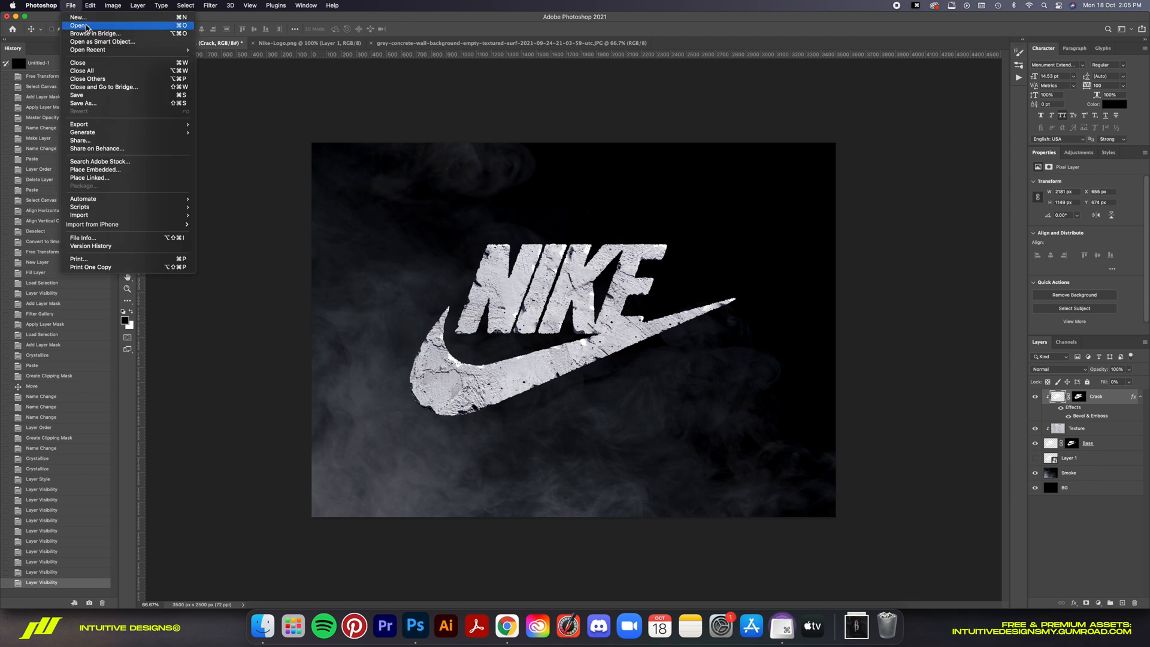
mouse_move(84, 29)
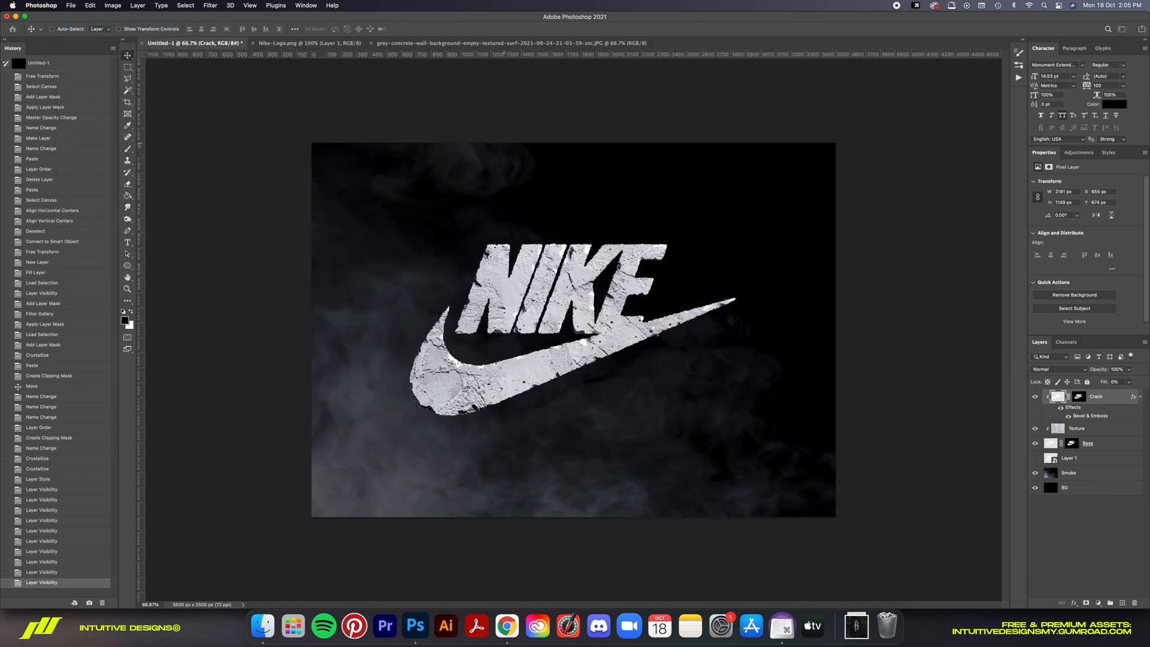
Step: Paste the second concrete texture into the design and mask it to the logo shape
key("cmd+a")
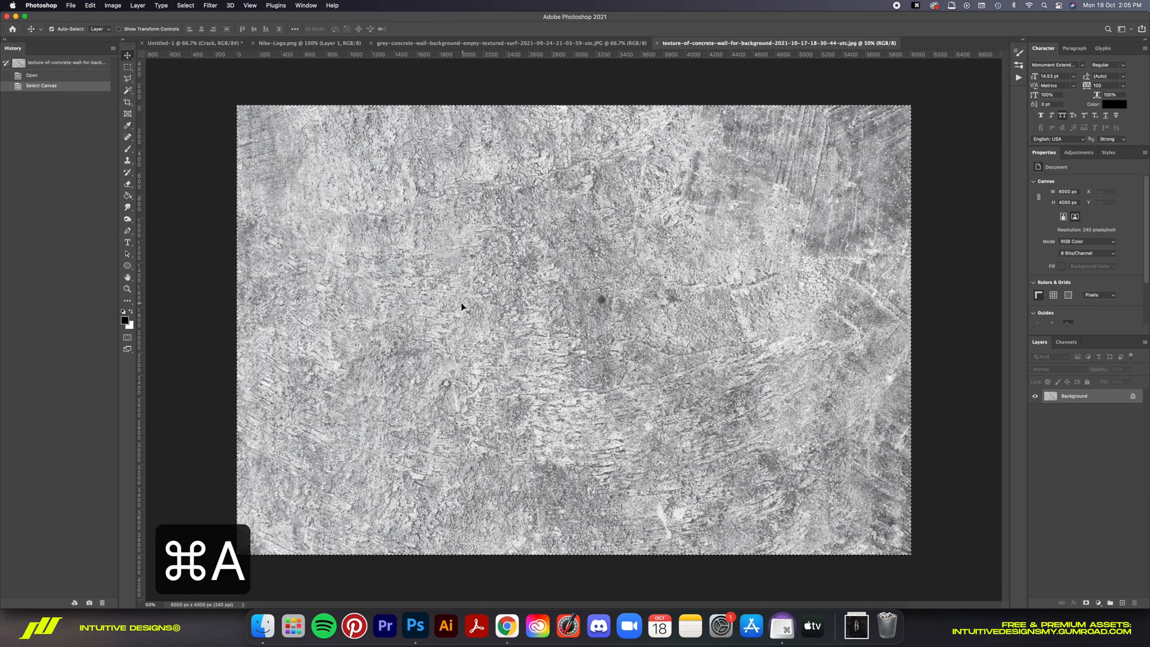
key("cmd+v")
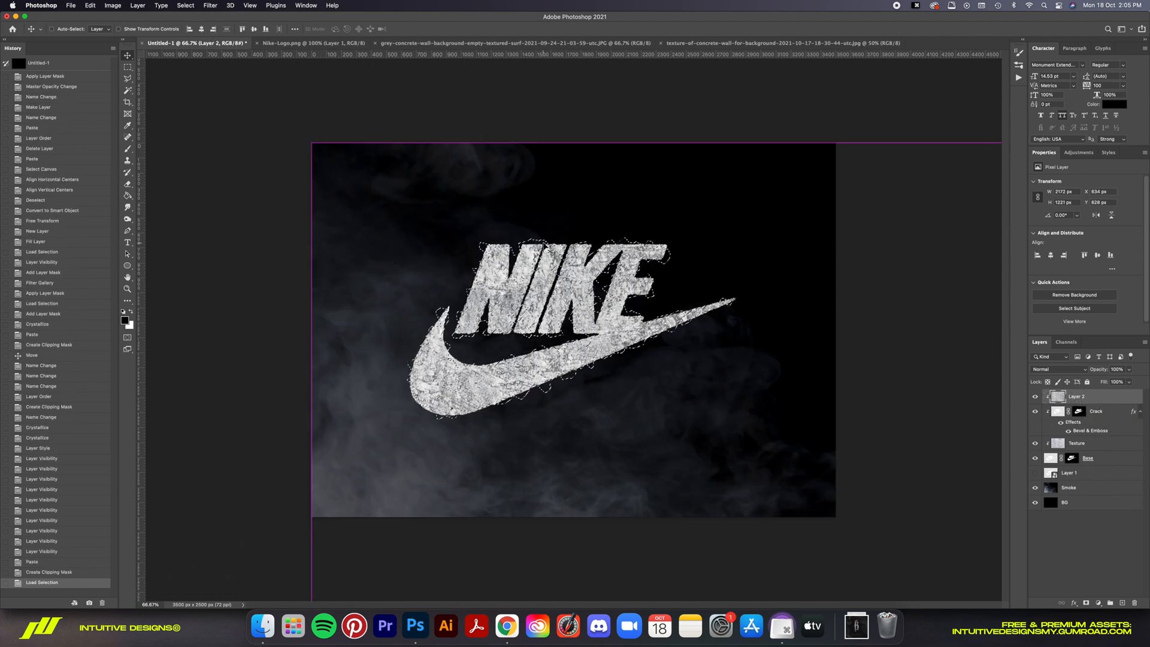
key("cmd+1")
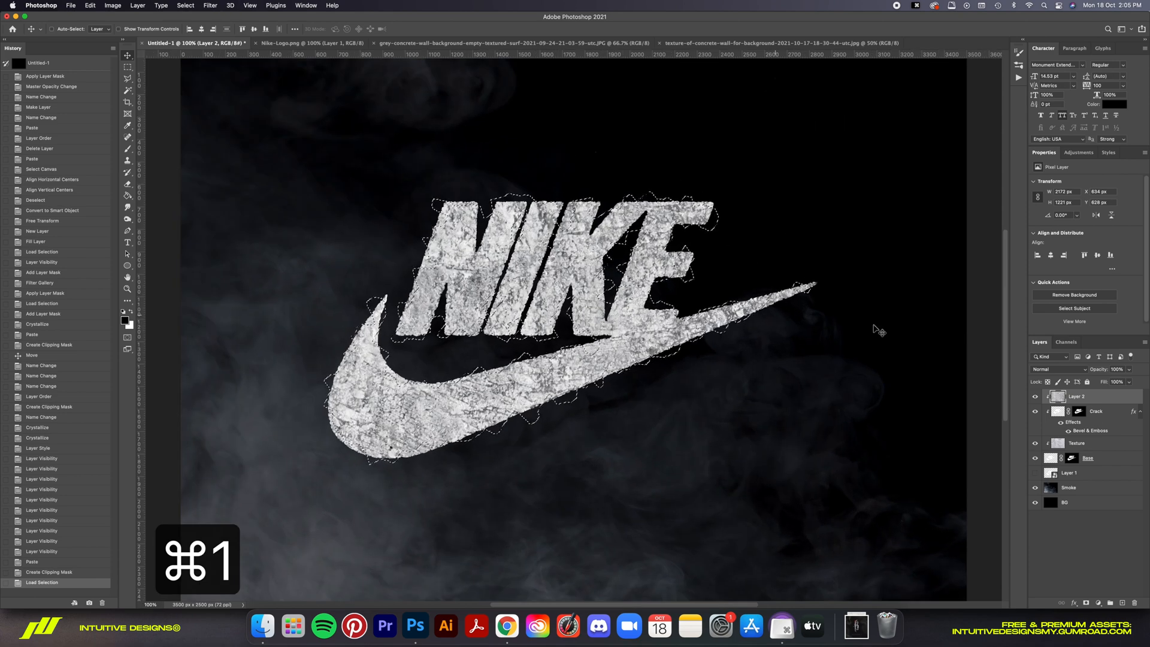
left_click(1088, 603)
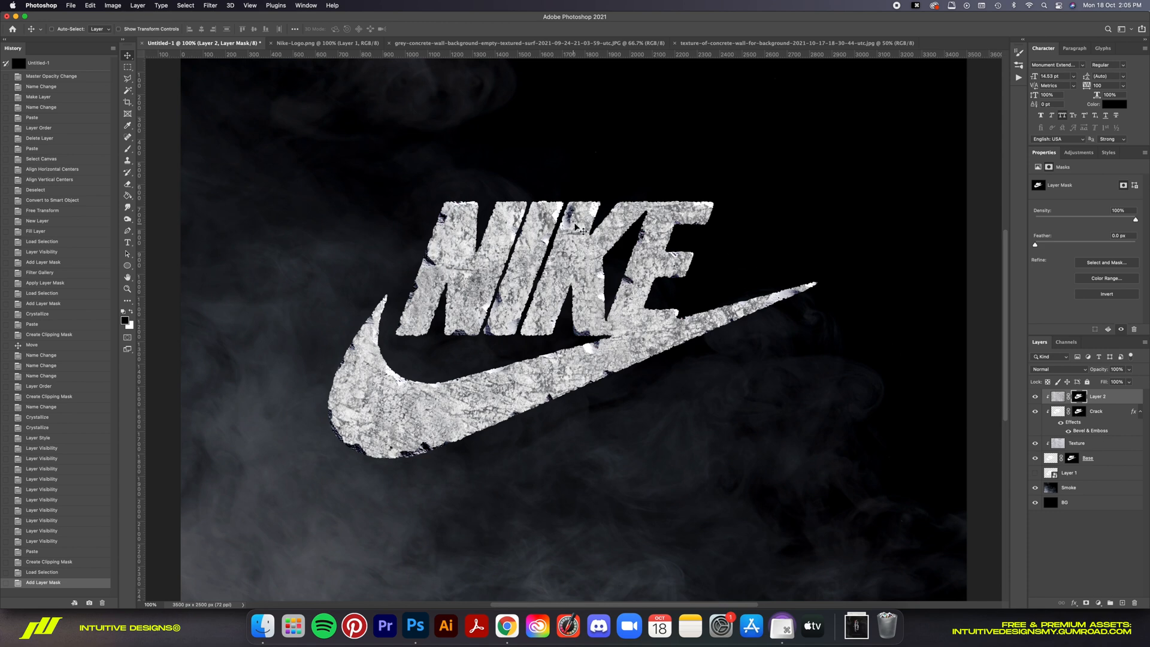
Step: Invert the texture, blend it with Linear Burn at 40% fill and rename it Texture 2
key("cmd+i")
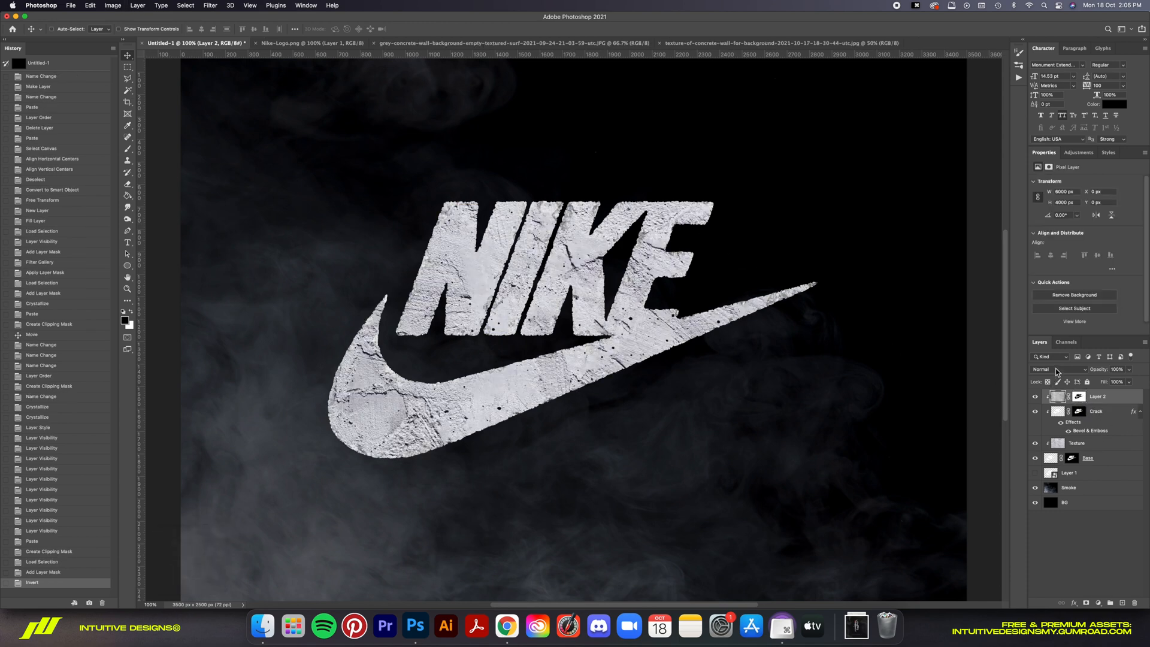
left_click(1050, 369)
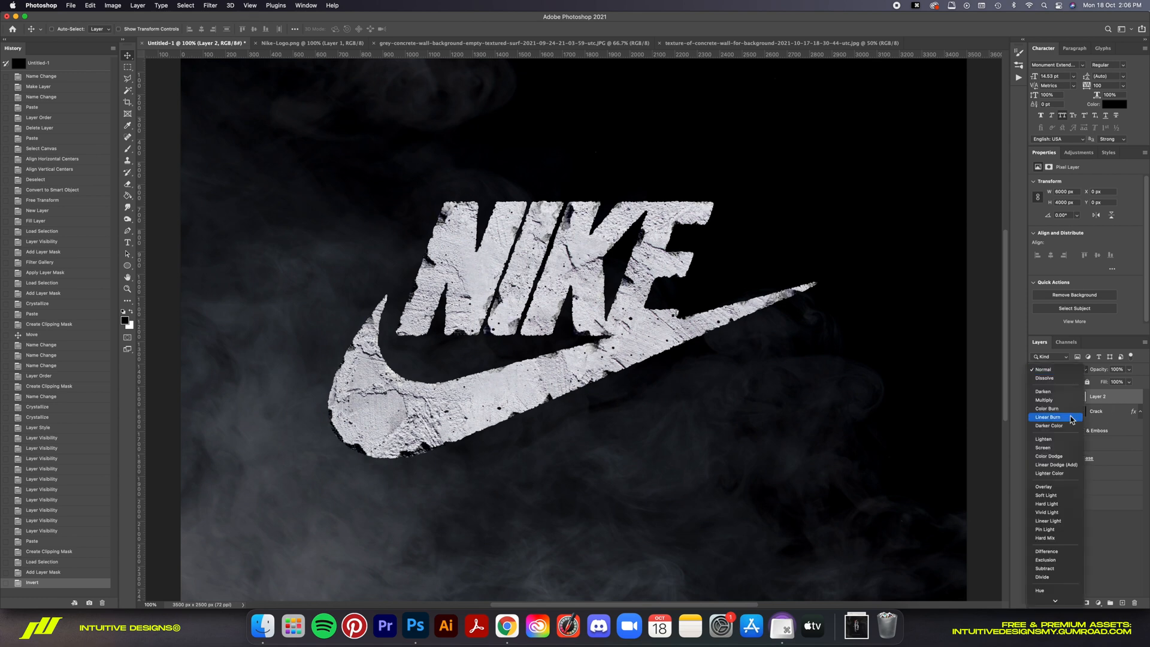
left_click(1048, 417)
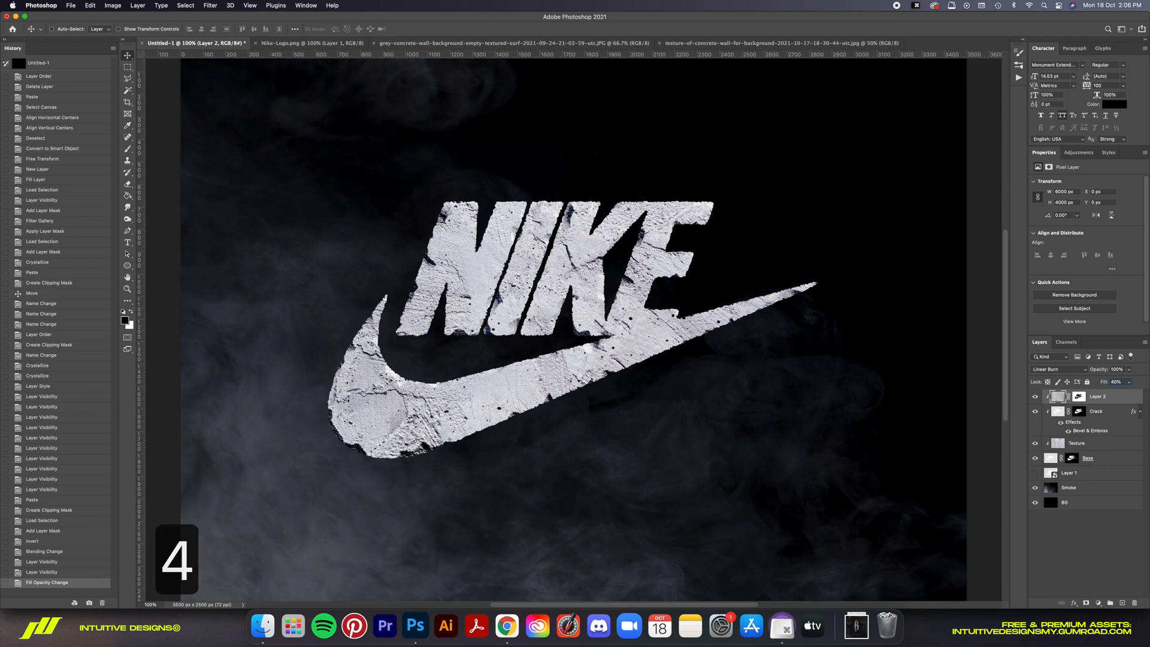
double_click(1099, 397)
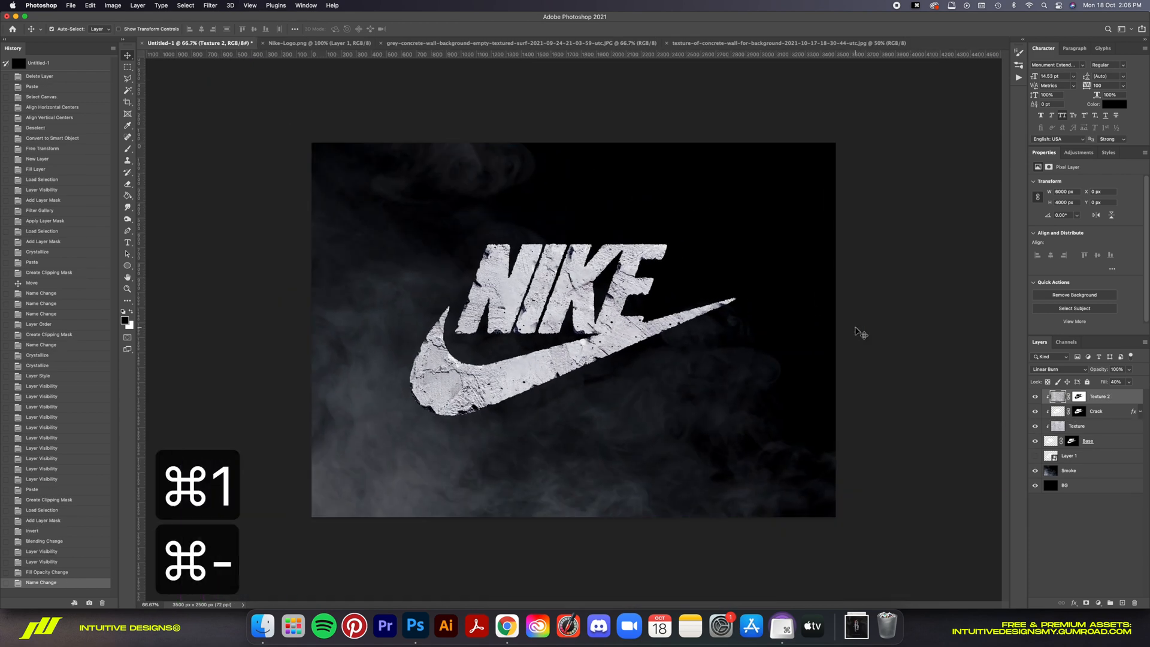
Step: Duplicate the Base layer, delete the copy's mask and name it 3D as the extrusion edge
key("cmd+0")
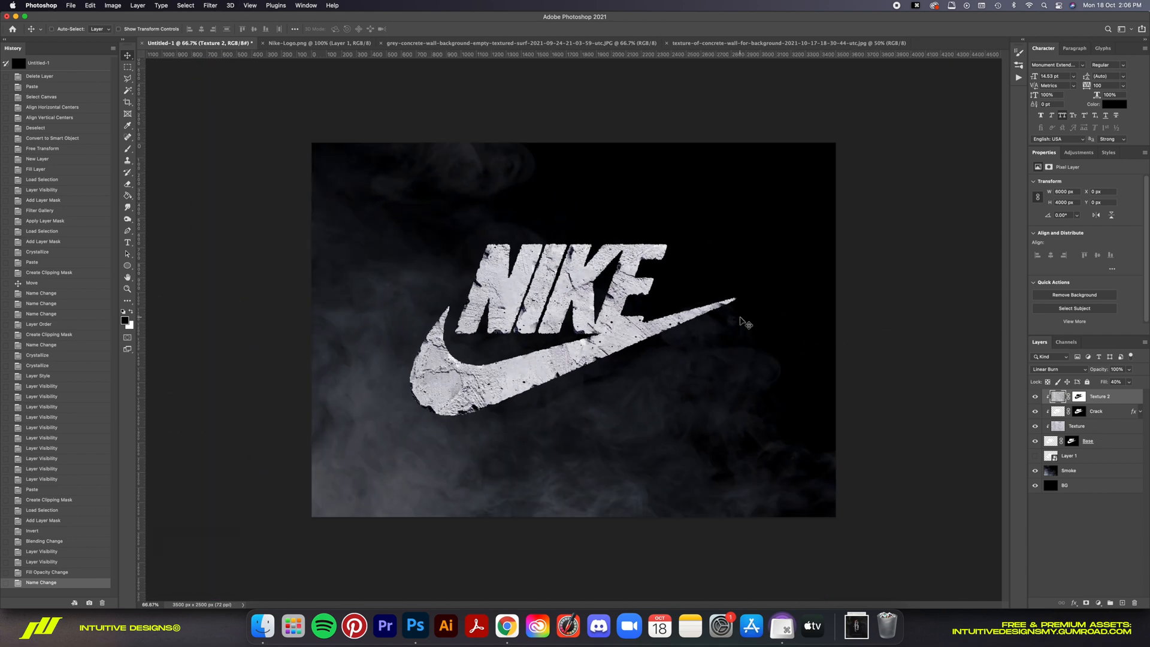
left_click(1090, 441)
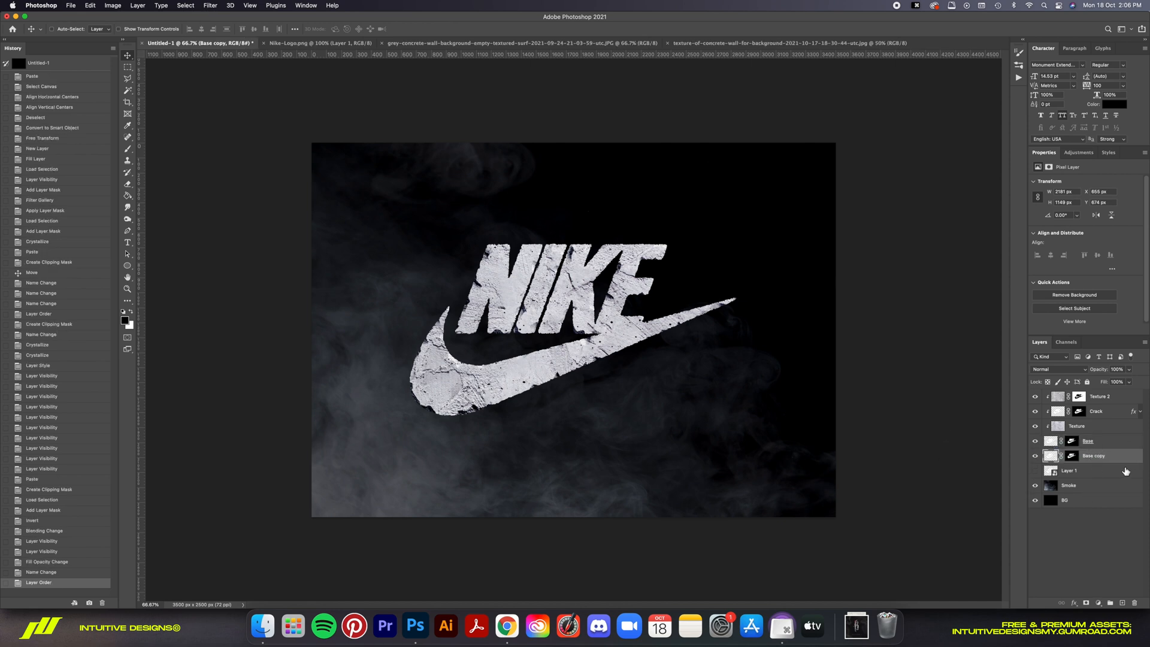
right_click(1060, 455)
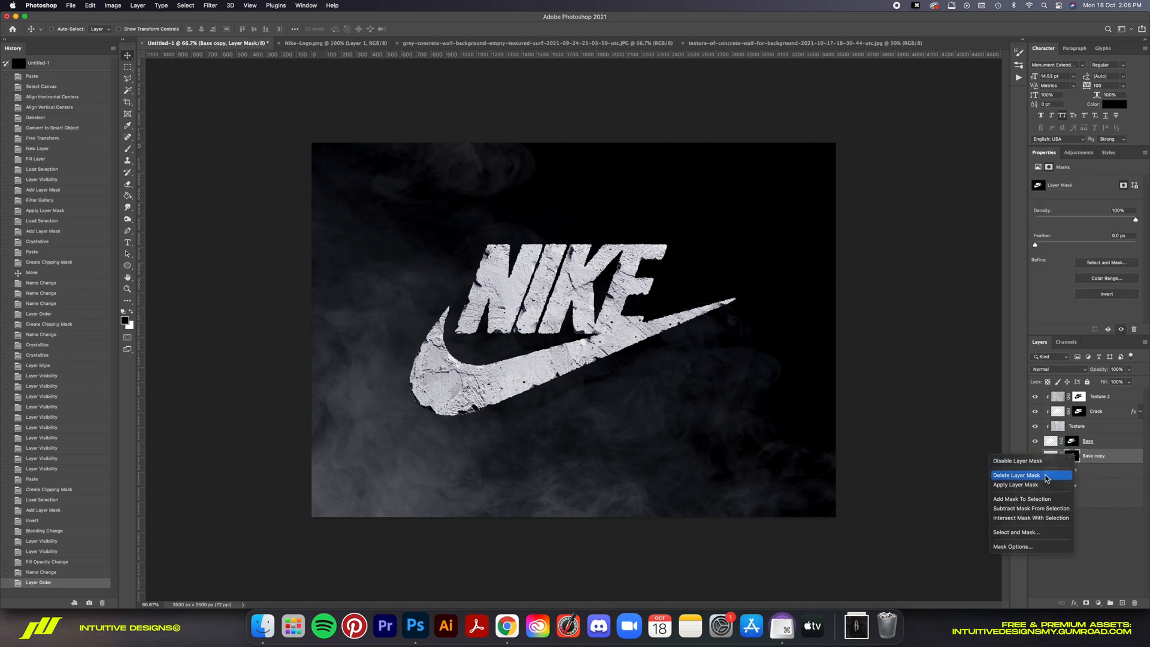
left_click(1016, 474)
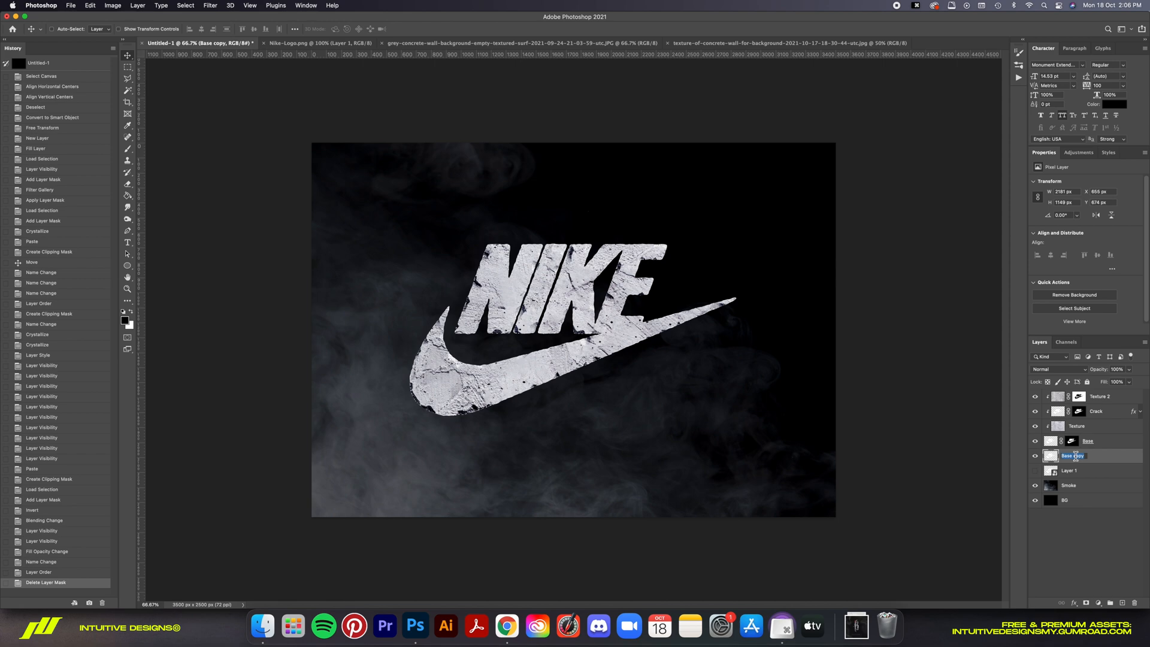
key("cmd+1")
type("3D")
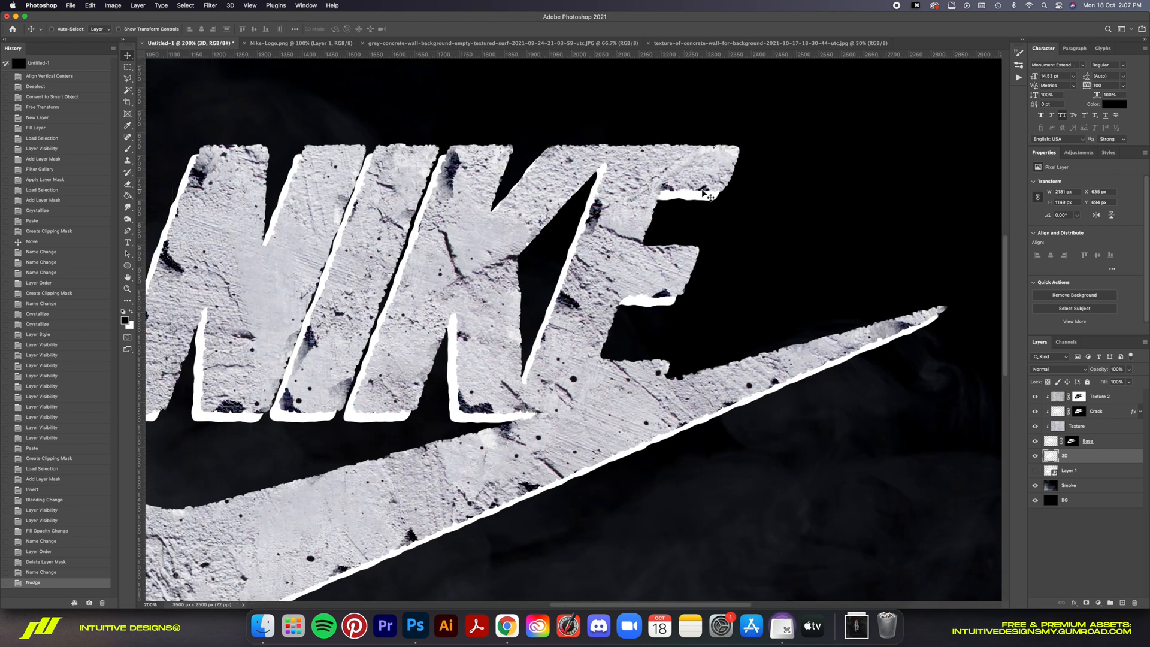
mouse_move(525, 162)
type("Texture")
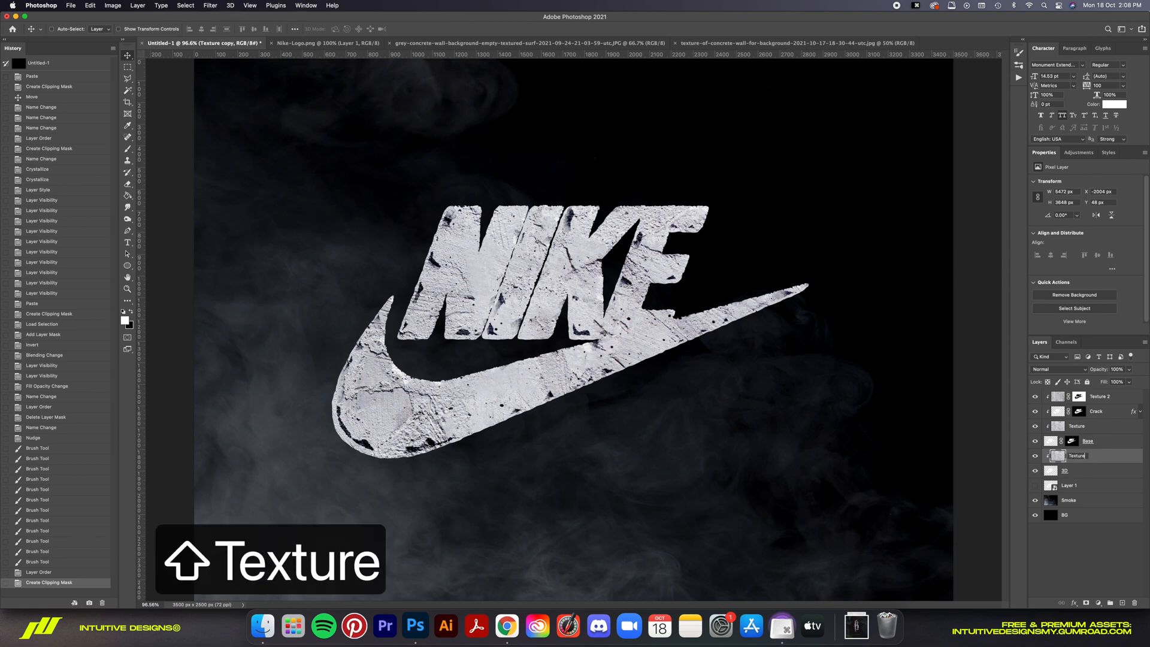
Step: Name the clipped texture Texture 3 and Free Transform it to fit the extrusion
key("cmd+t")
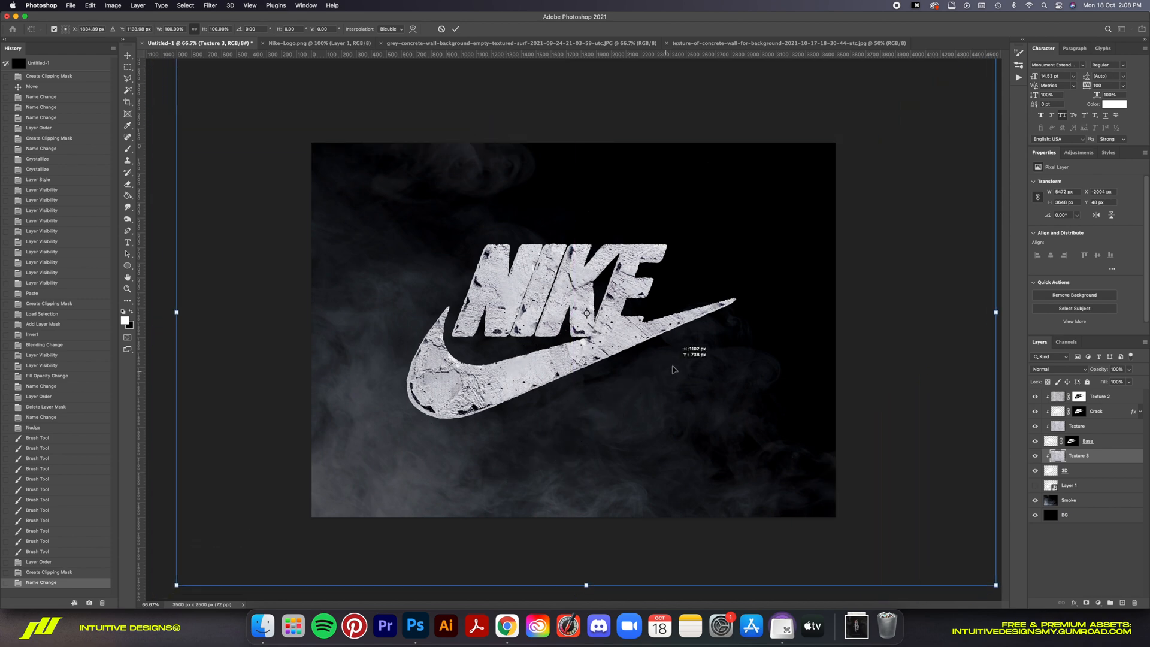
key("Return")
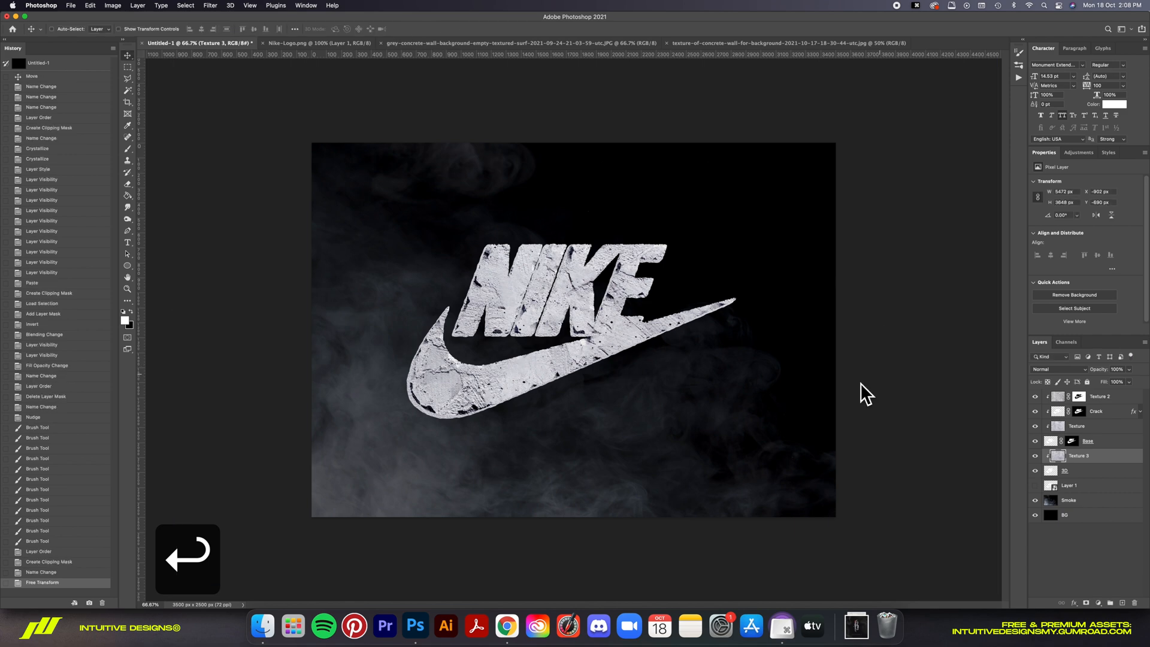
key("cmd+0")
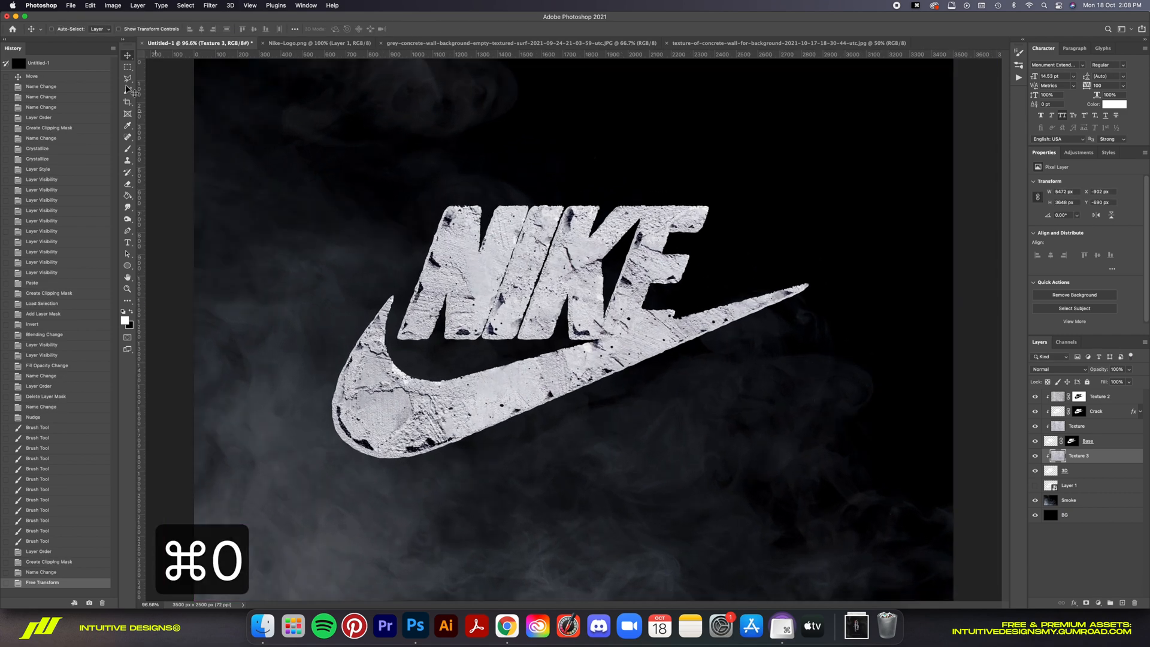
Step: Darken Texture 3 with a Curves adjustment so the logo's side edges look dark
left_click(113, 4)
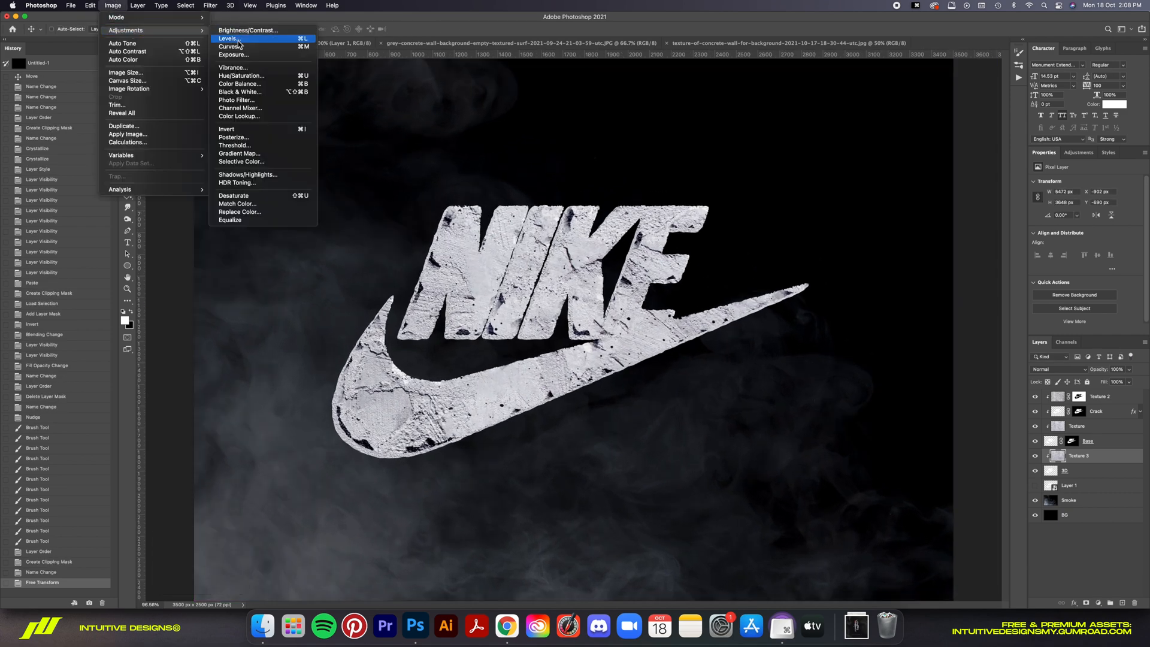
left_click(227, 46)
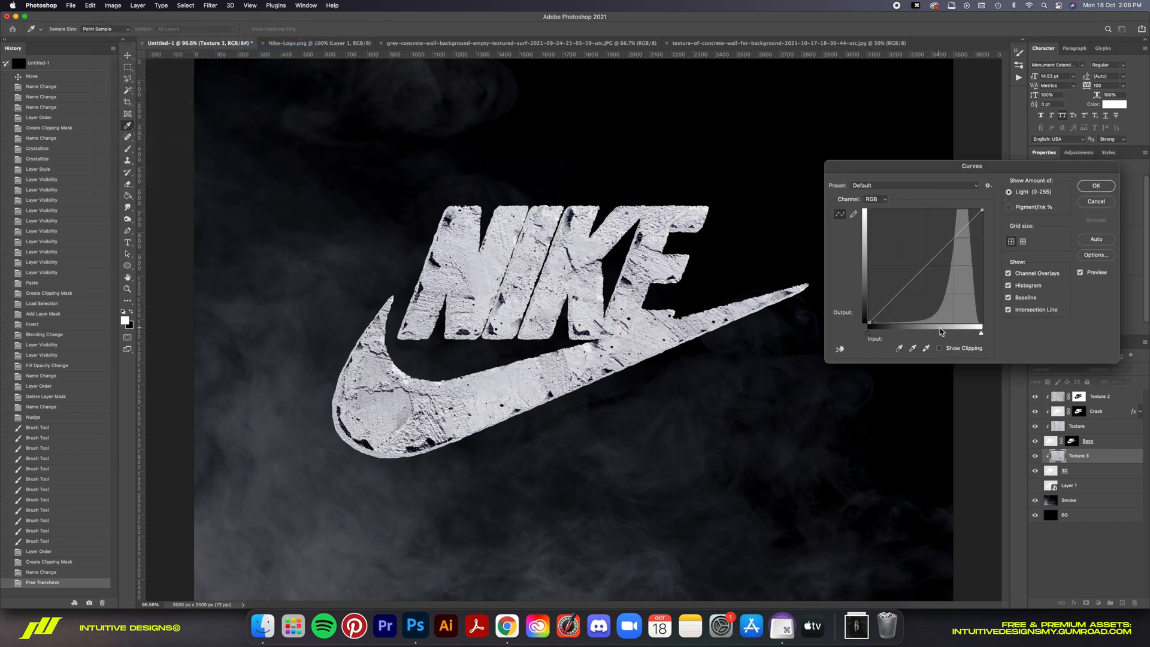
left_click(924, 270)
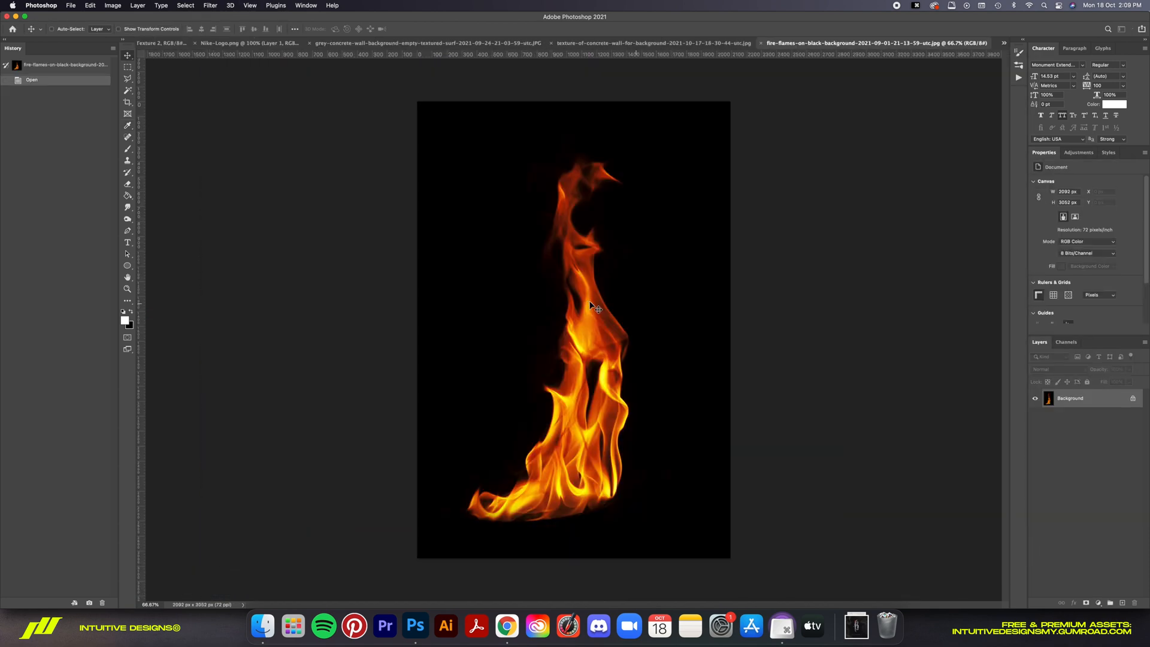
Step: Paste the flames photo into the logo document as the Fire layer in Screen mode over the swoosh
key("cmd+v")
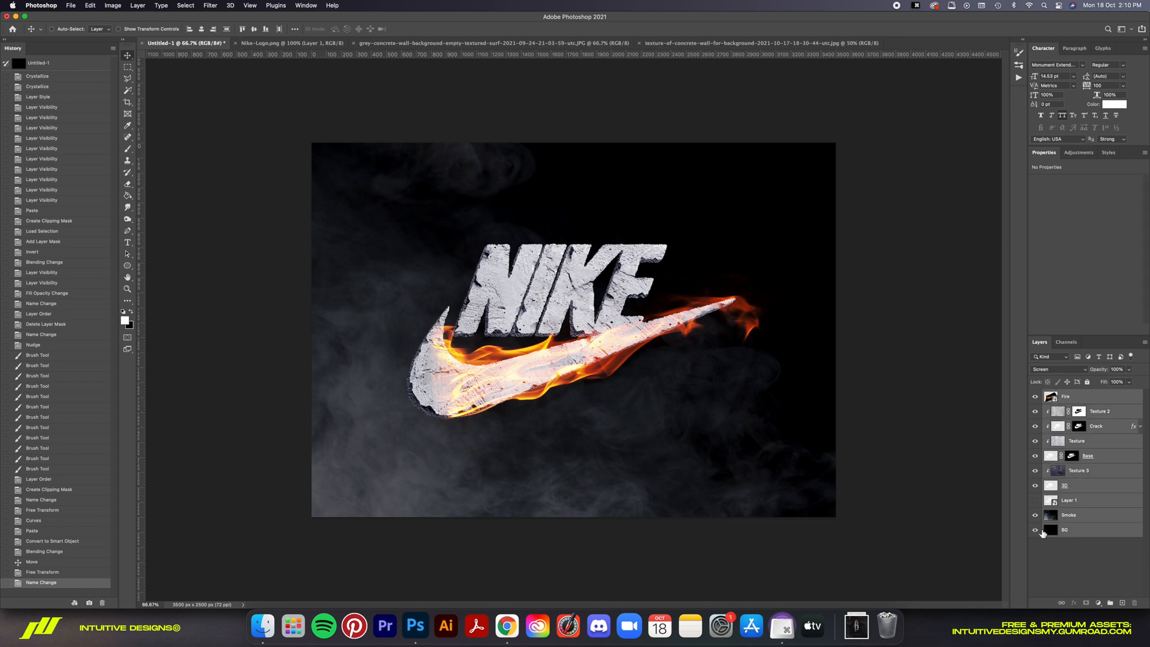
mouse_move(1017, 510)
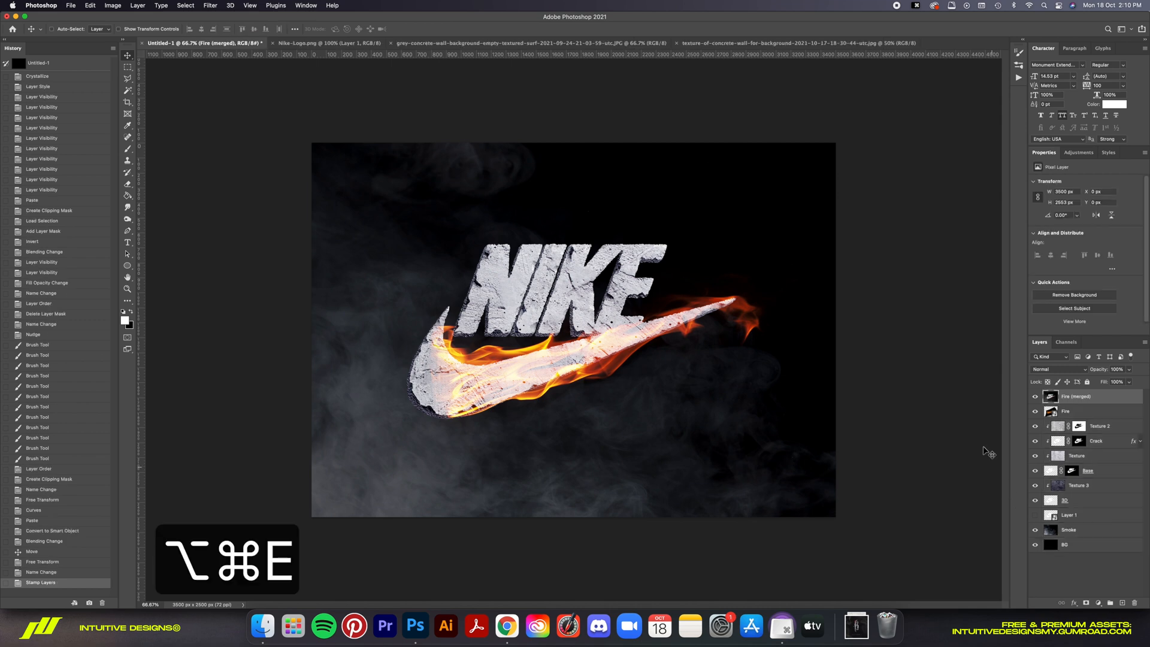
Step: Stamp visible layers into a new top layer, apply its mask and name it MERGED
key("cmd+a")
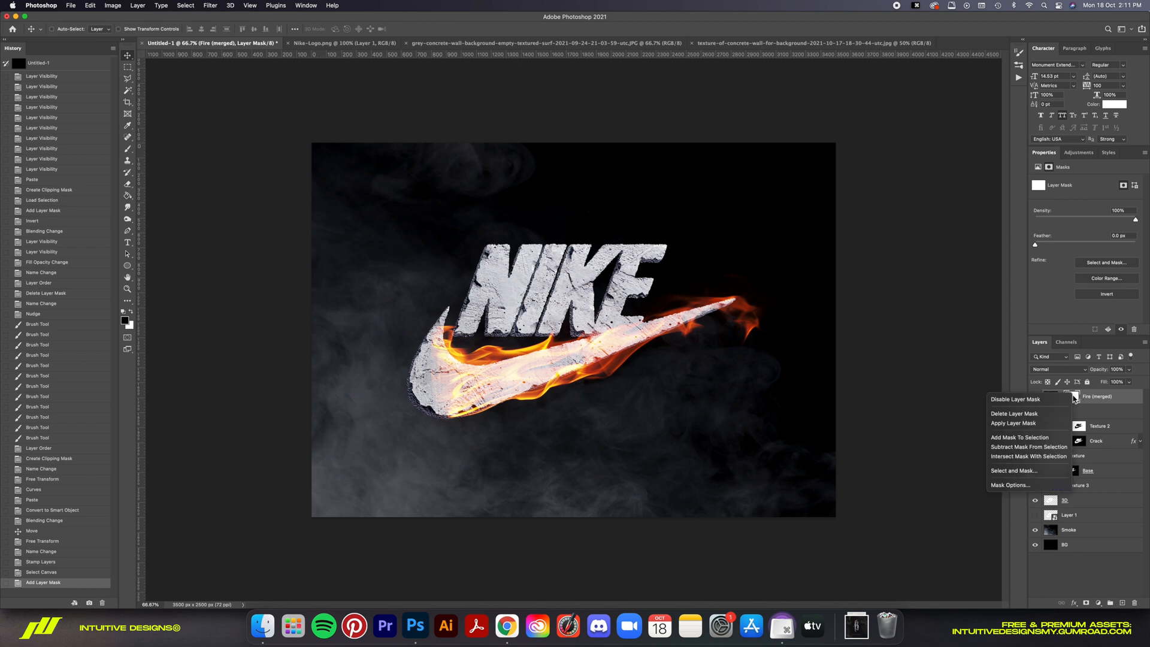
left_click(1013, 423)
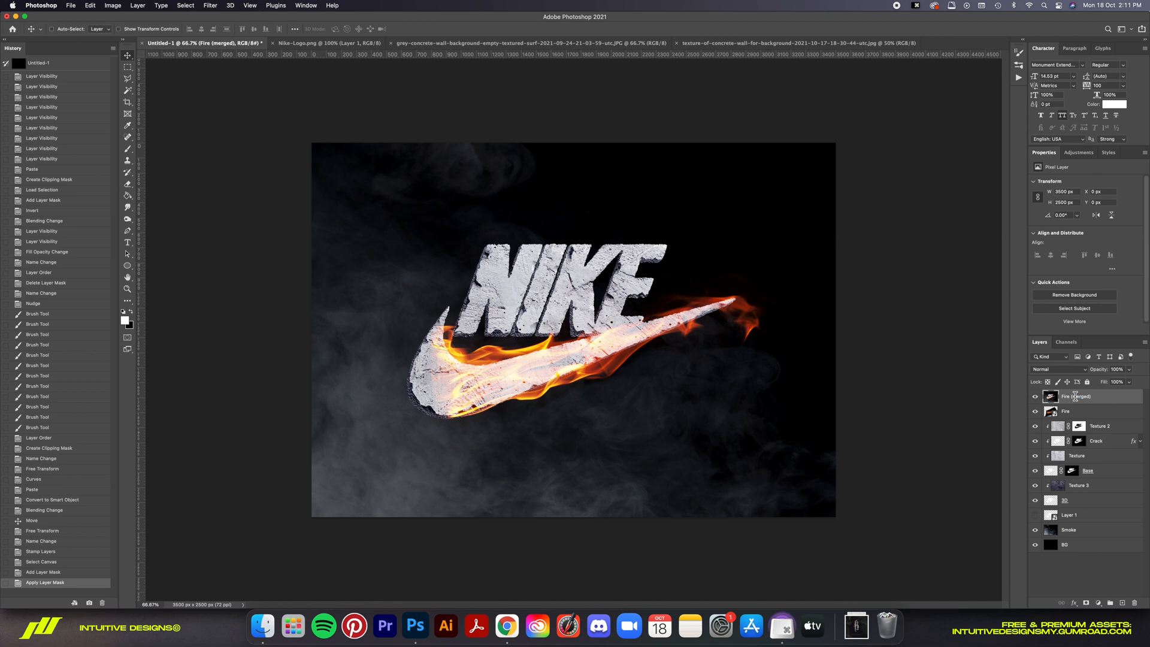
left_click(211, 5)
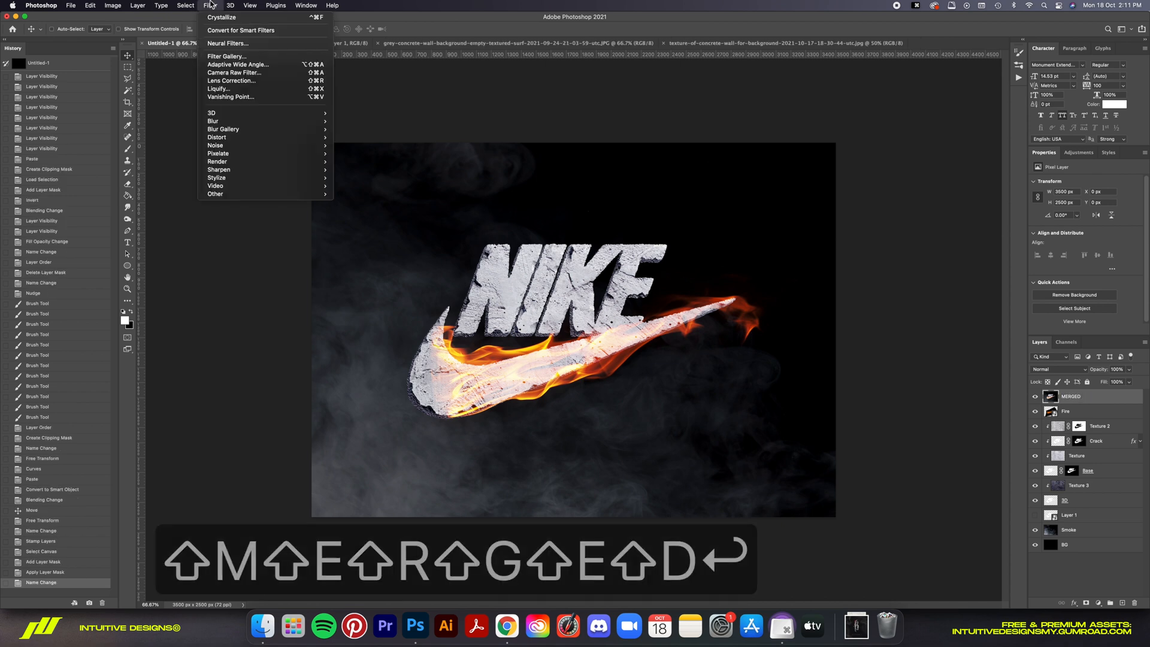
Step: Apply a Camera Raw Filter with Temperature and Tint -10, raised Clarity and added Grain
left_click(234, 72)
type("-10")
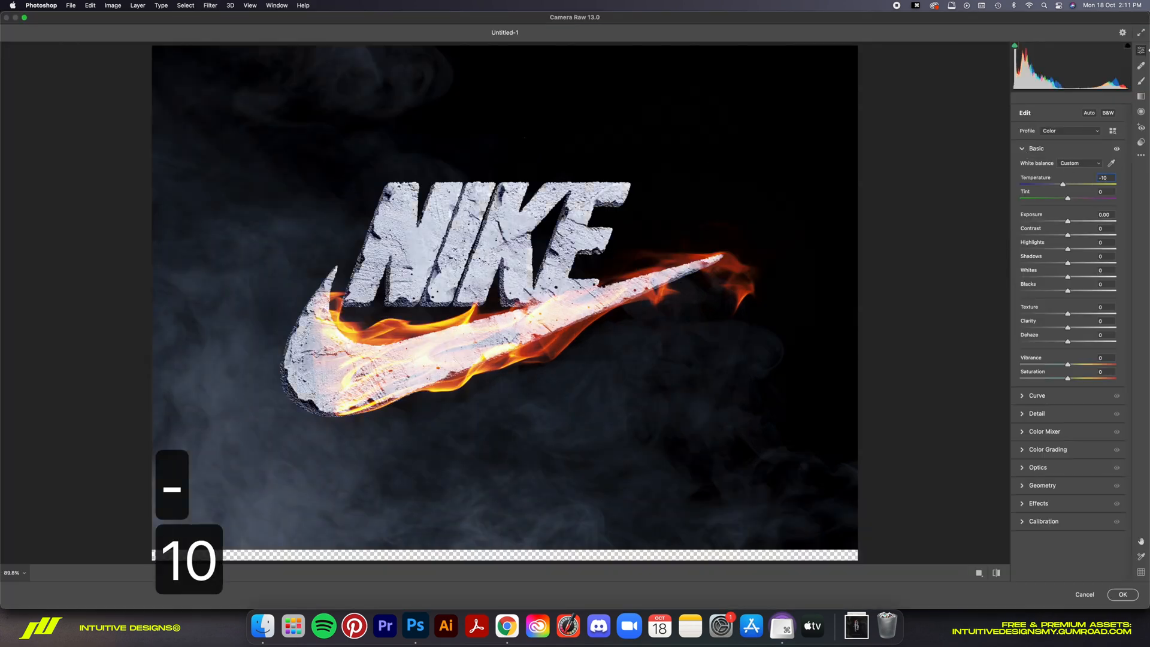
key("backspace")
type("3")
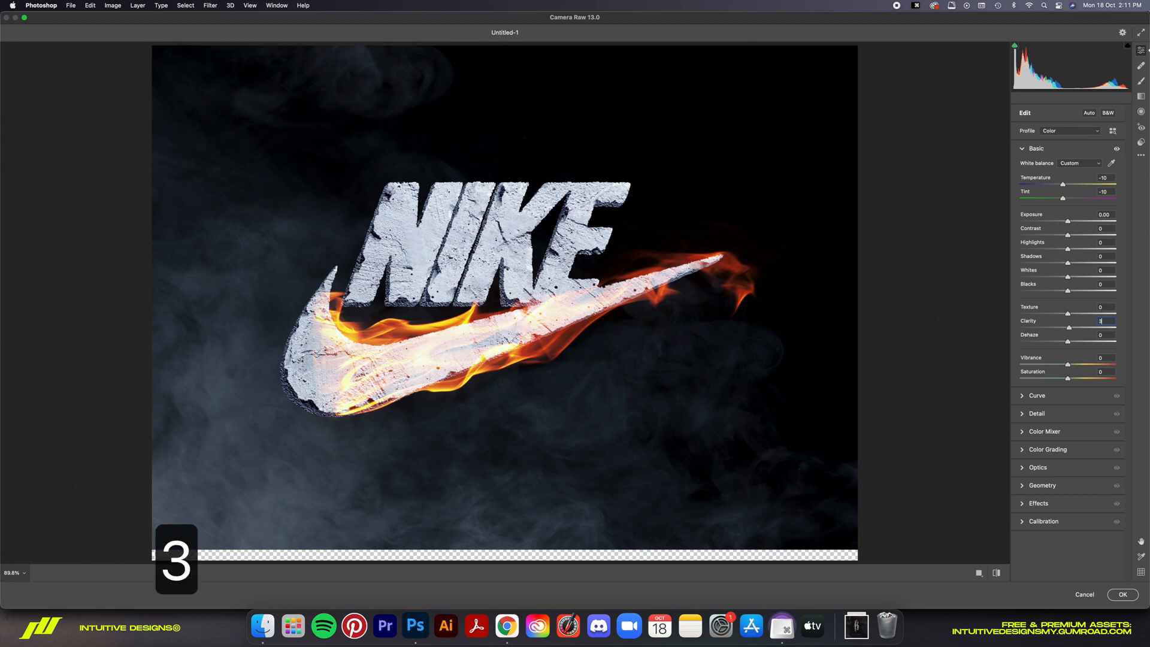
left_click(1039, 503)
type("30")
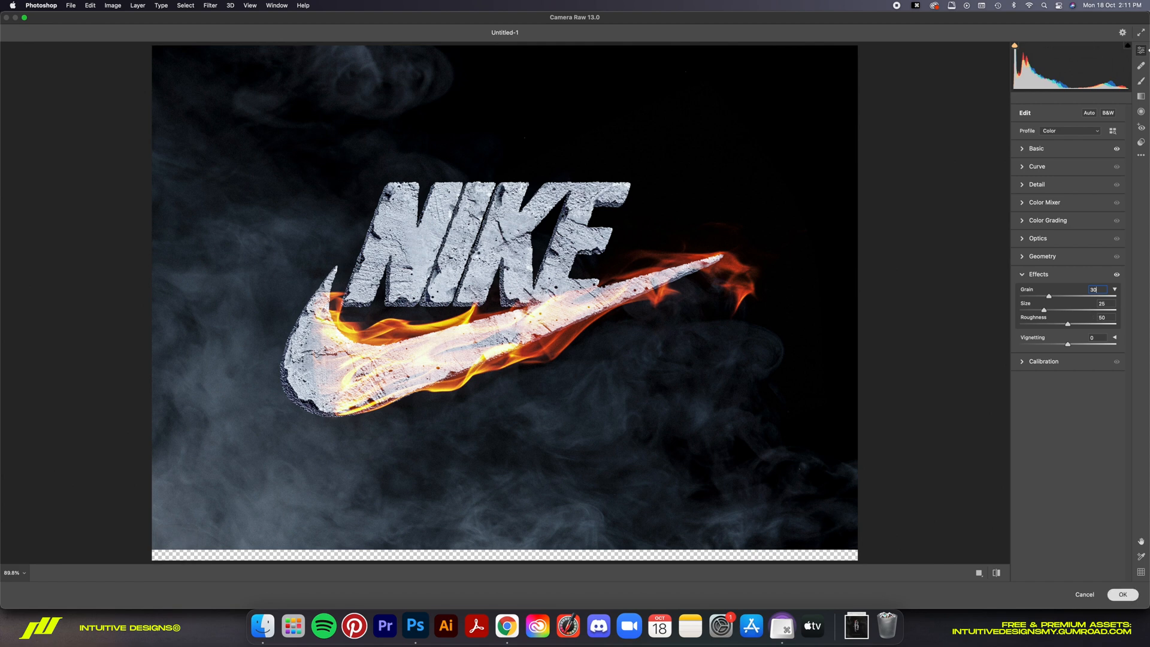
left_click(1098, 594)
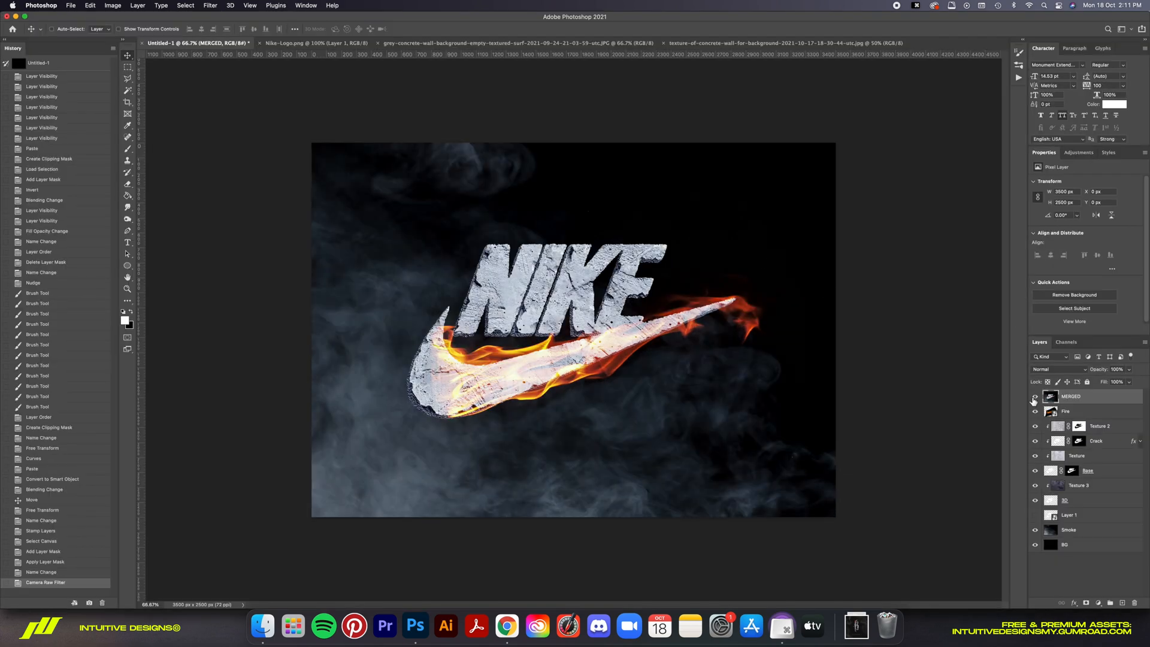
left_click(1035, 400)
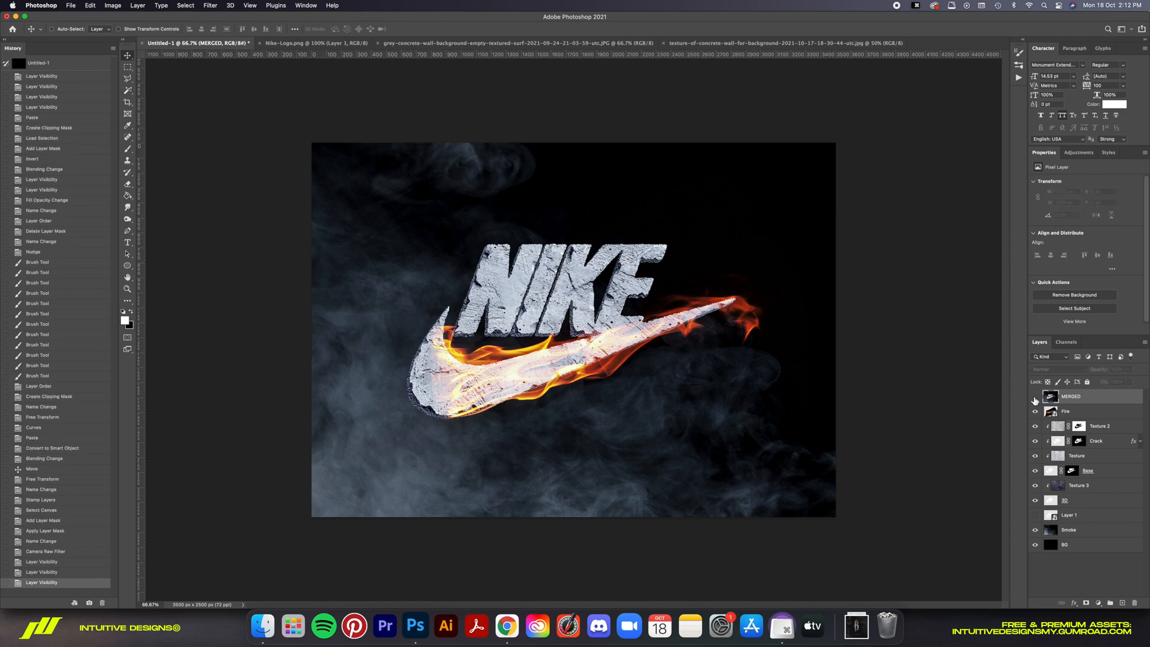
left_click(1036, 401)
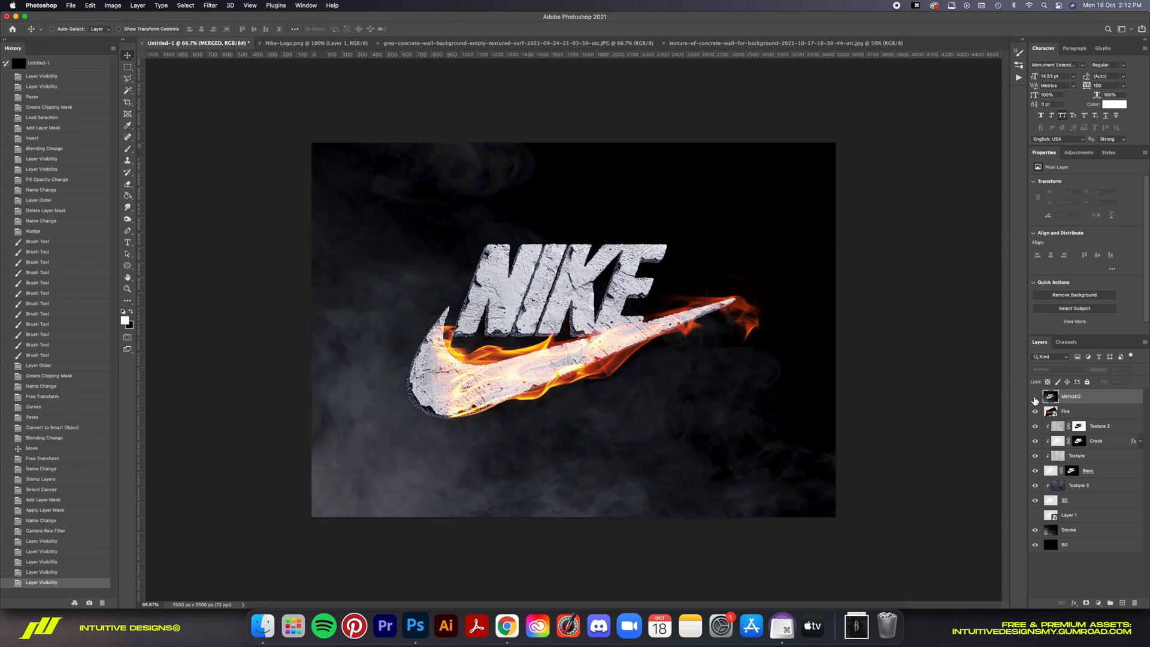
left_click(1035, 400)
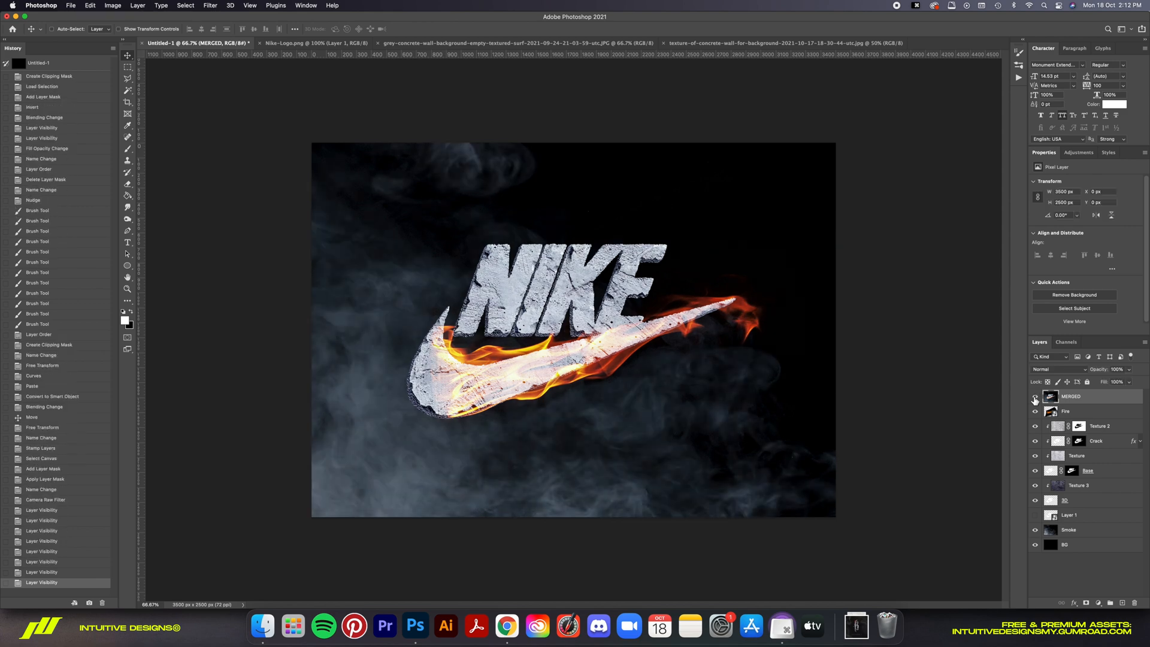
key("cmd+=")
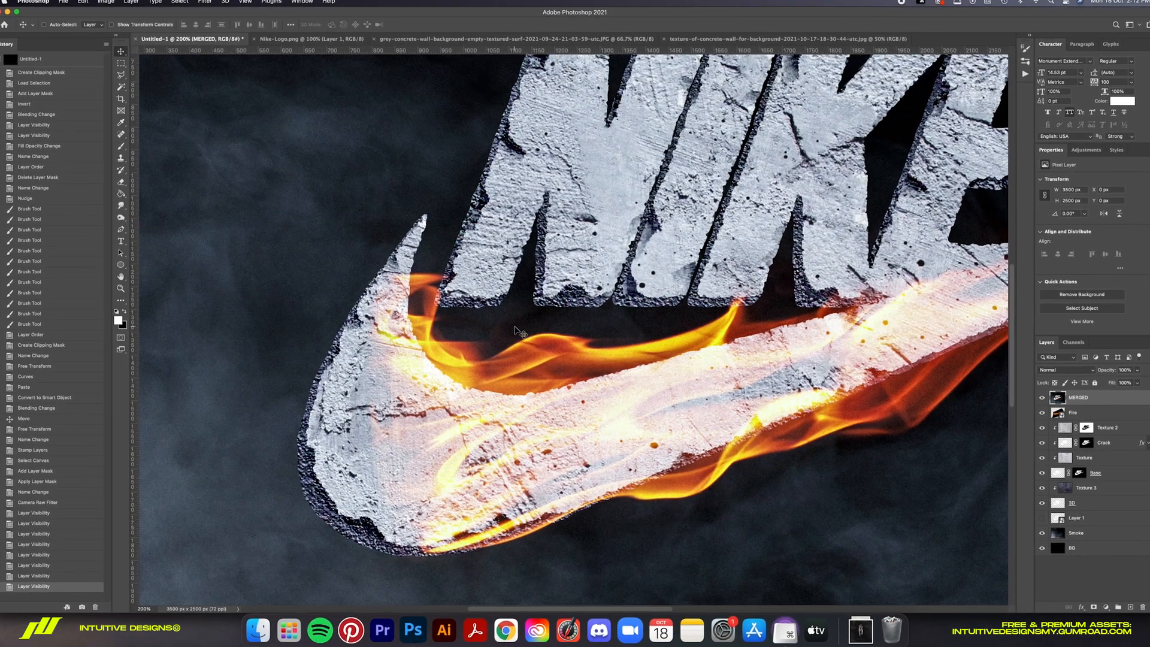
key("cmd+0")
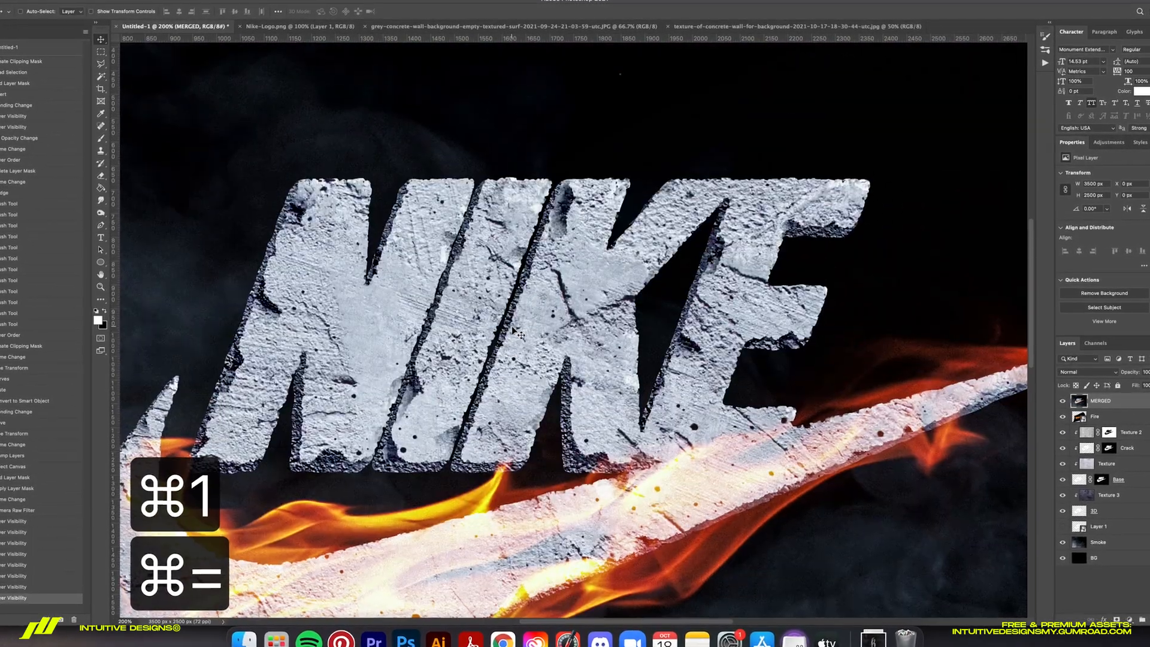
key("cmd+0")
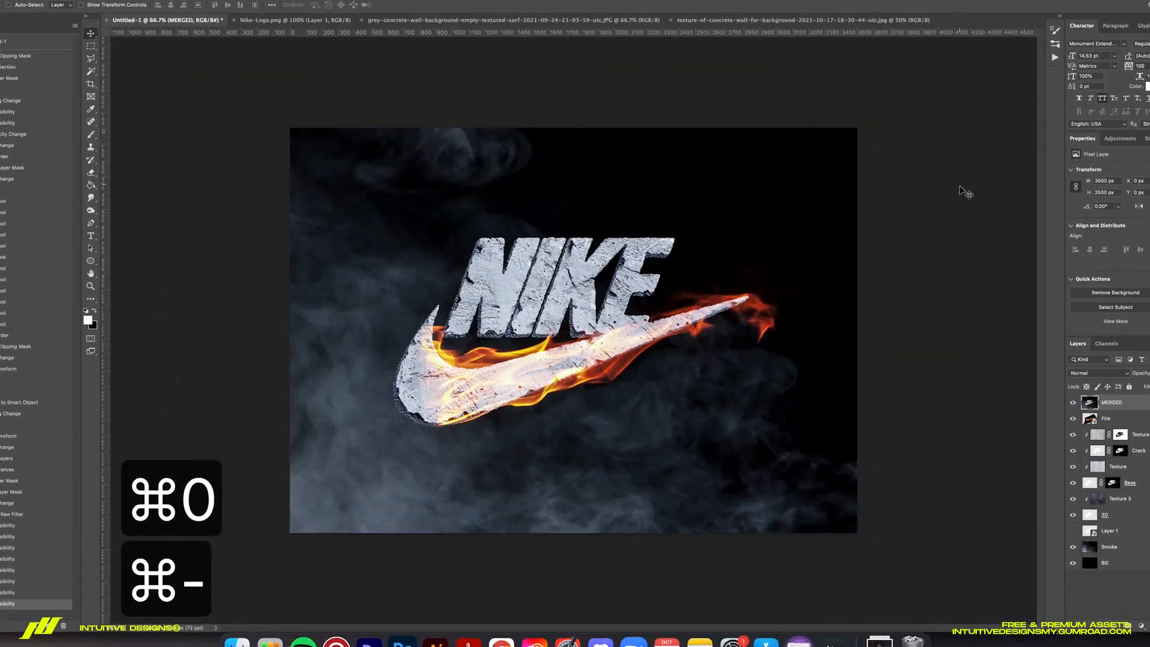